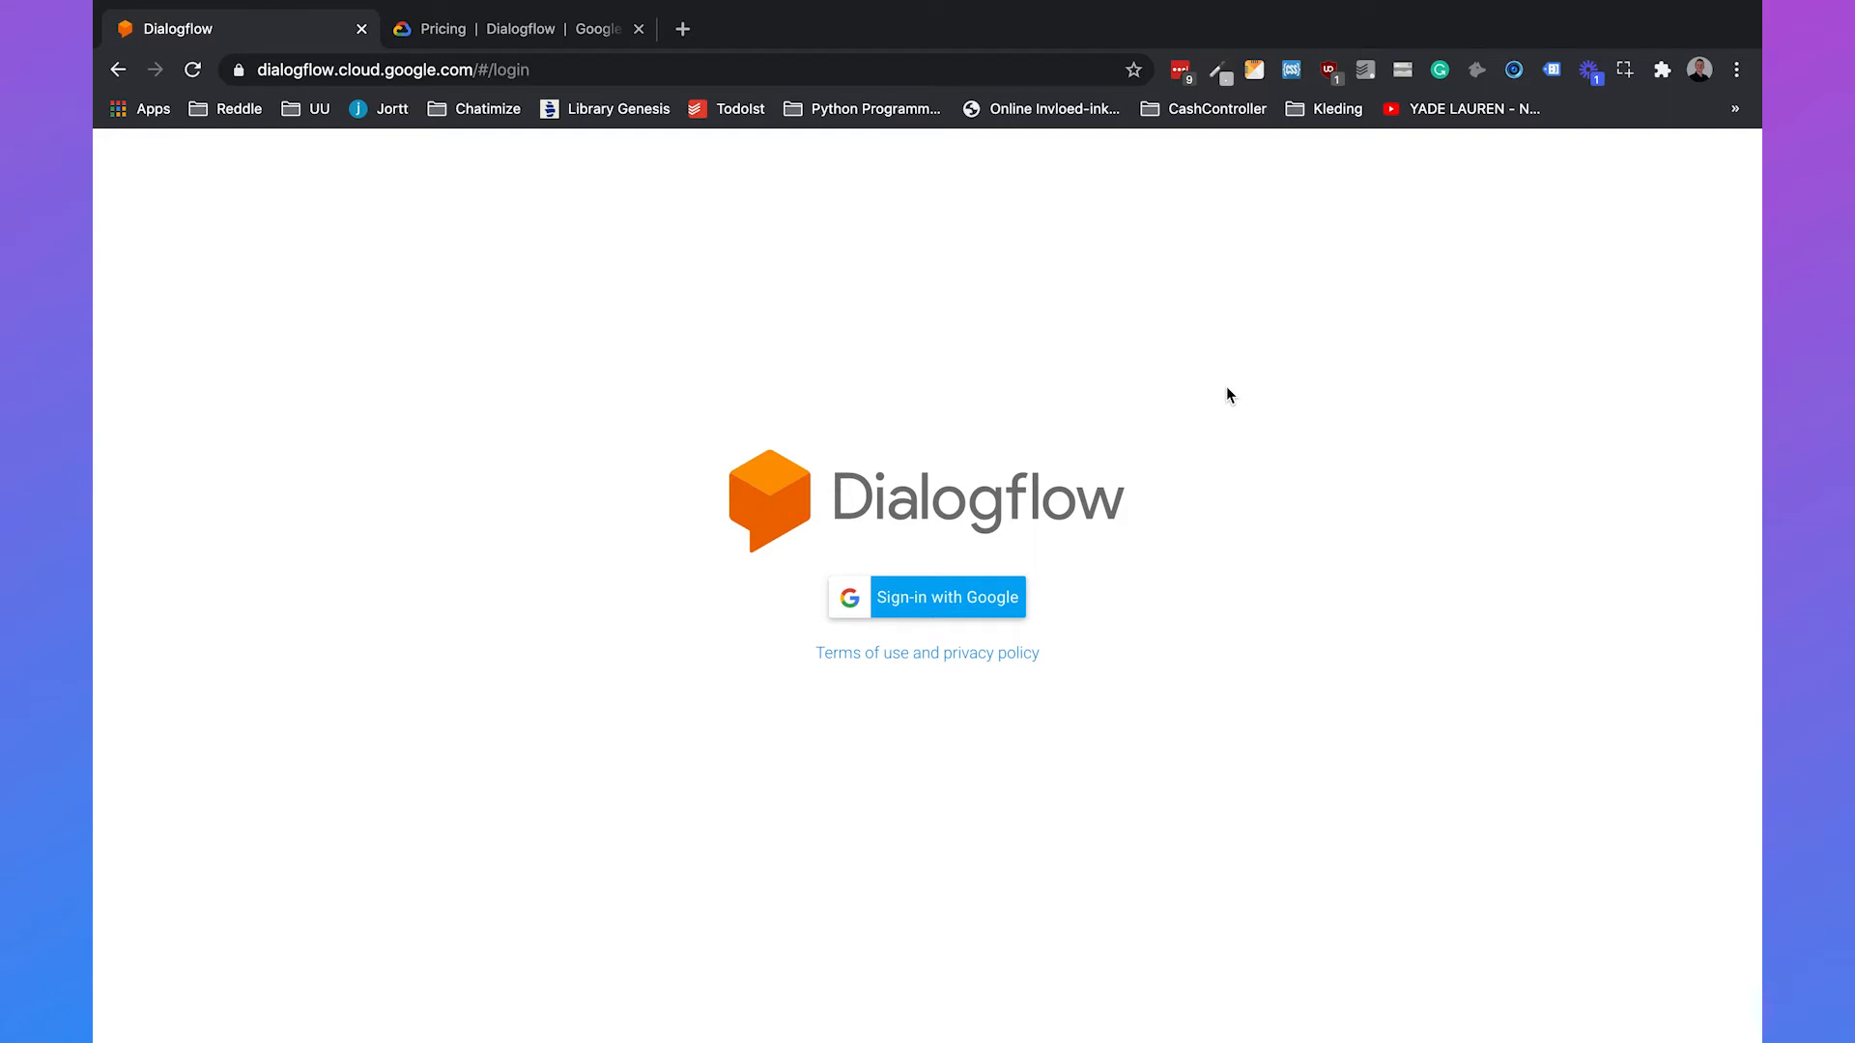
mouse_move(1041, 537)
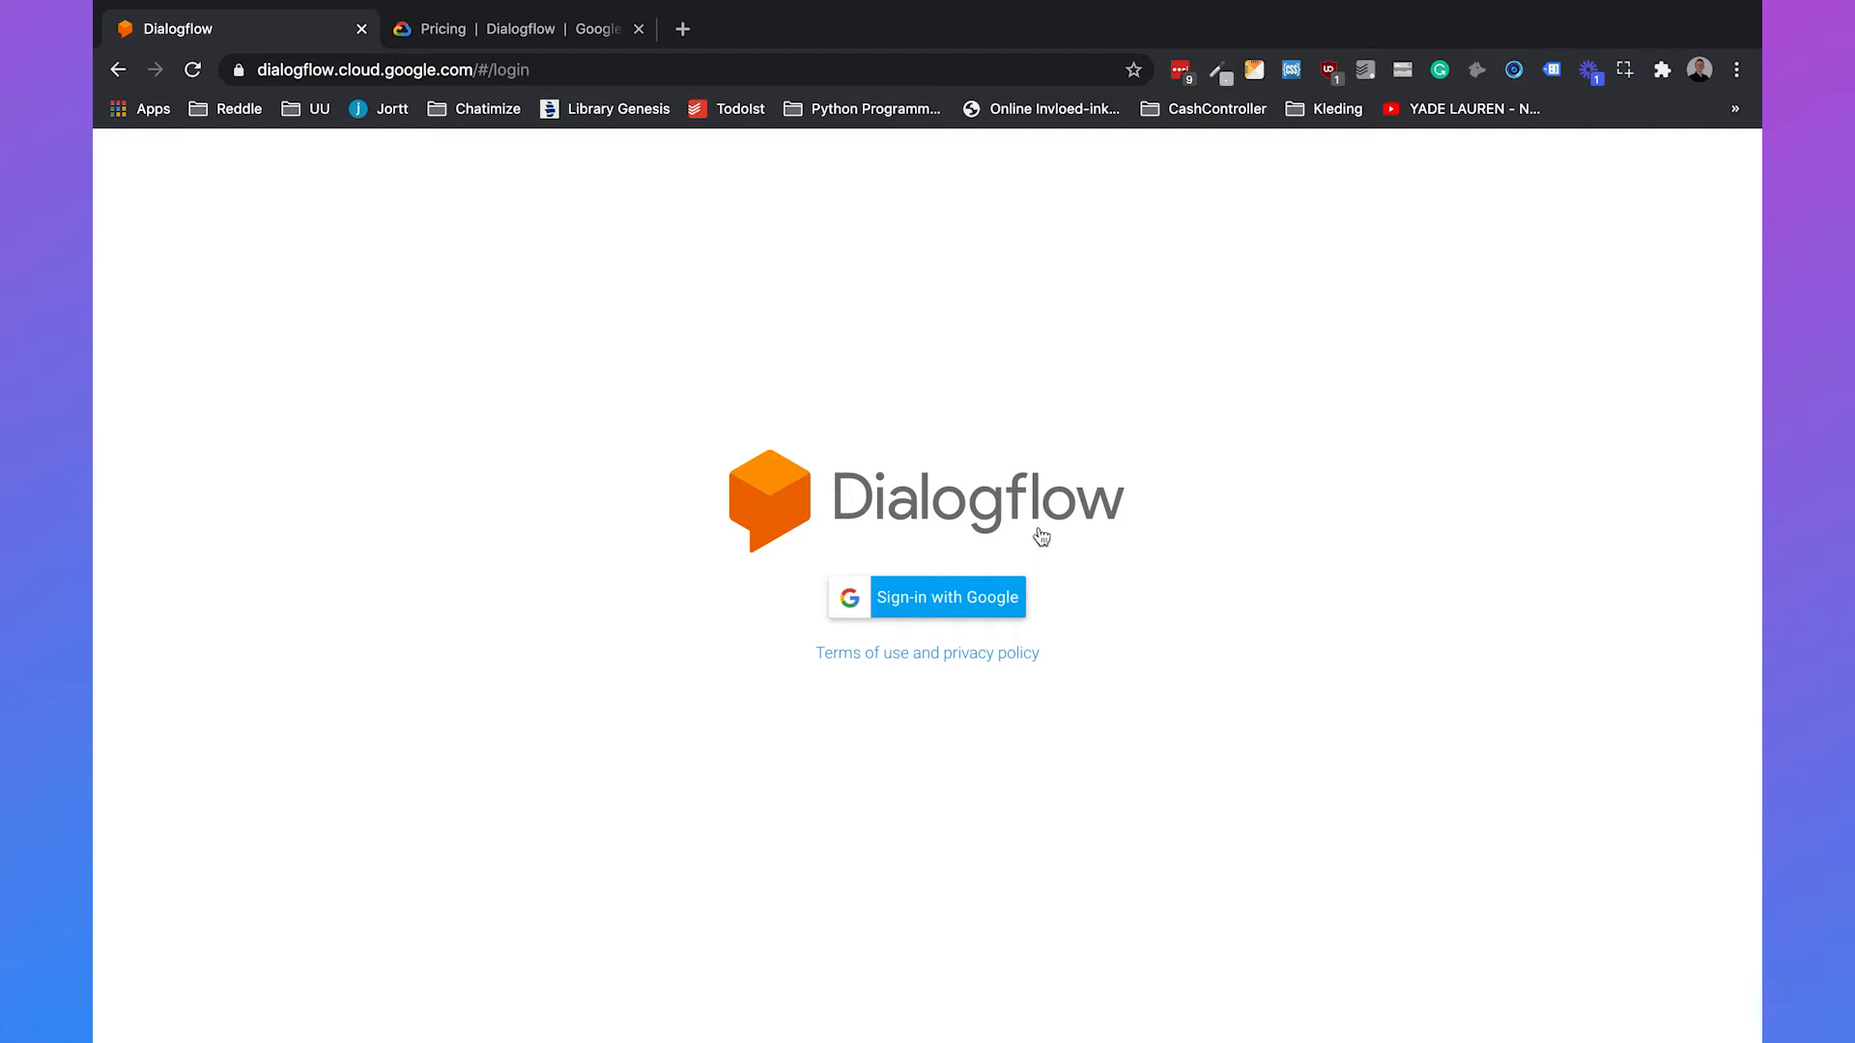
Step: Sign in with the Google account and land on the existing agent's Intents page
left_click(947, 597)
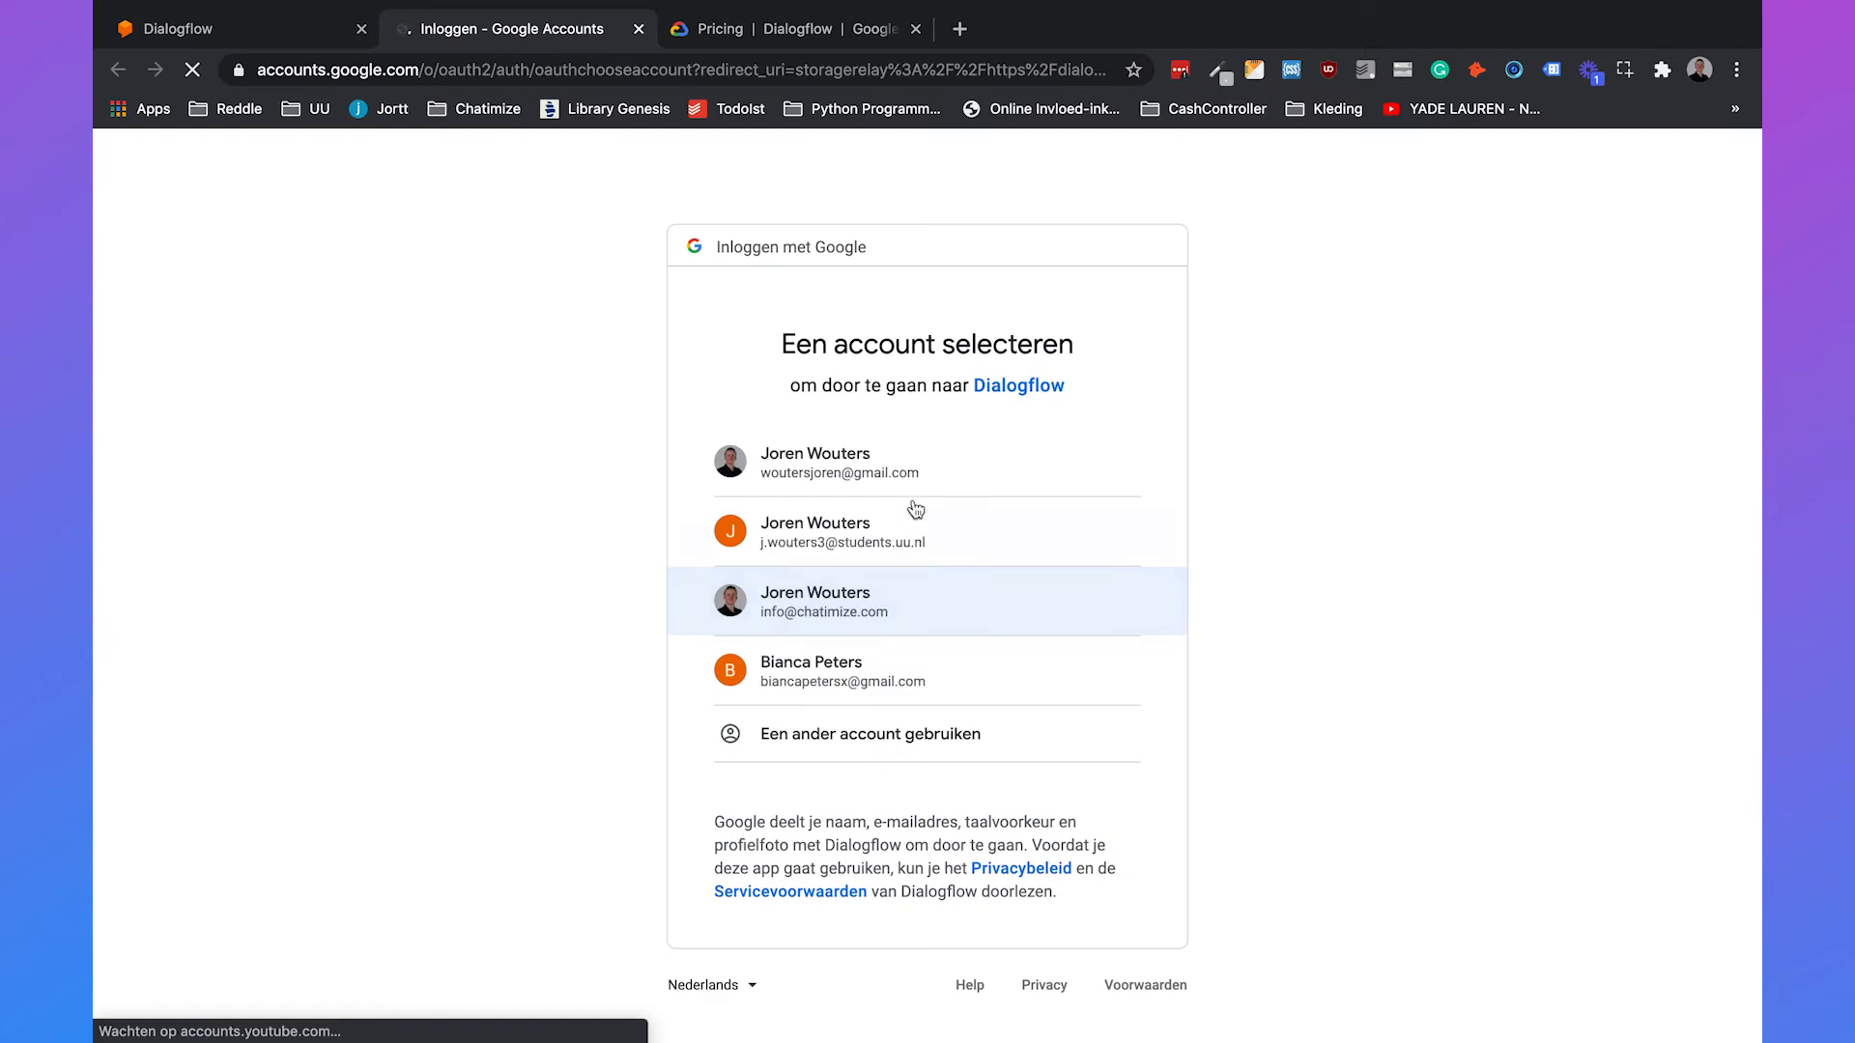
left_click(925, 601)
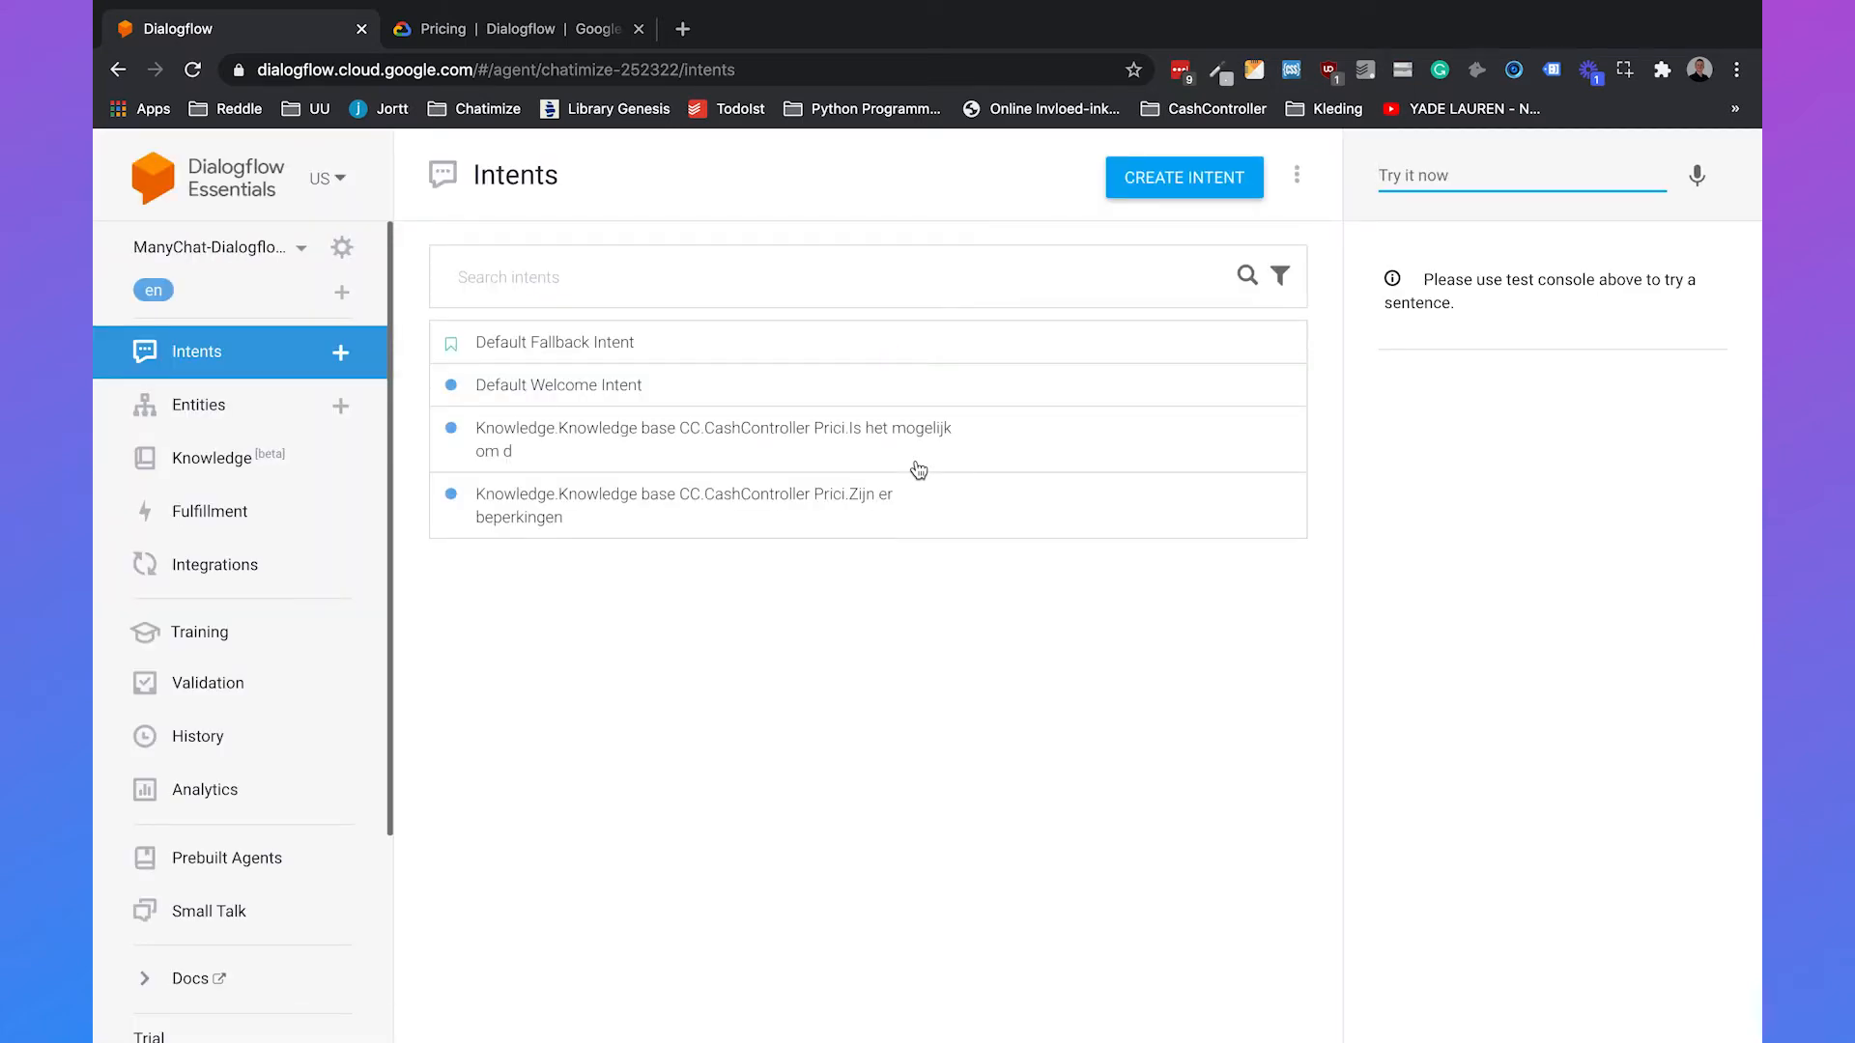
mouse_move(402, 318)
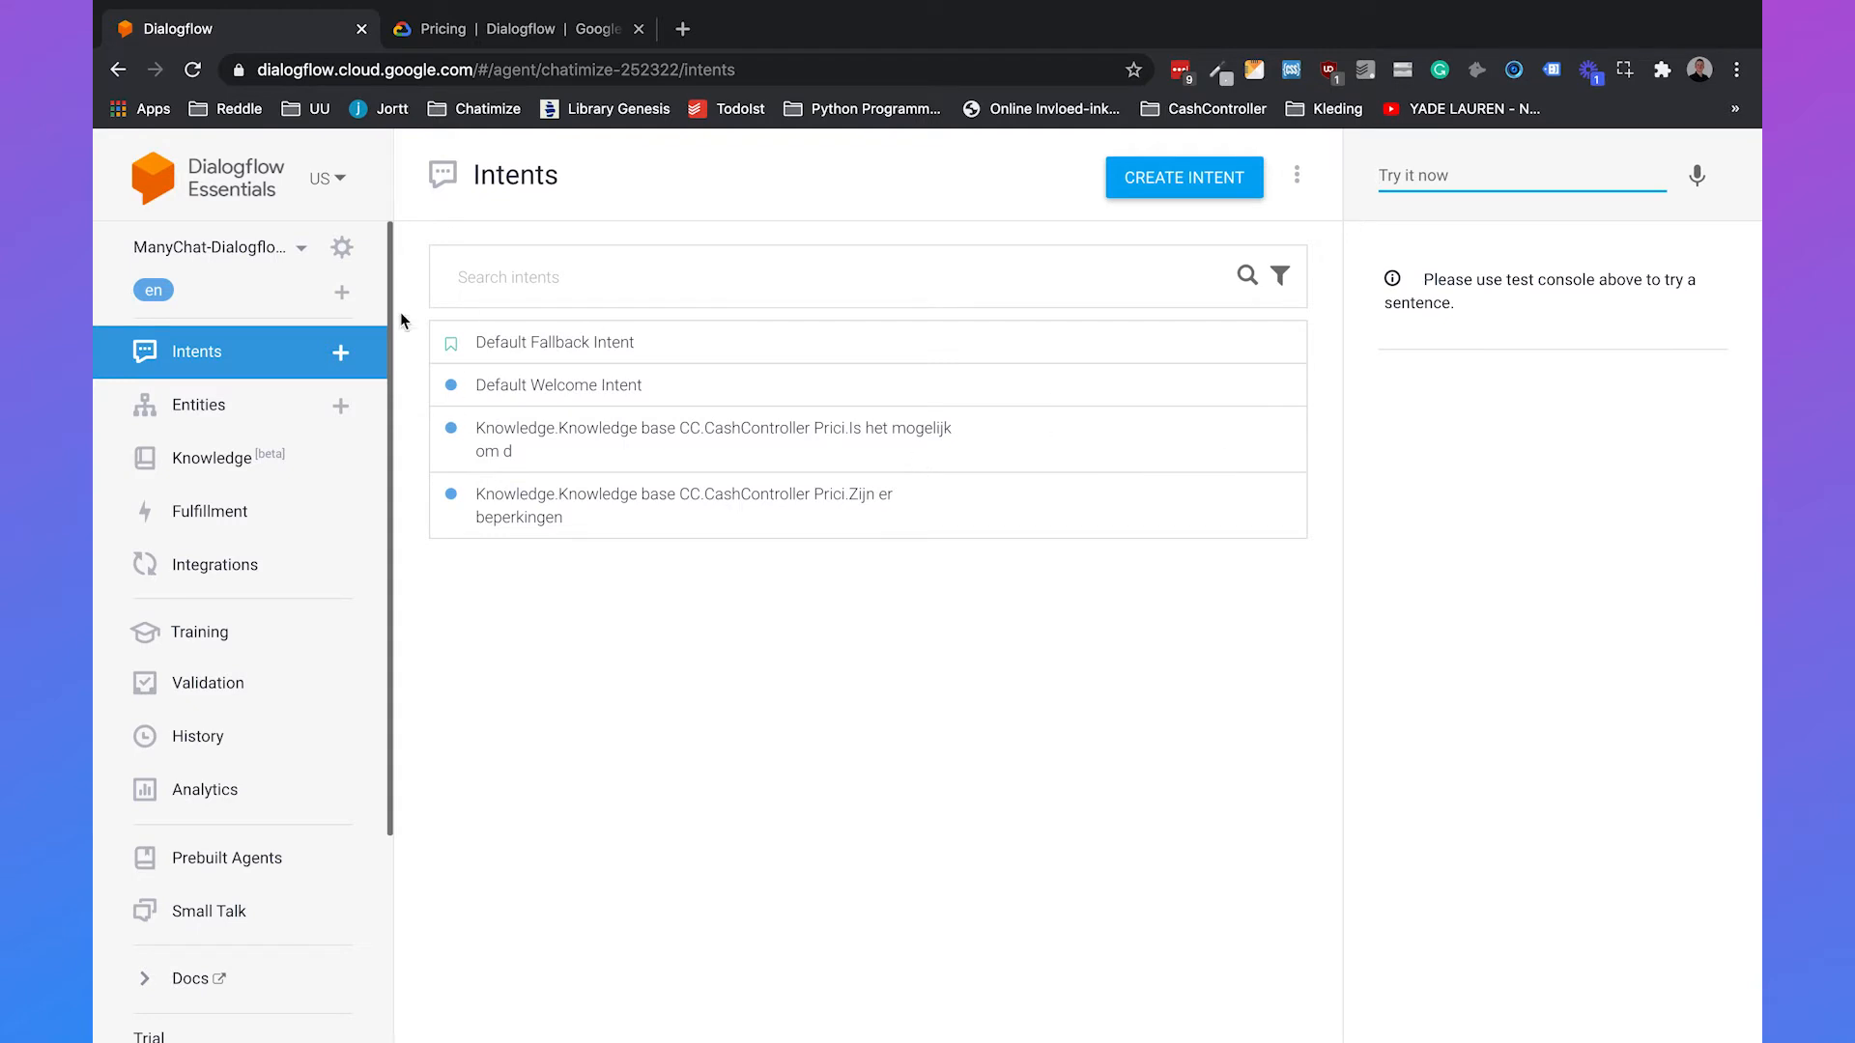
Step: Create a new agent named Test-Chatbot from the agent dropdown
left_click(216, 247)
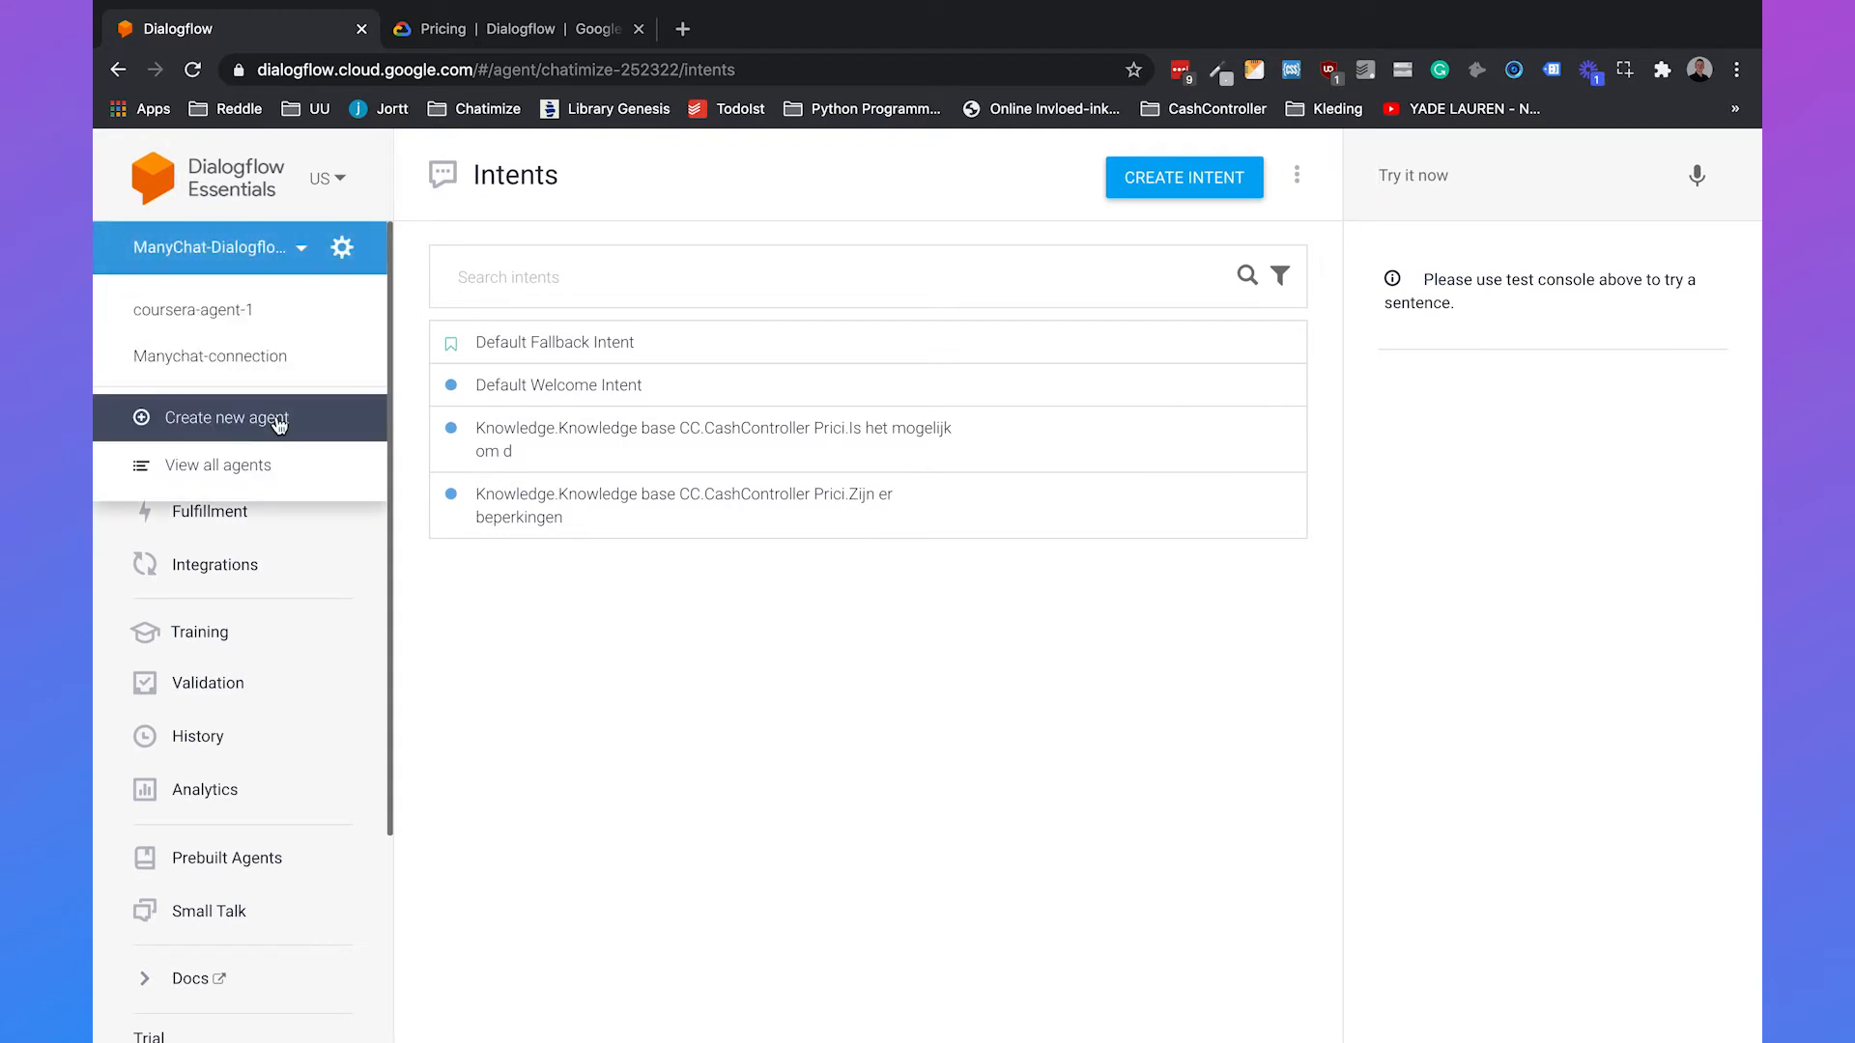
left_click(224, 417)
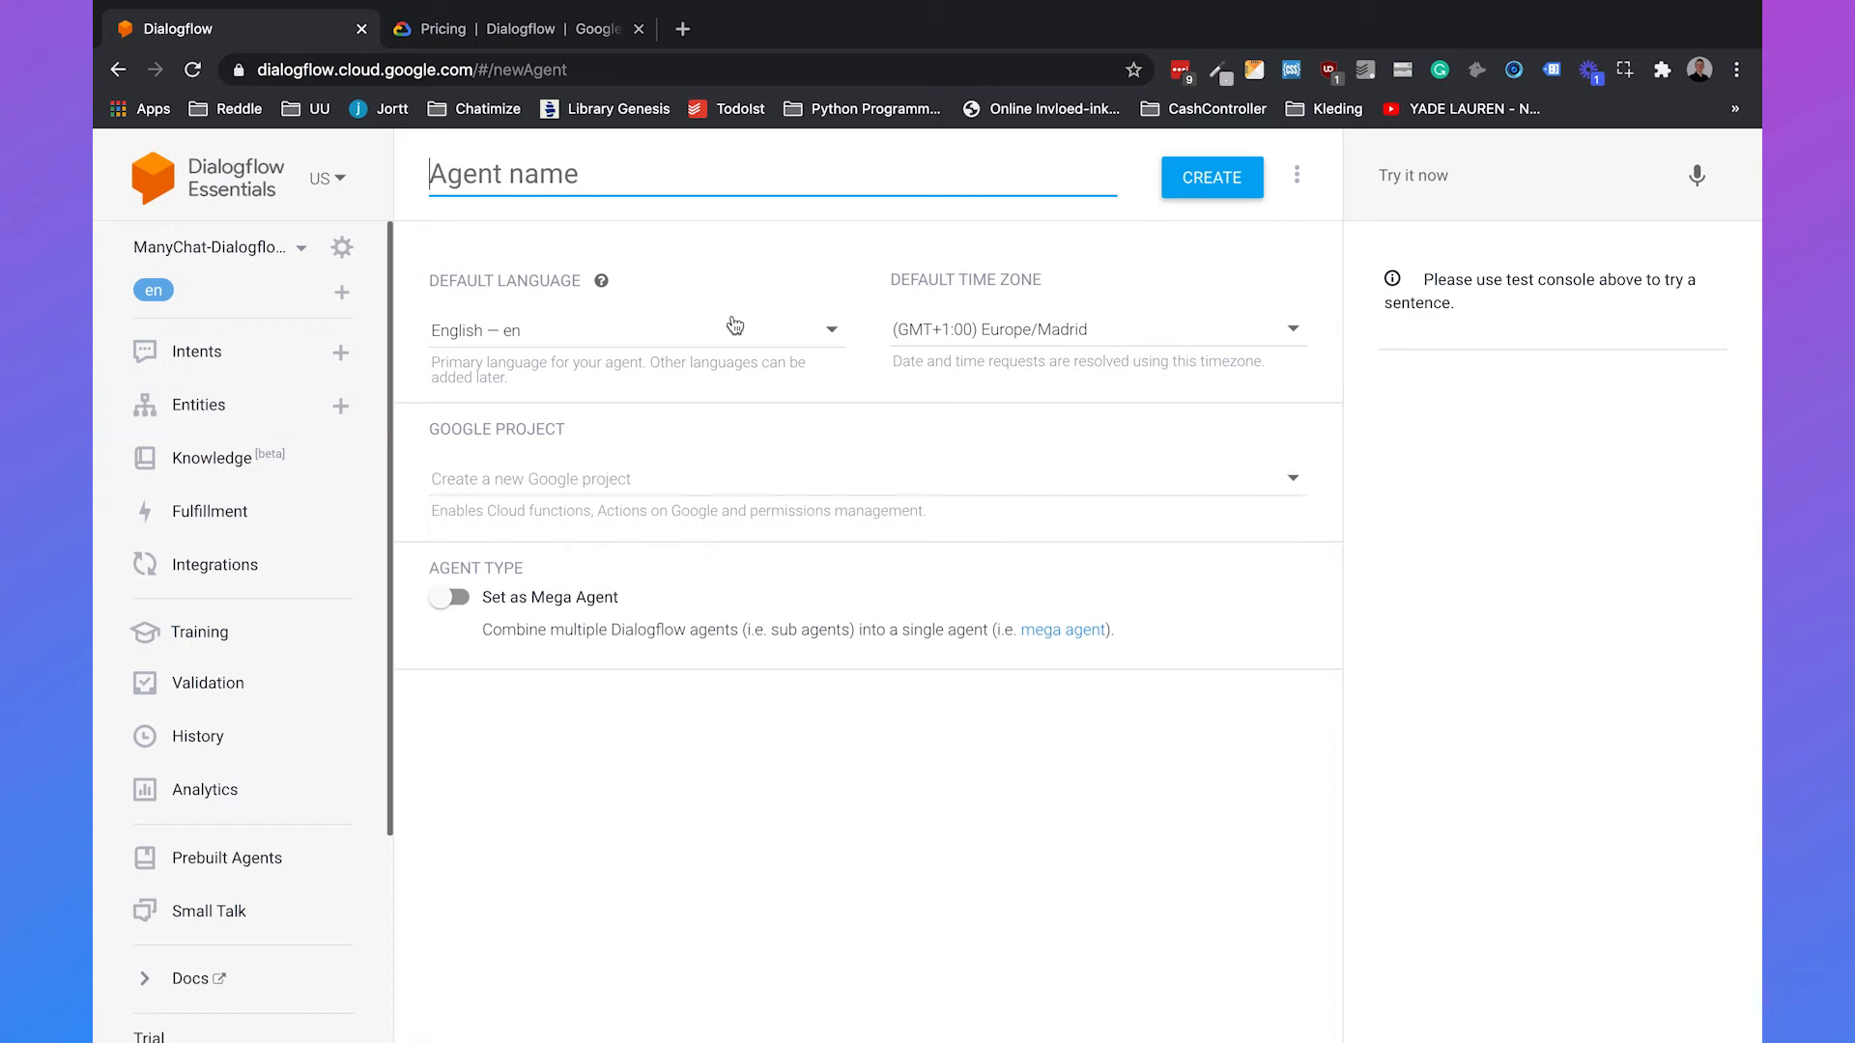
type("Test-Chatbot")
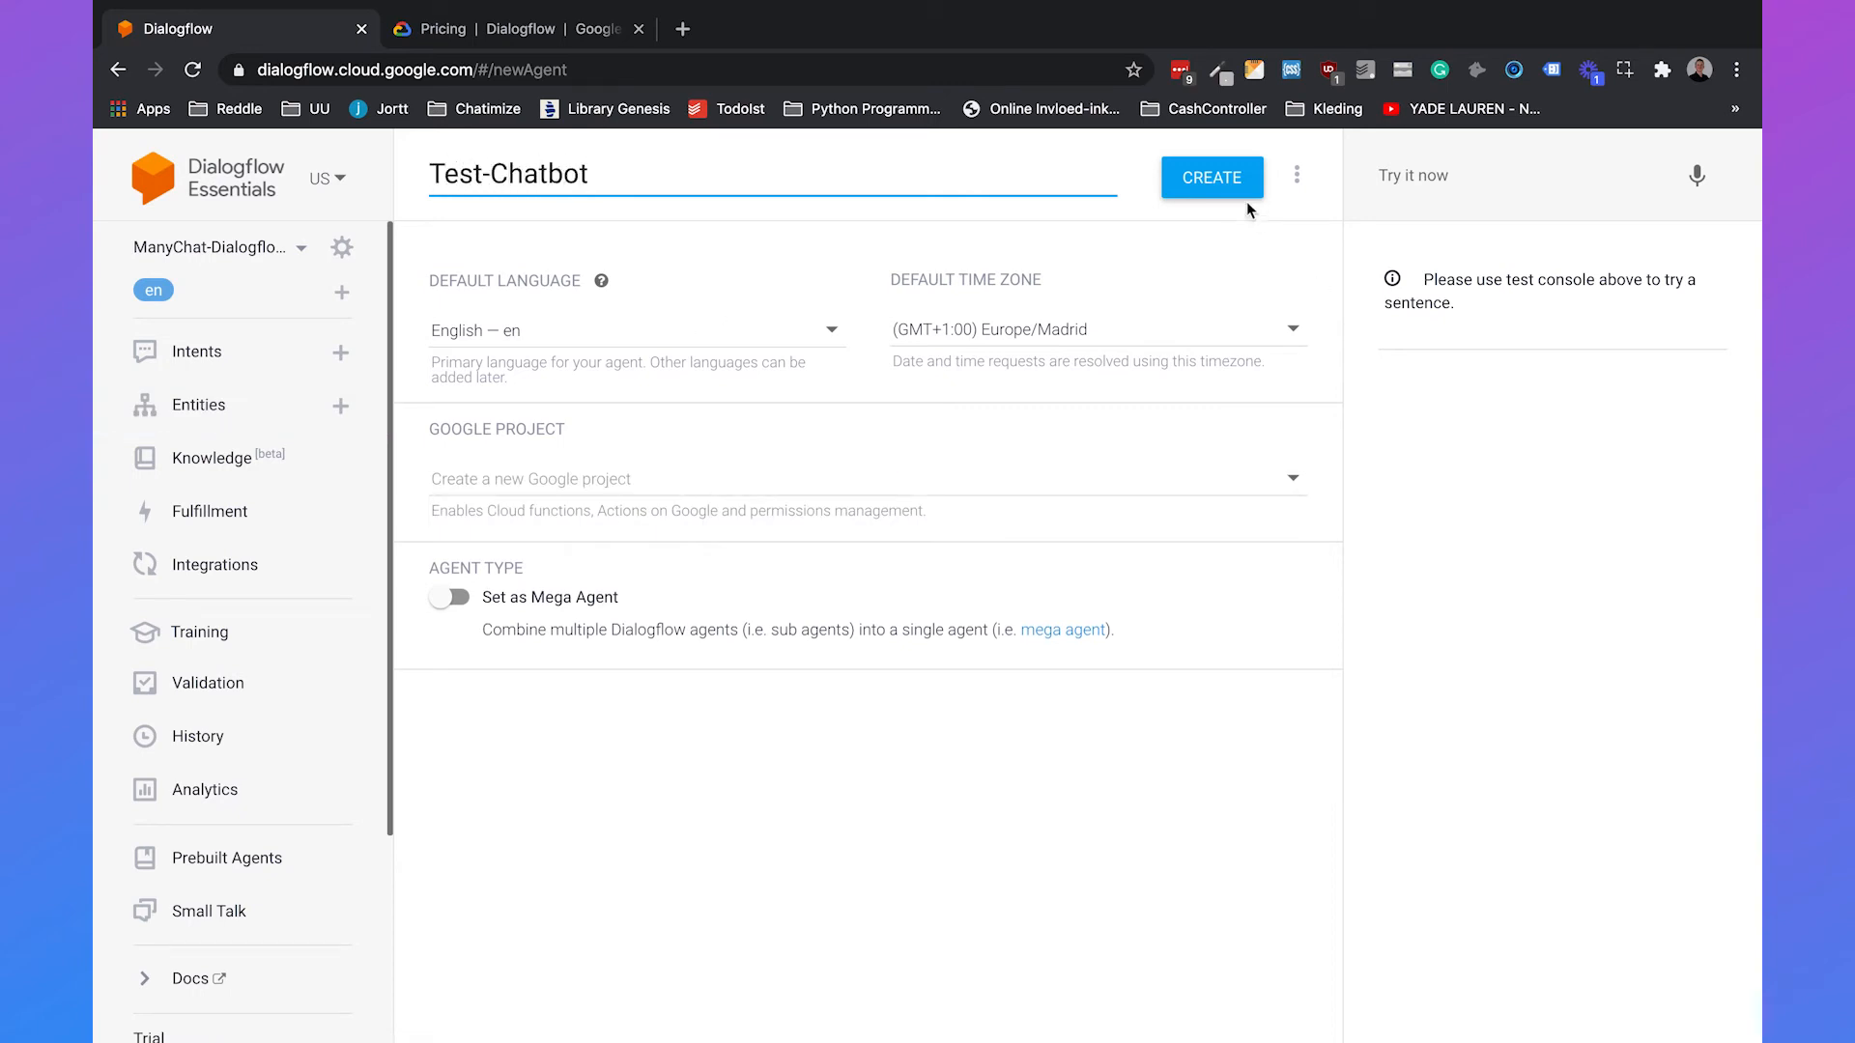
left_click(1211, 178)
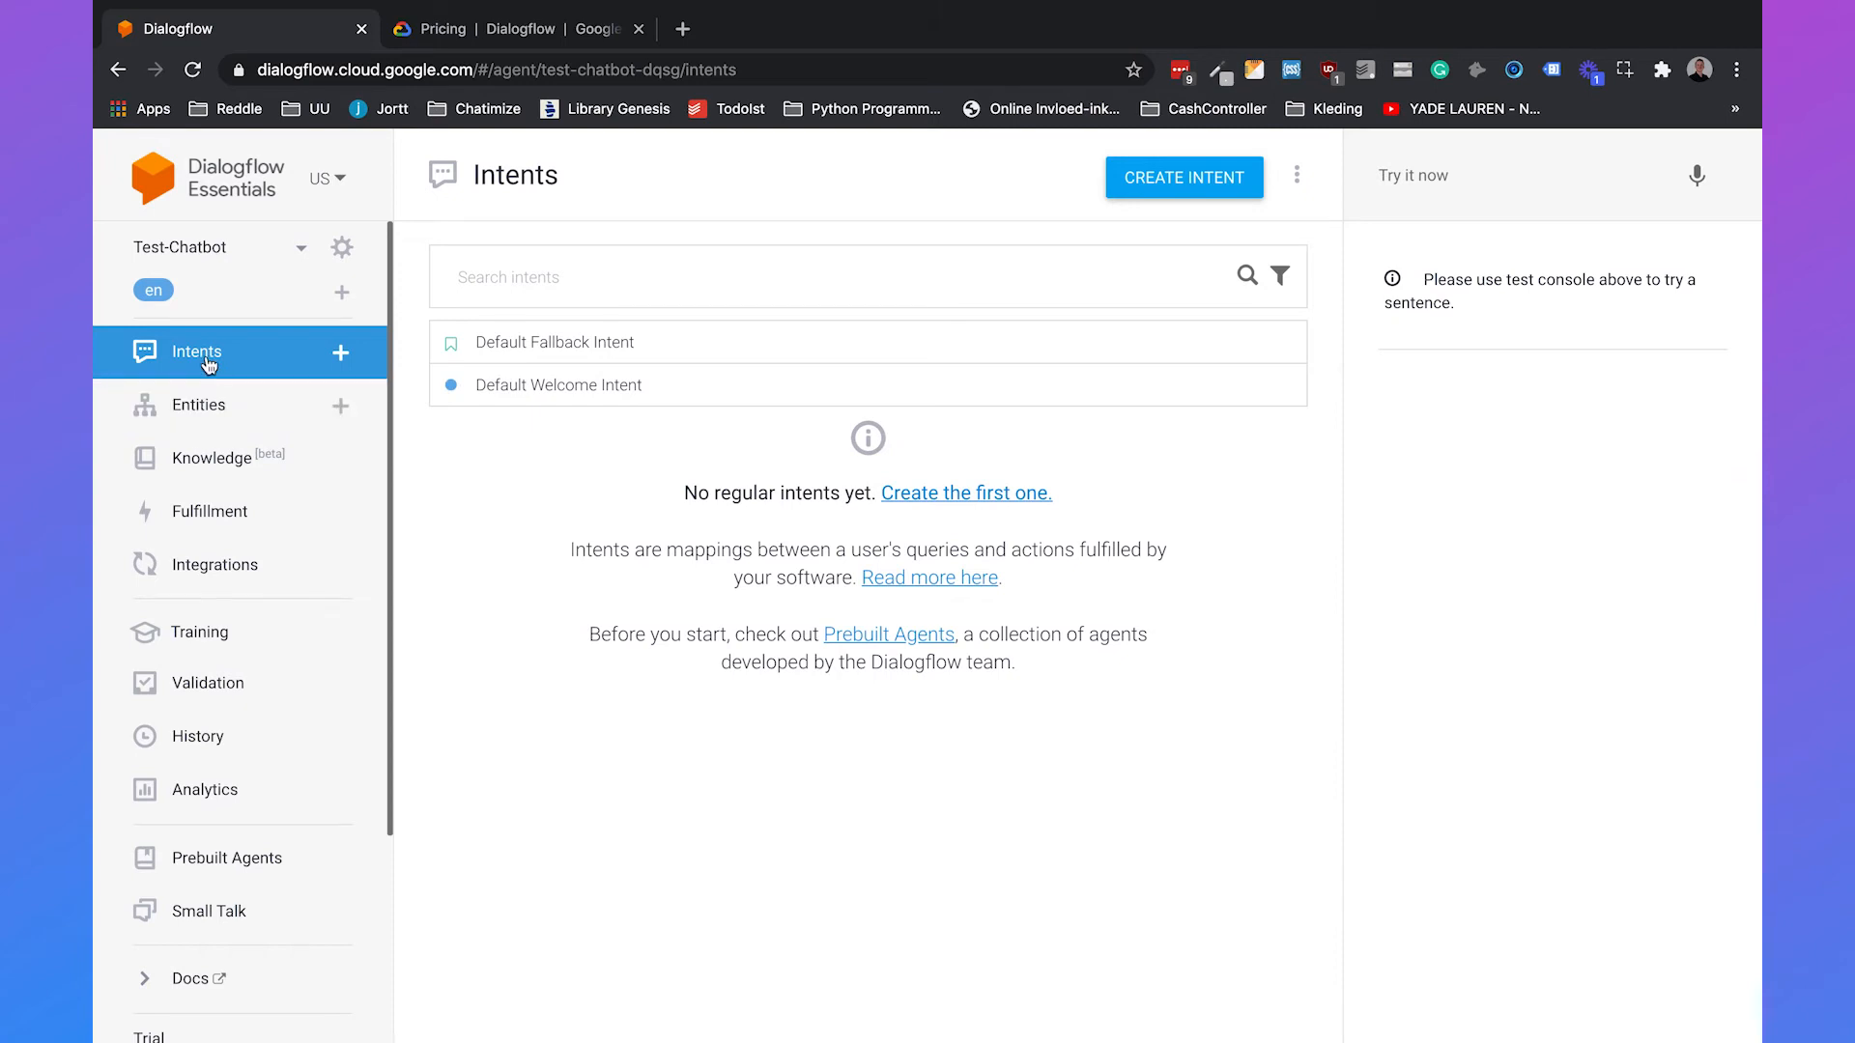
mouse_move(197, 404)
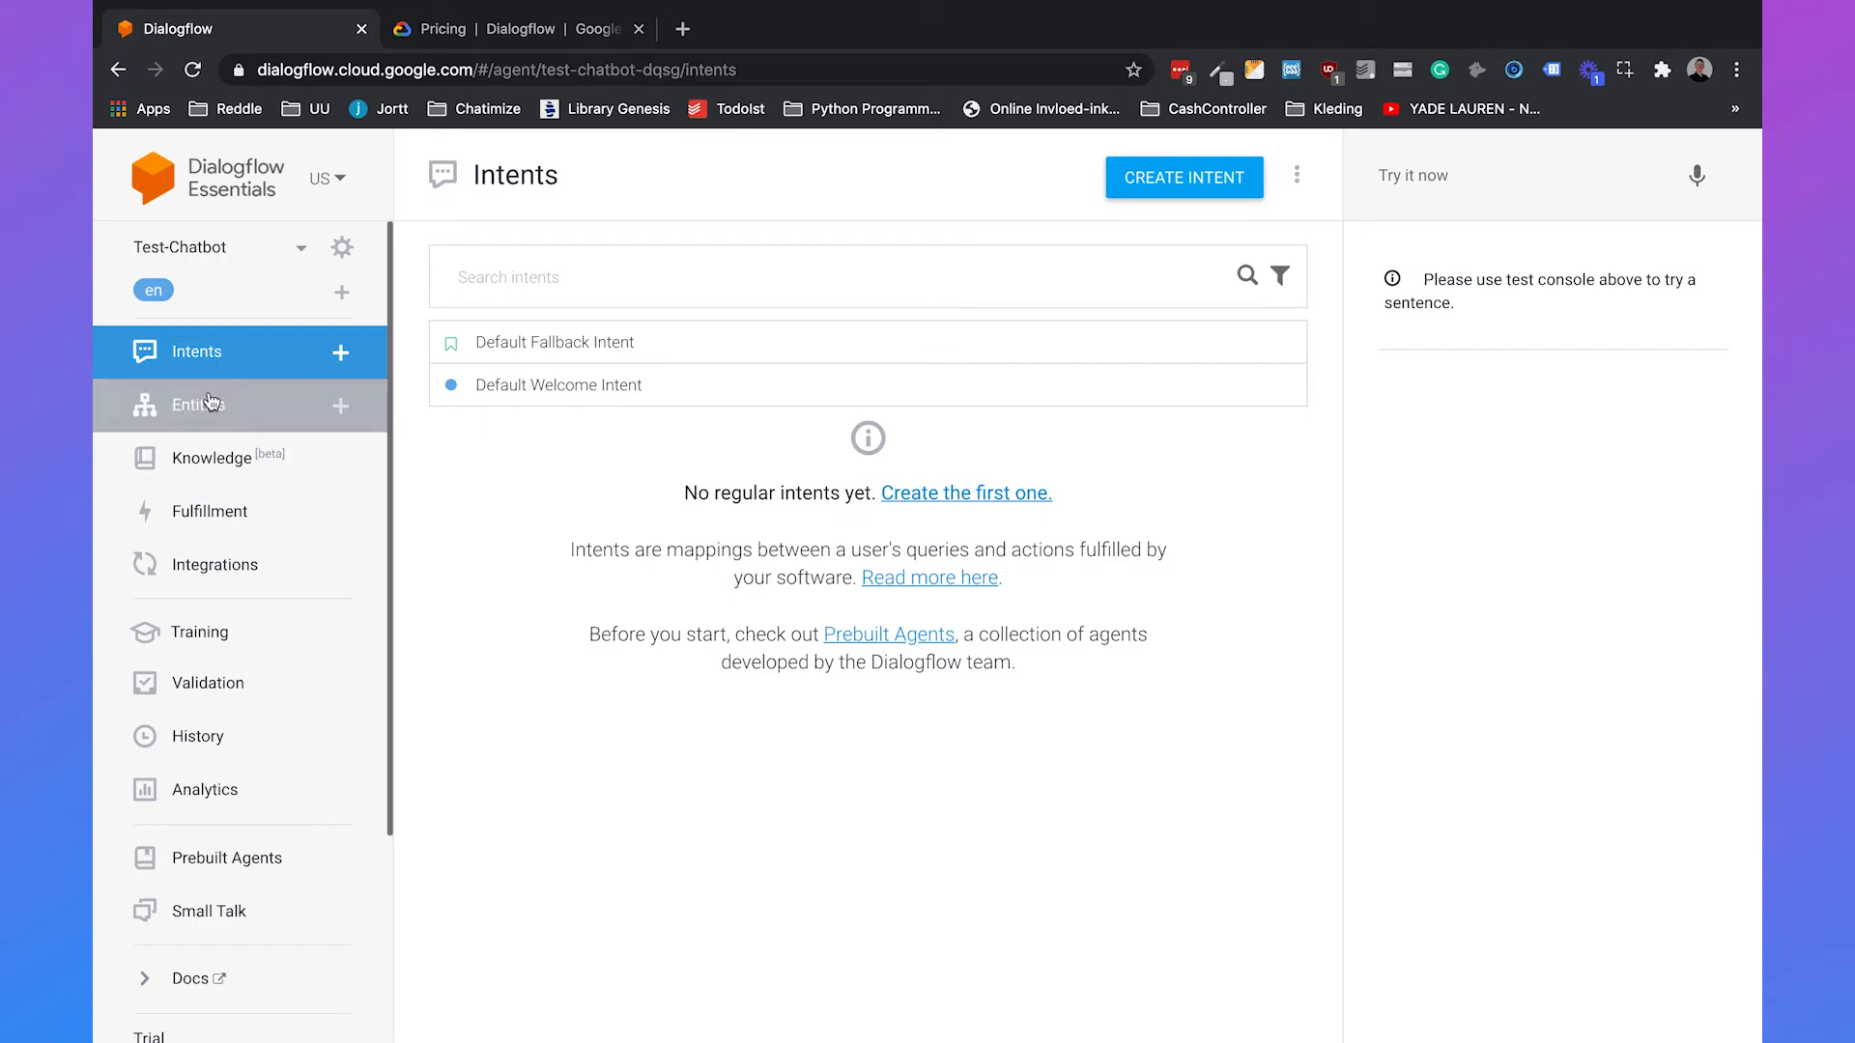
Step: Visit Test-Chatbot's Entities, Knowledge and Fulfillment pages from the sidebar
left_click(197, 404)
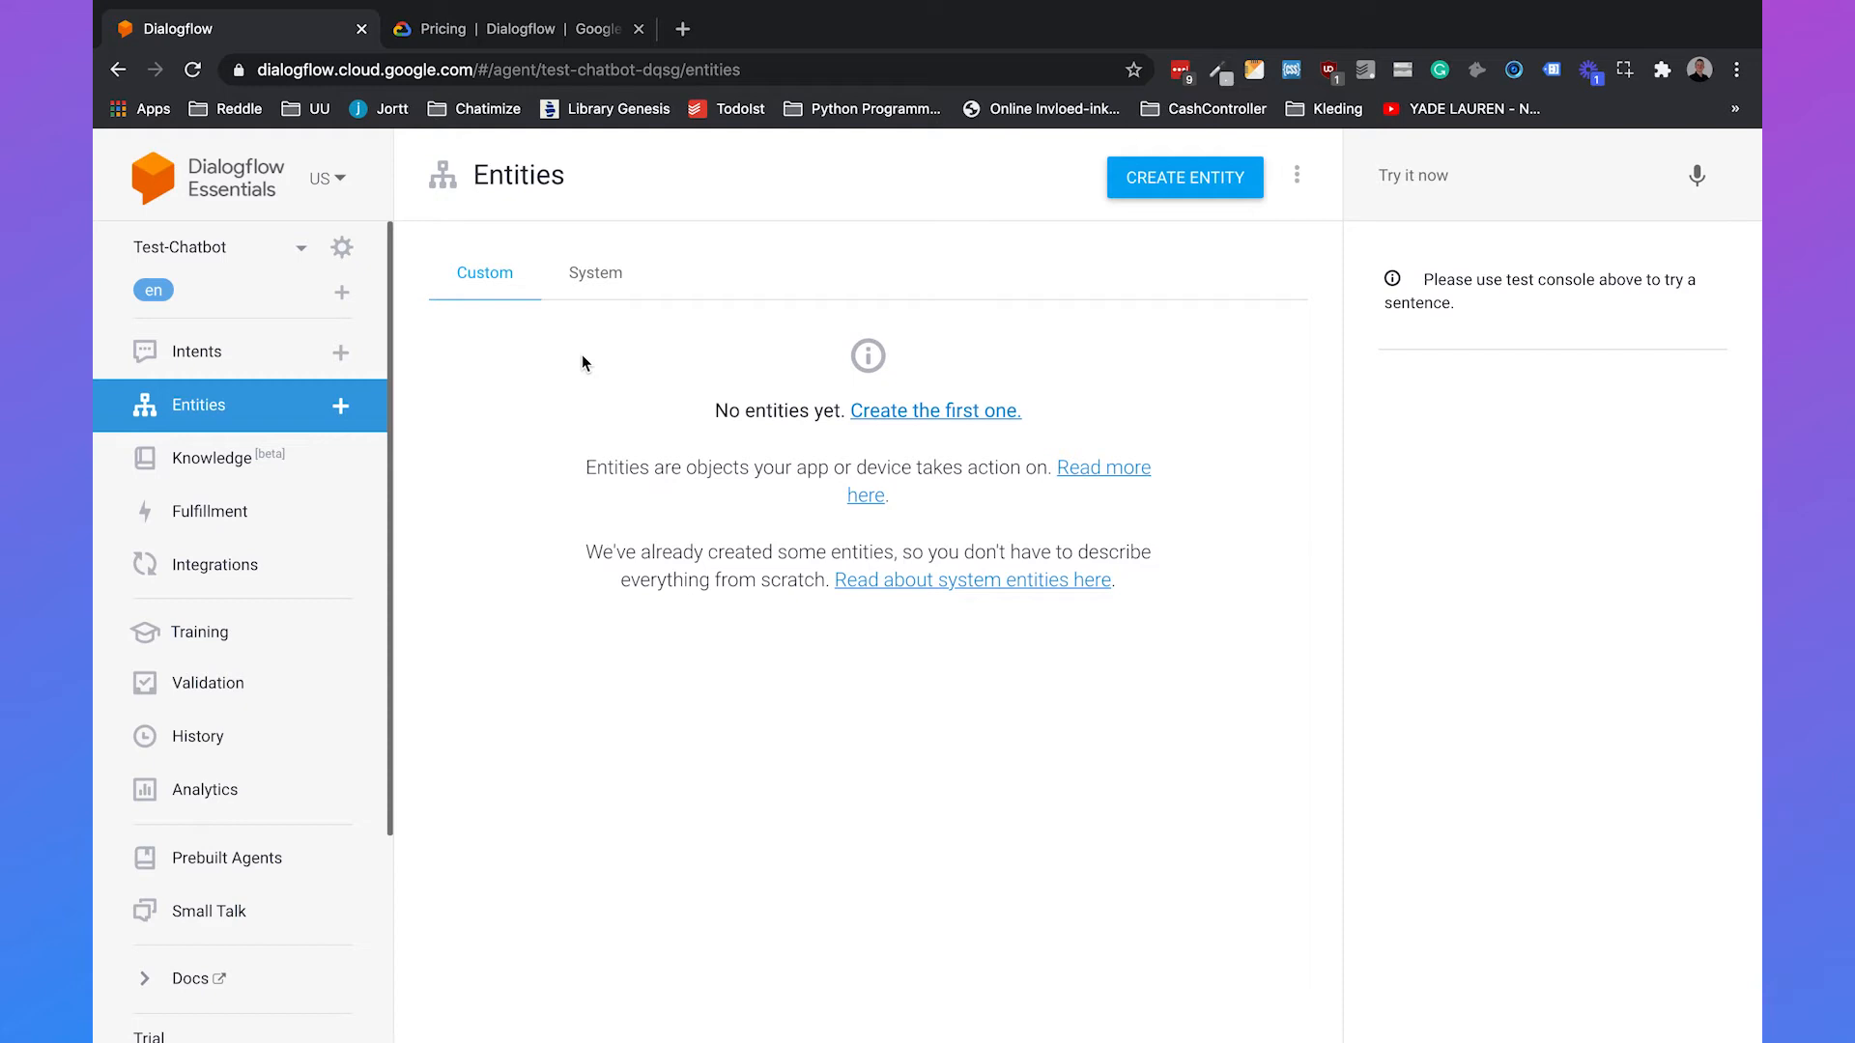
left_click(212, 458)
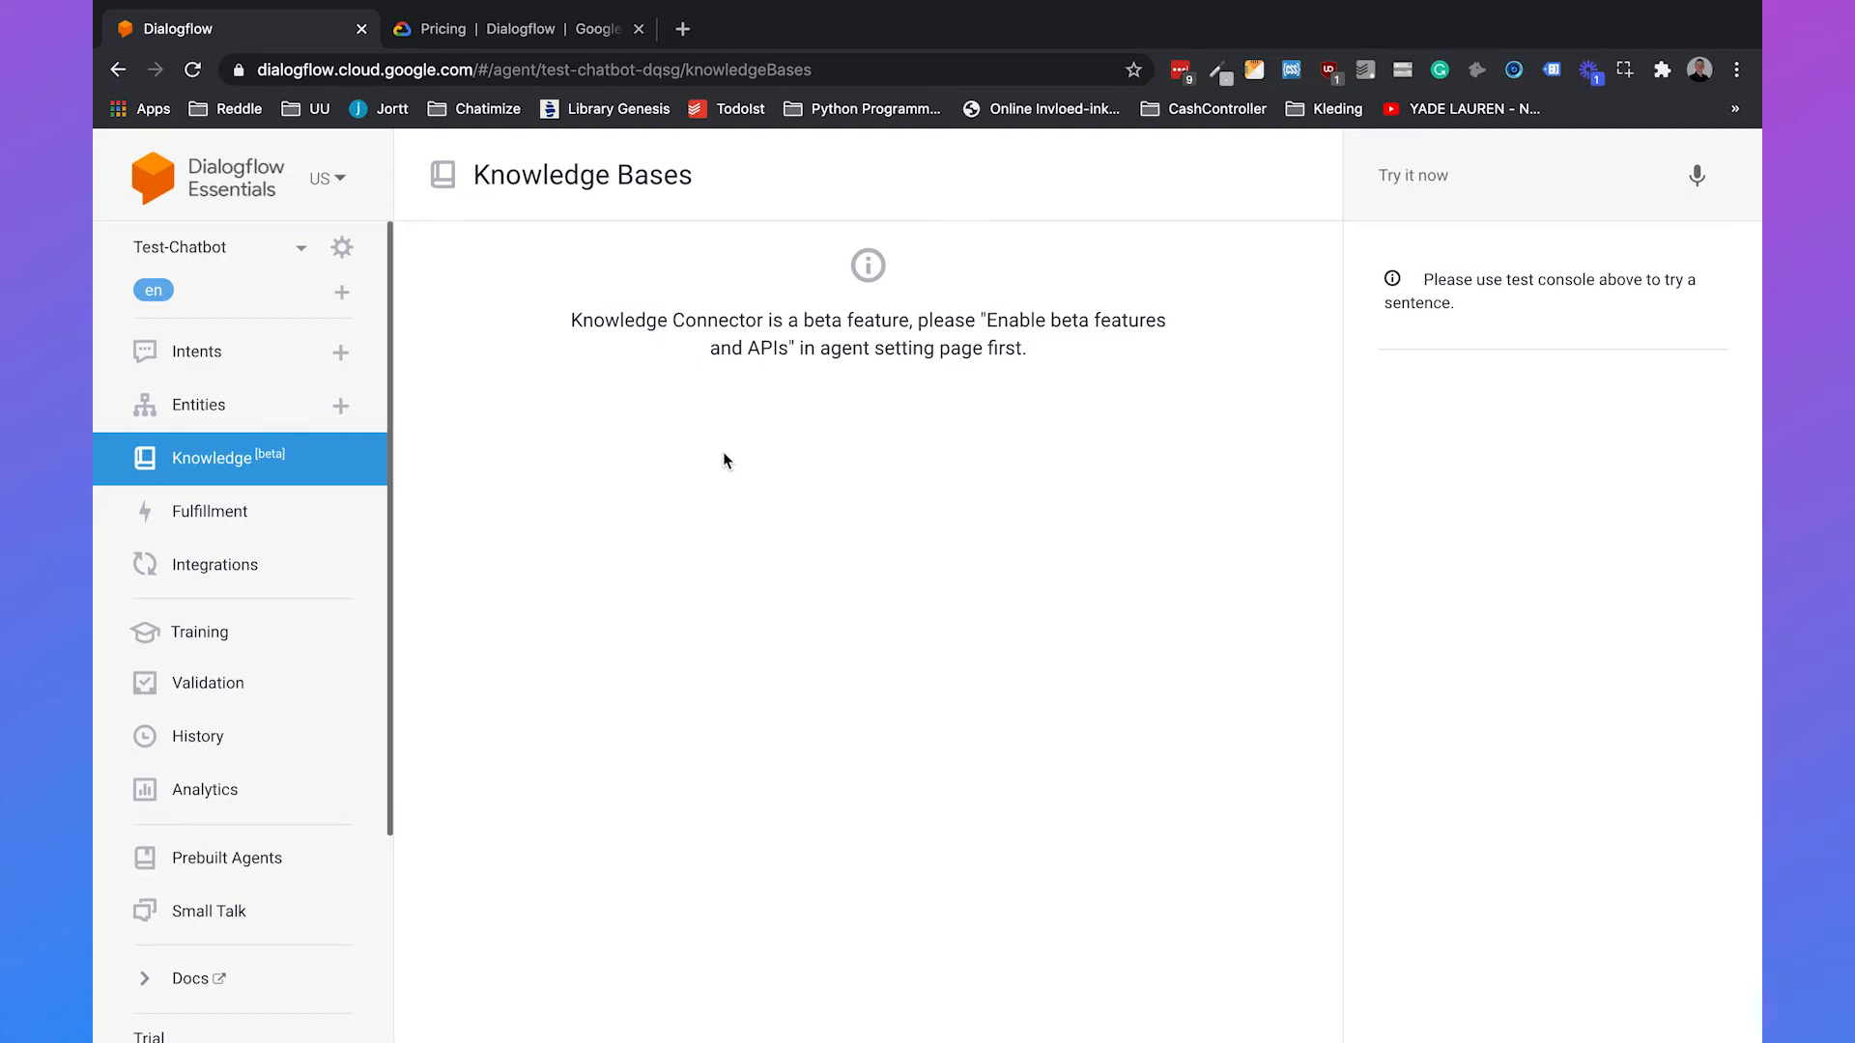
left_click(211, 510)
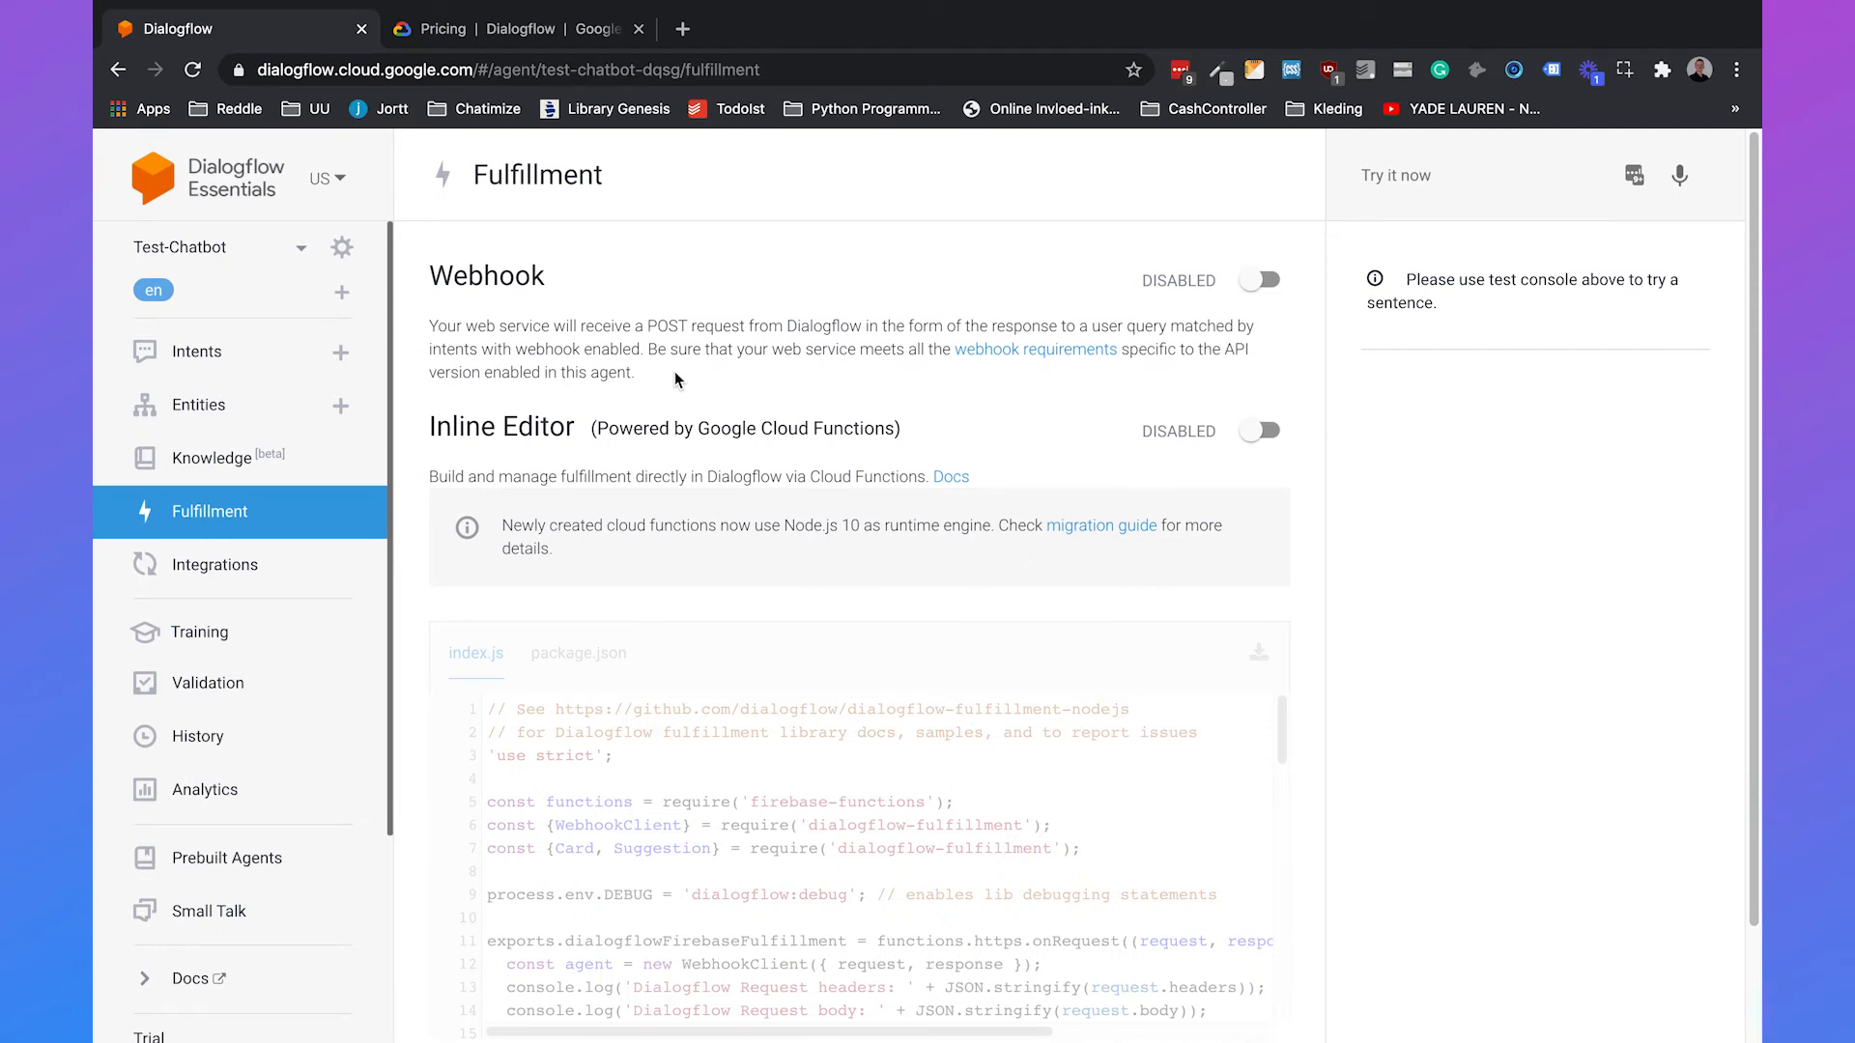
mouse_move(199, 632)
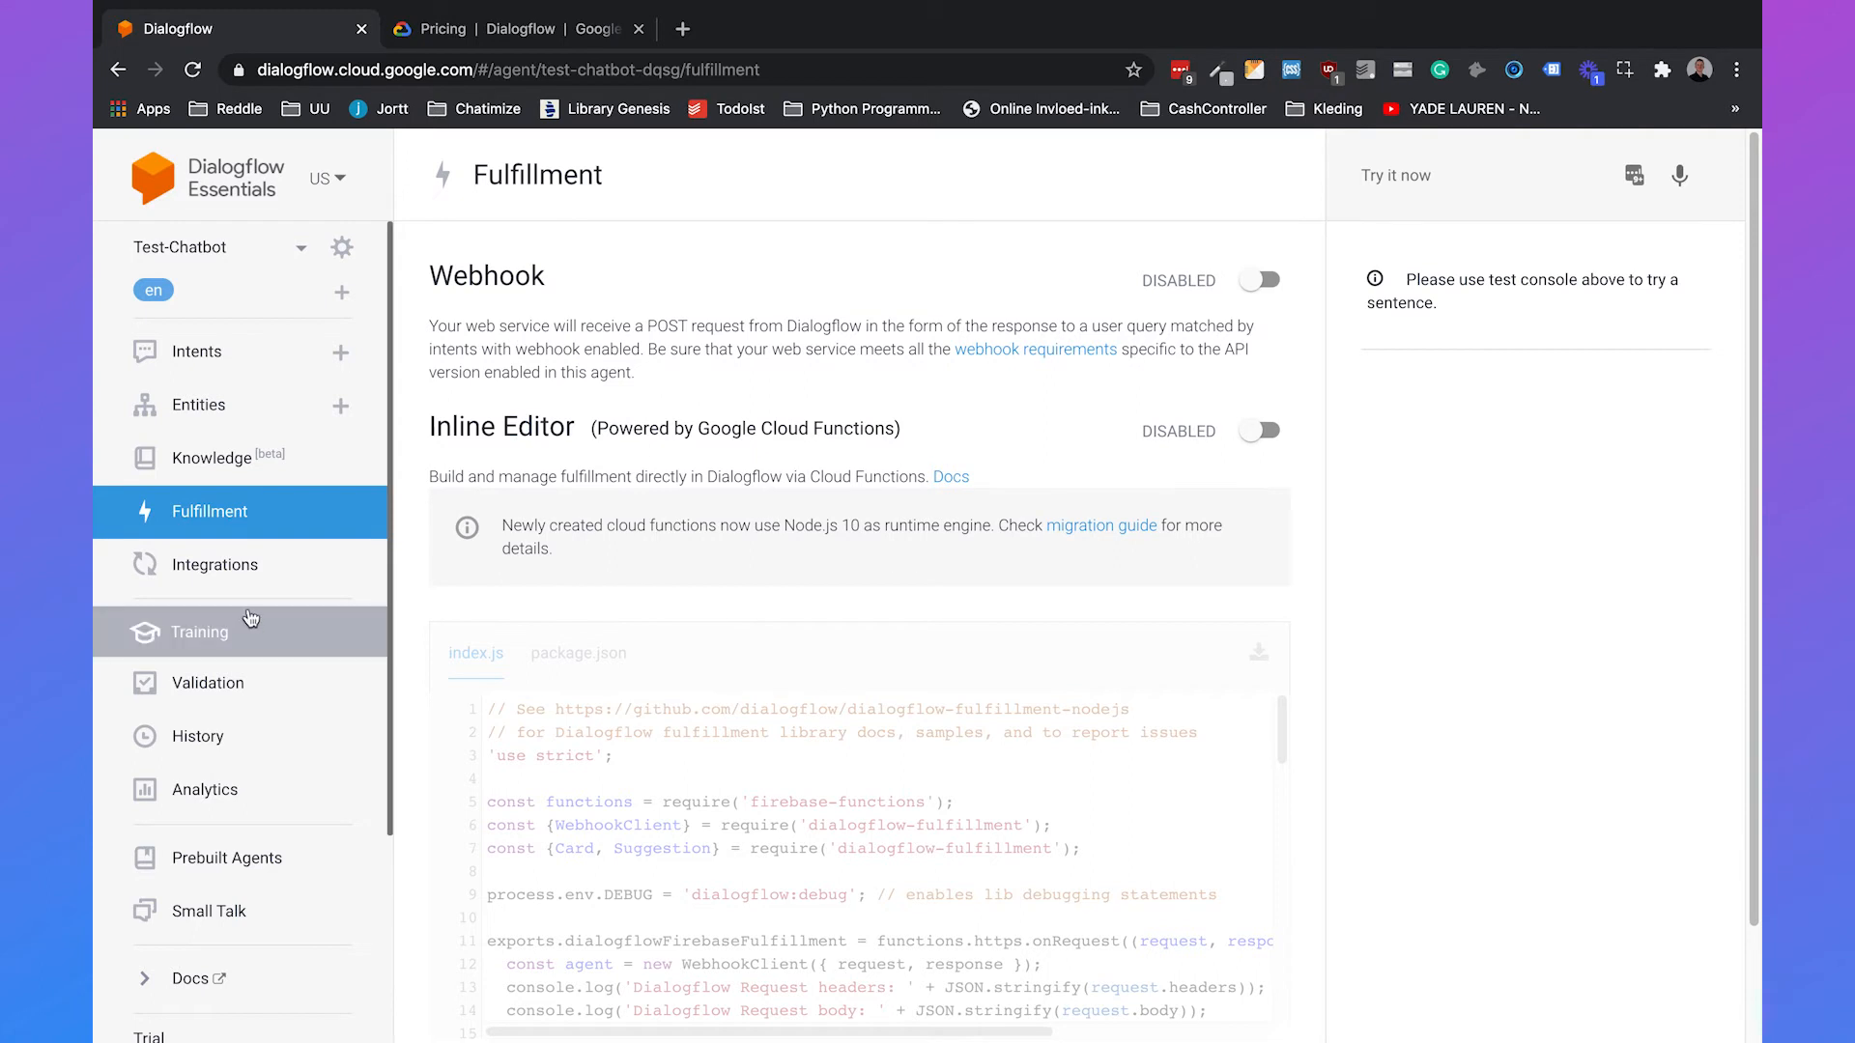
Step: Browse the Integrations list, then the Training and Validation pages
left_click(214, 564)
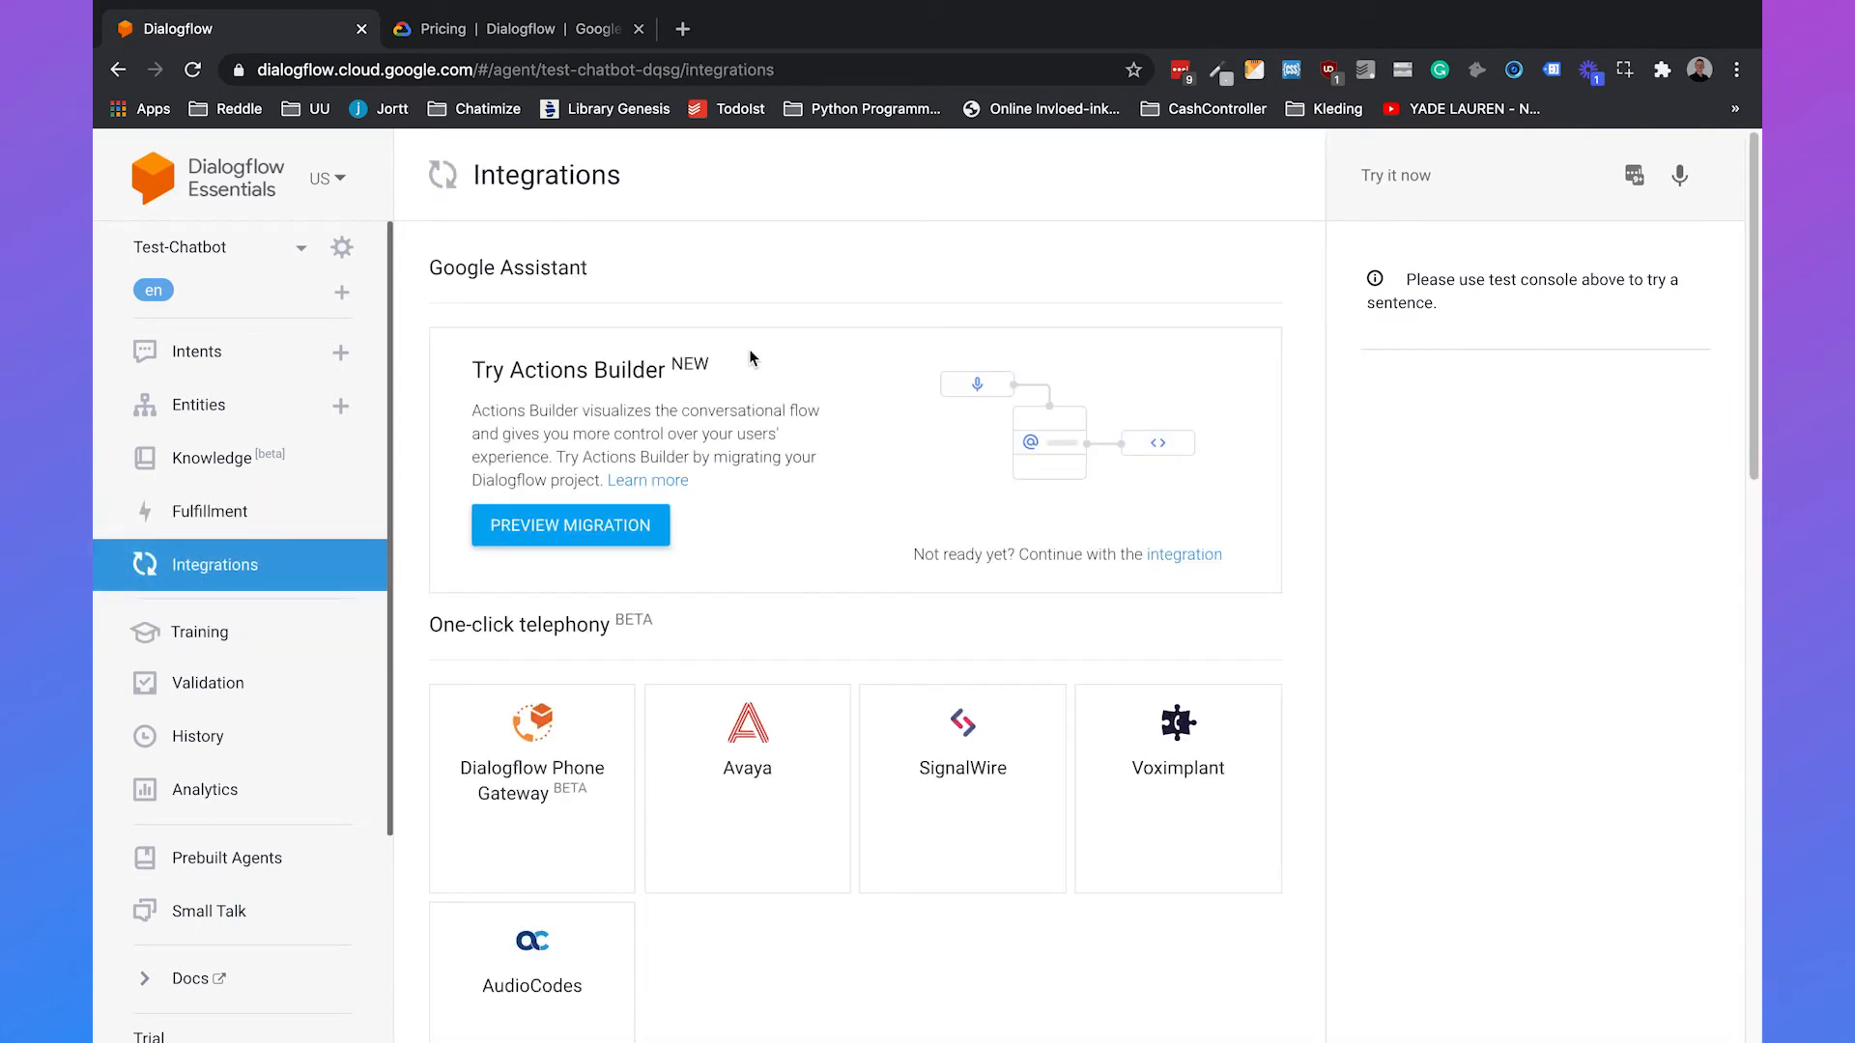
scroll("down", 3)
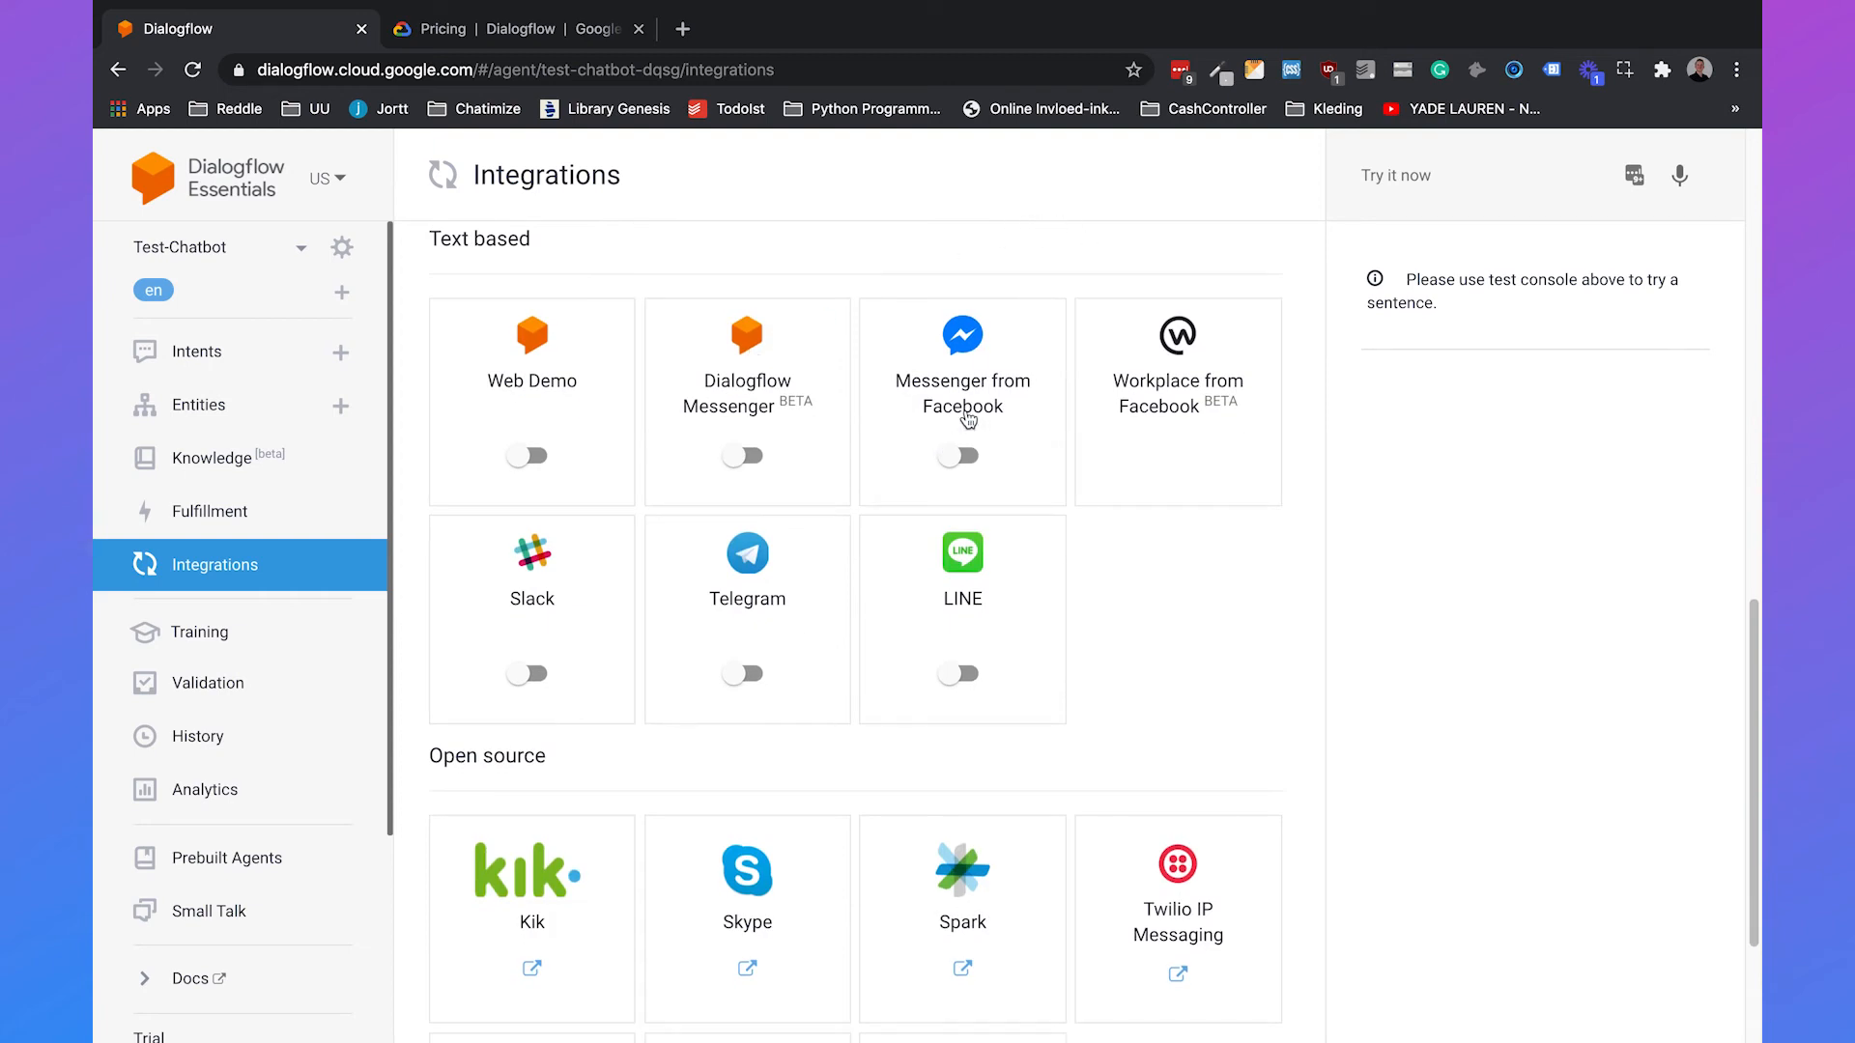
mouse_move(794, 617)
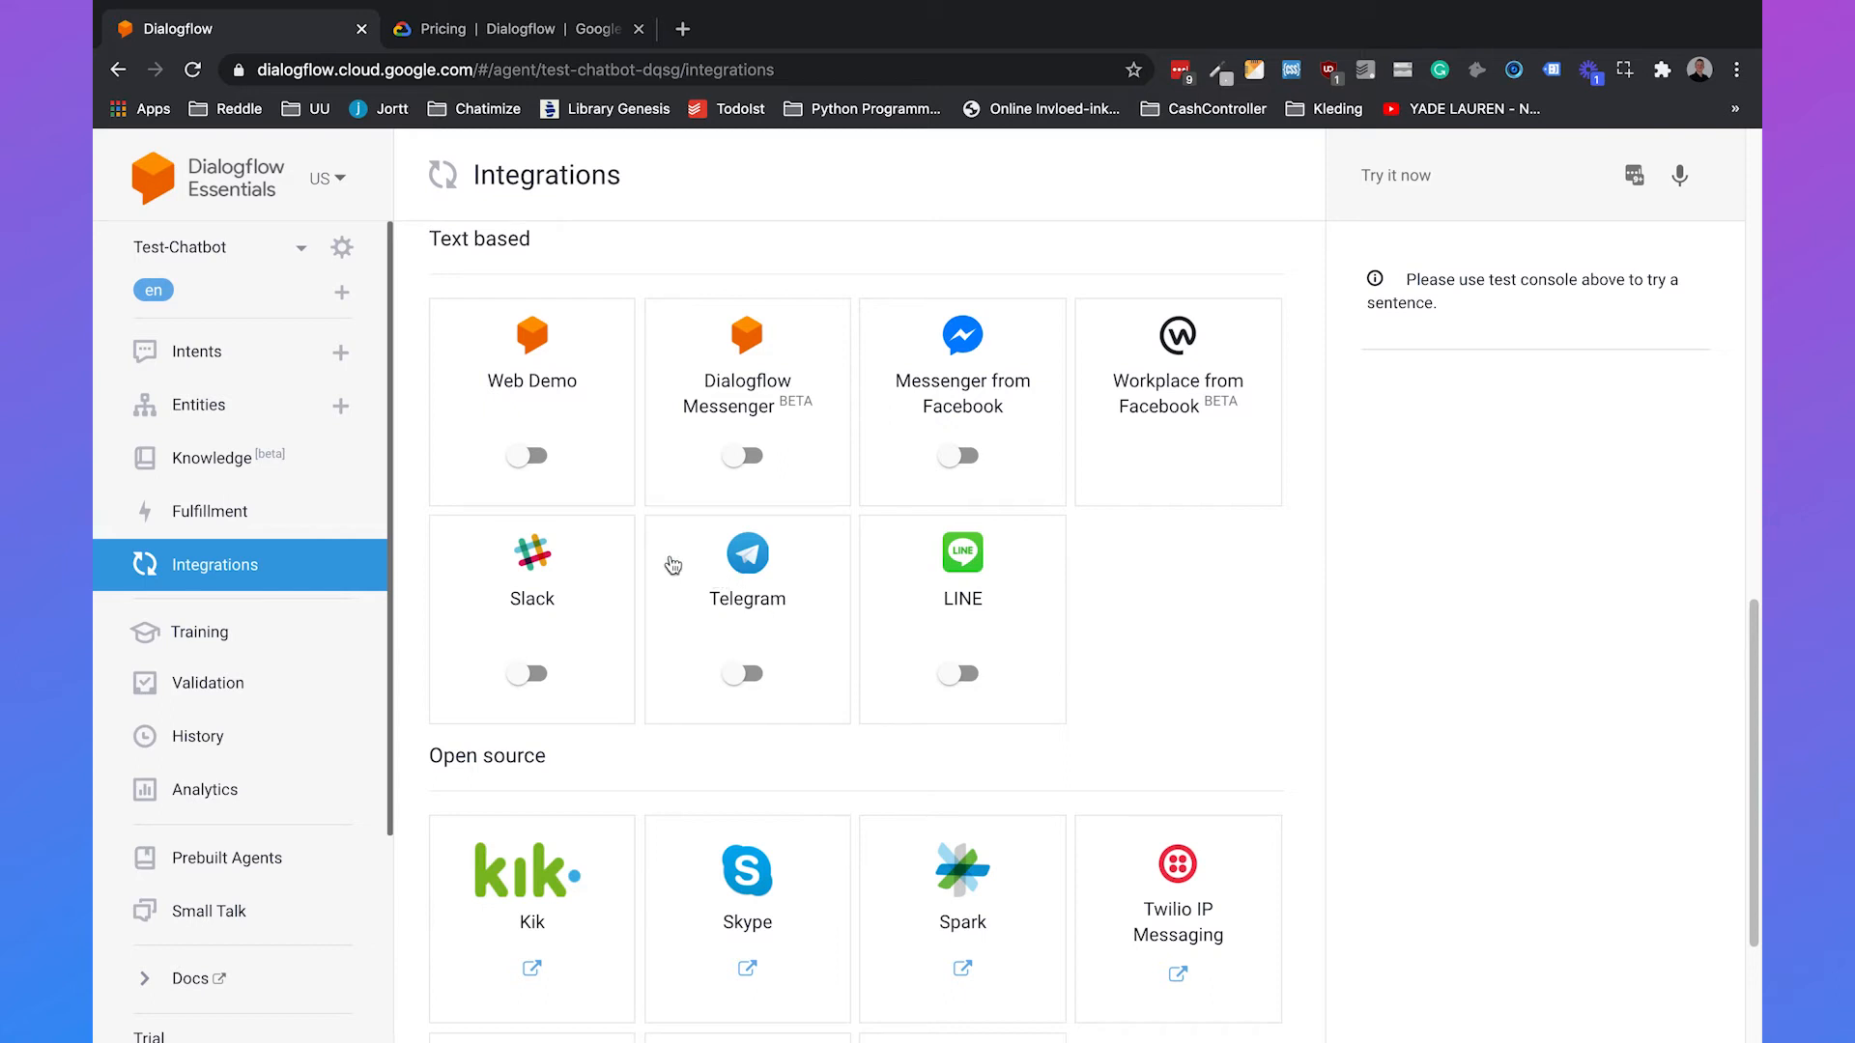
left_click(199, 630)
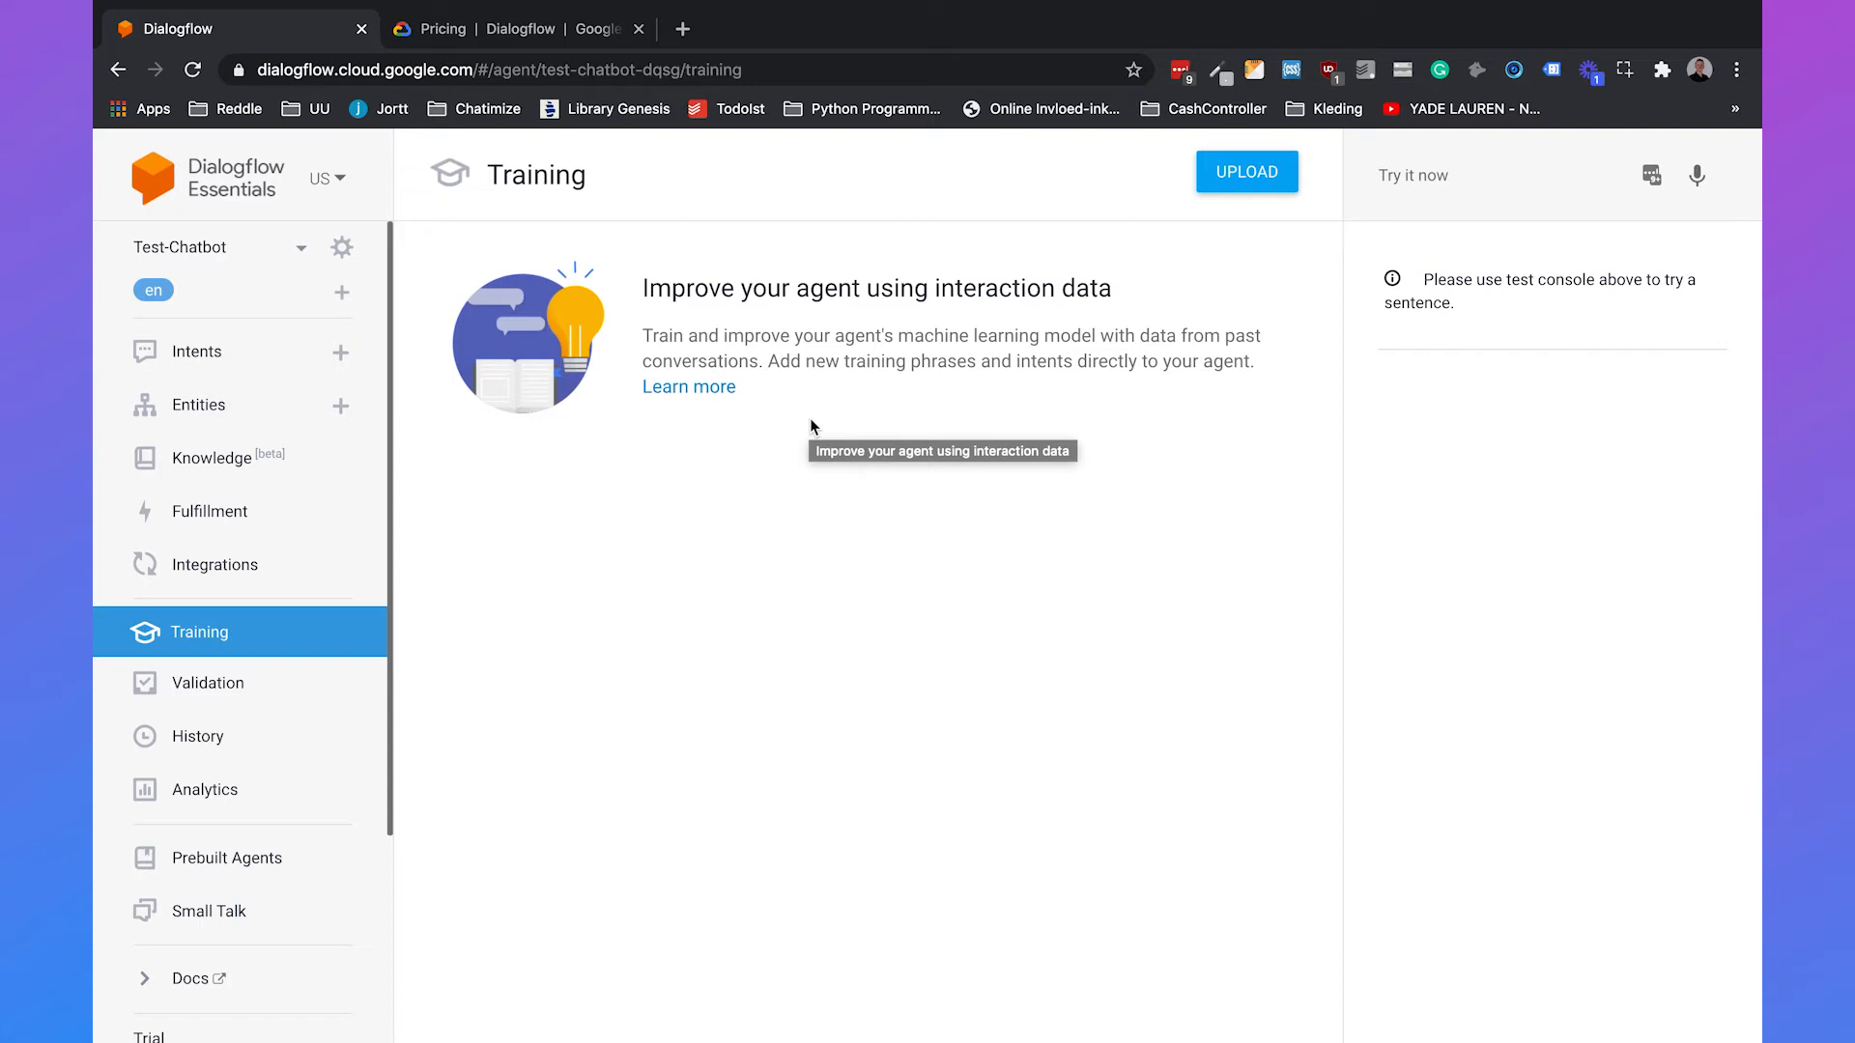
mouse_move(812, 427)
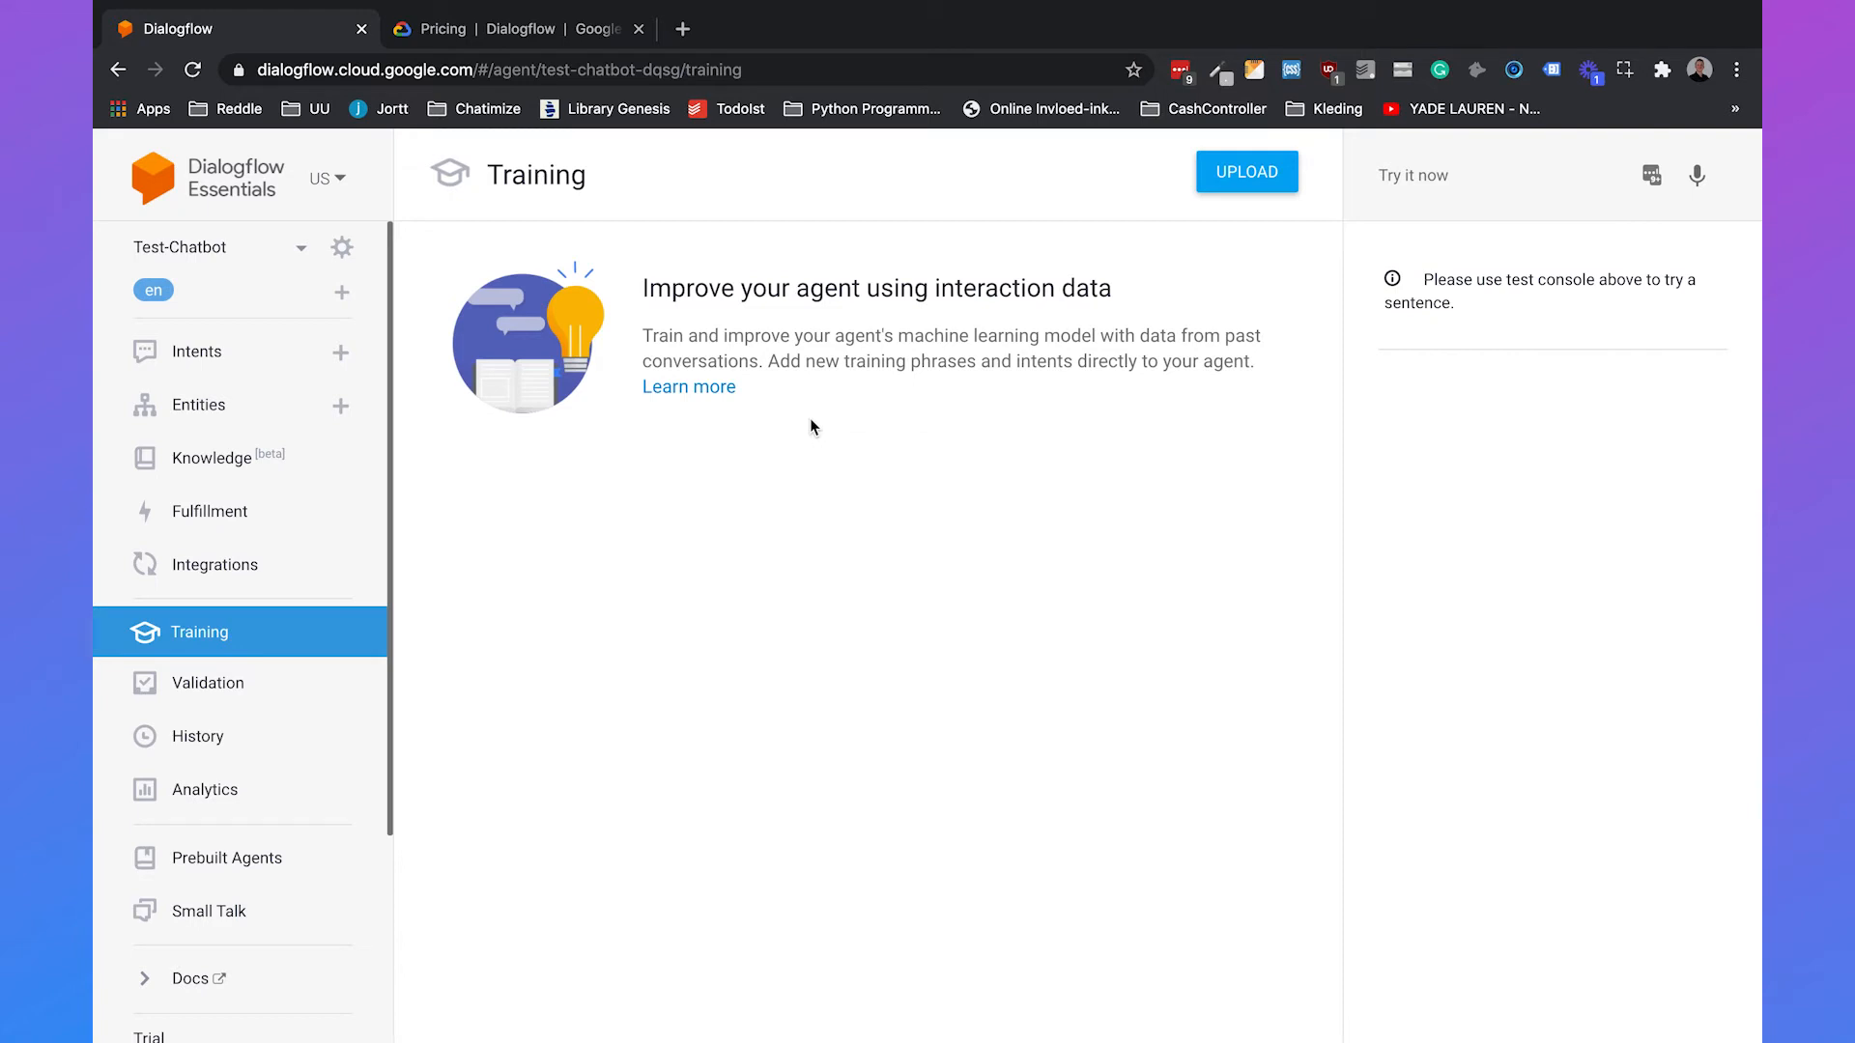
left_click(207, 682)
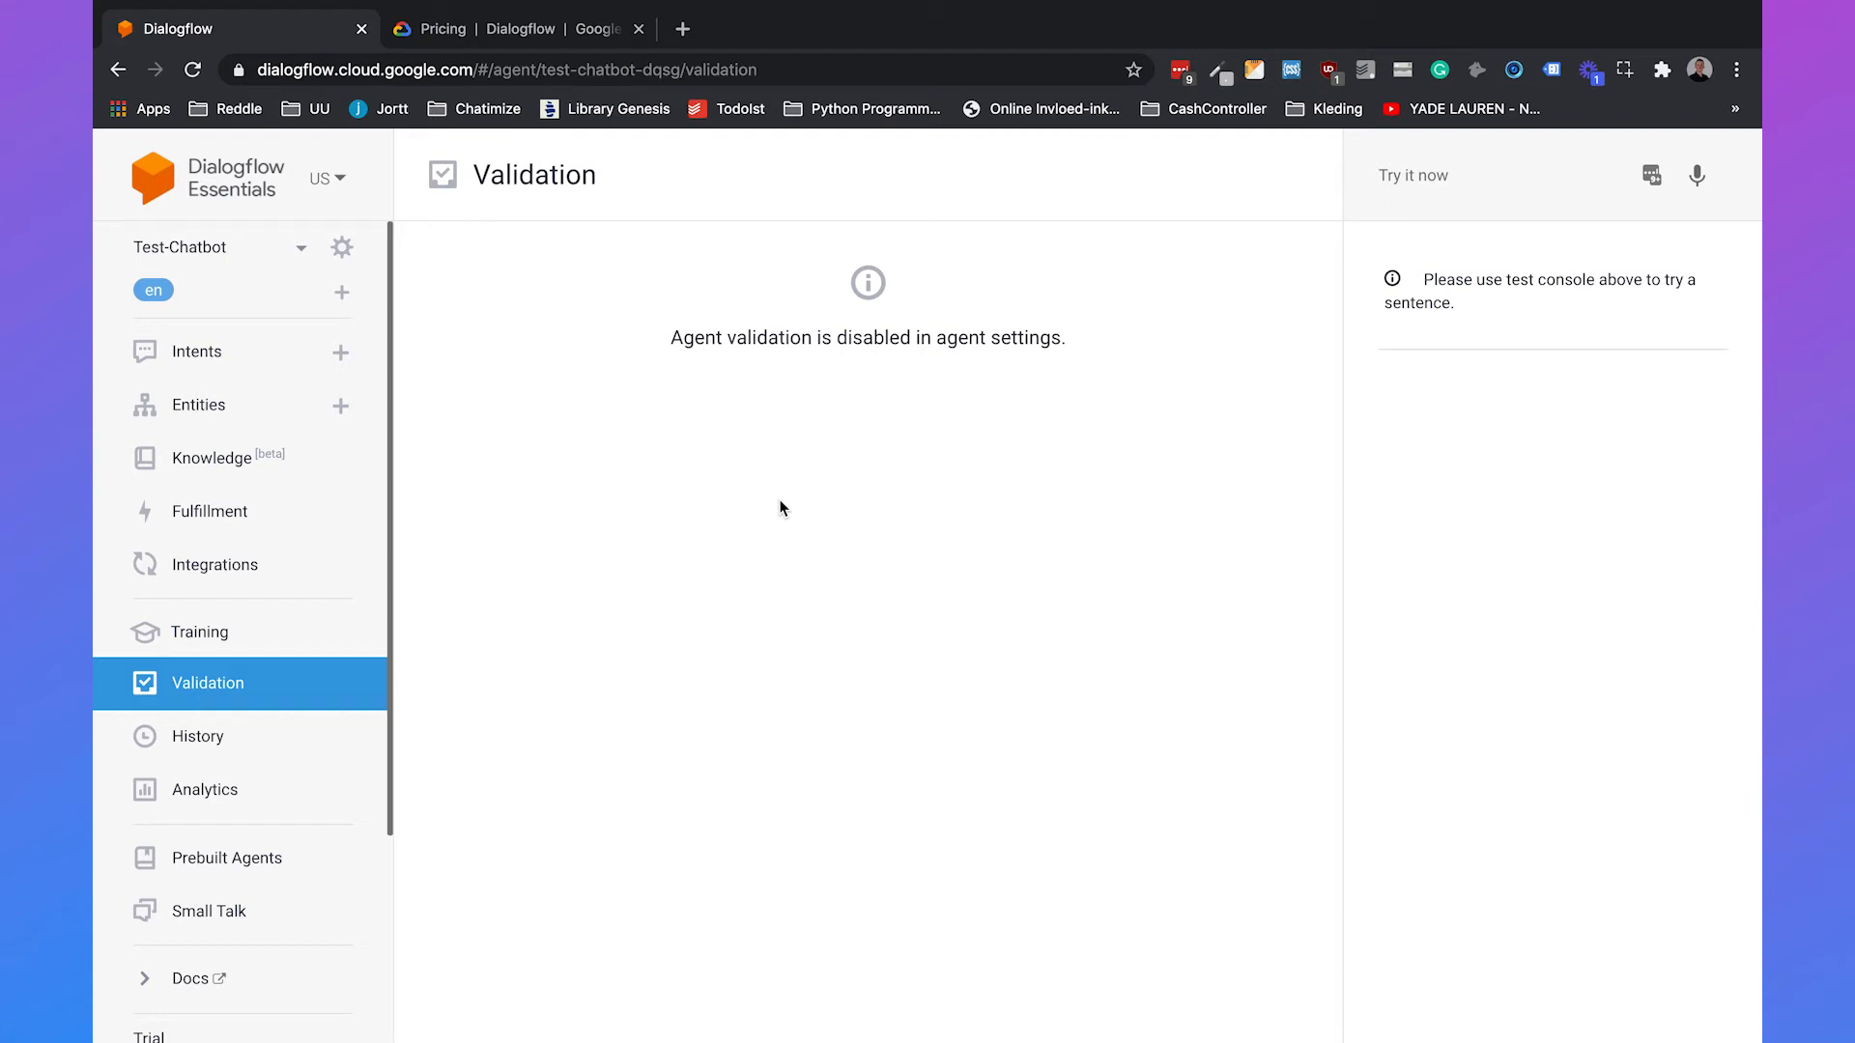
Step: Enable Agent Validation in the ML Settings and train the agent
left_click(342, 247)
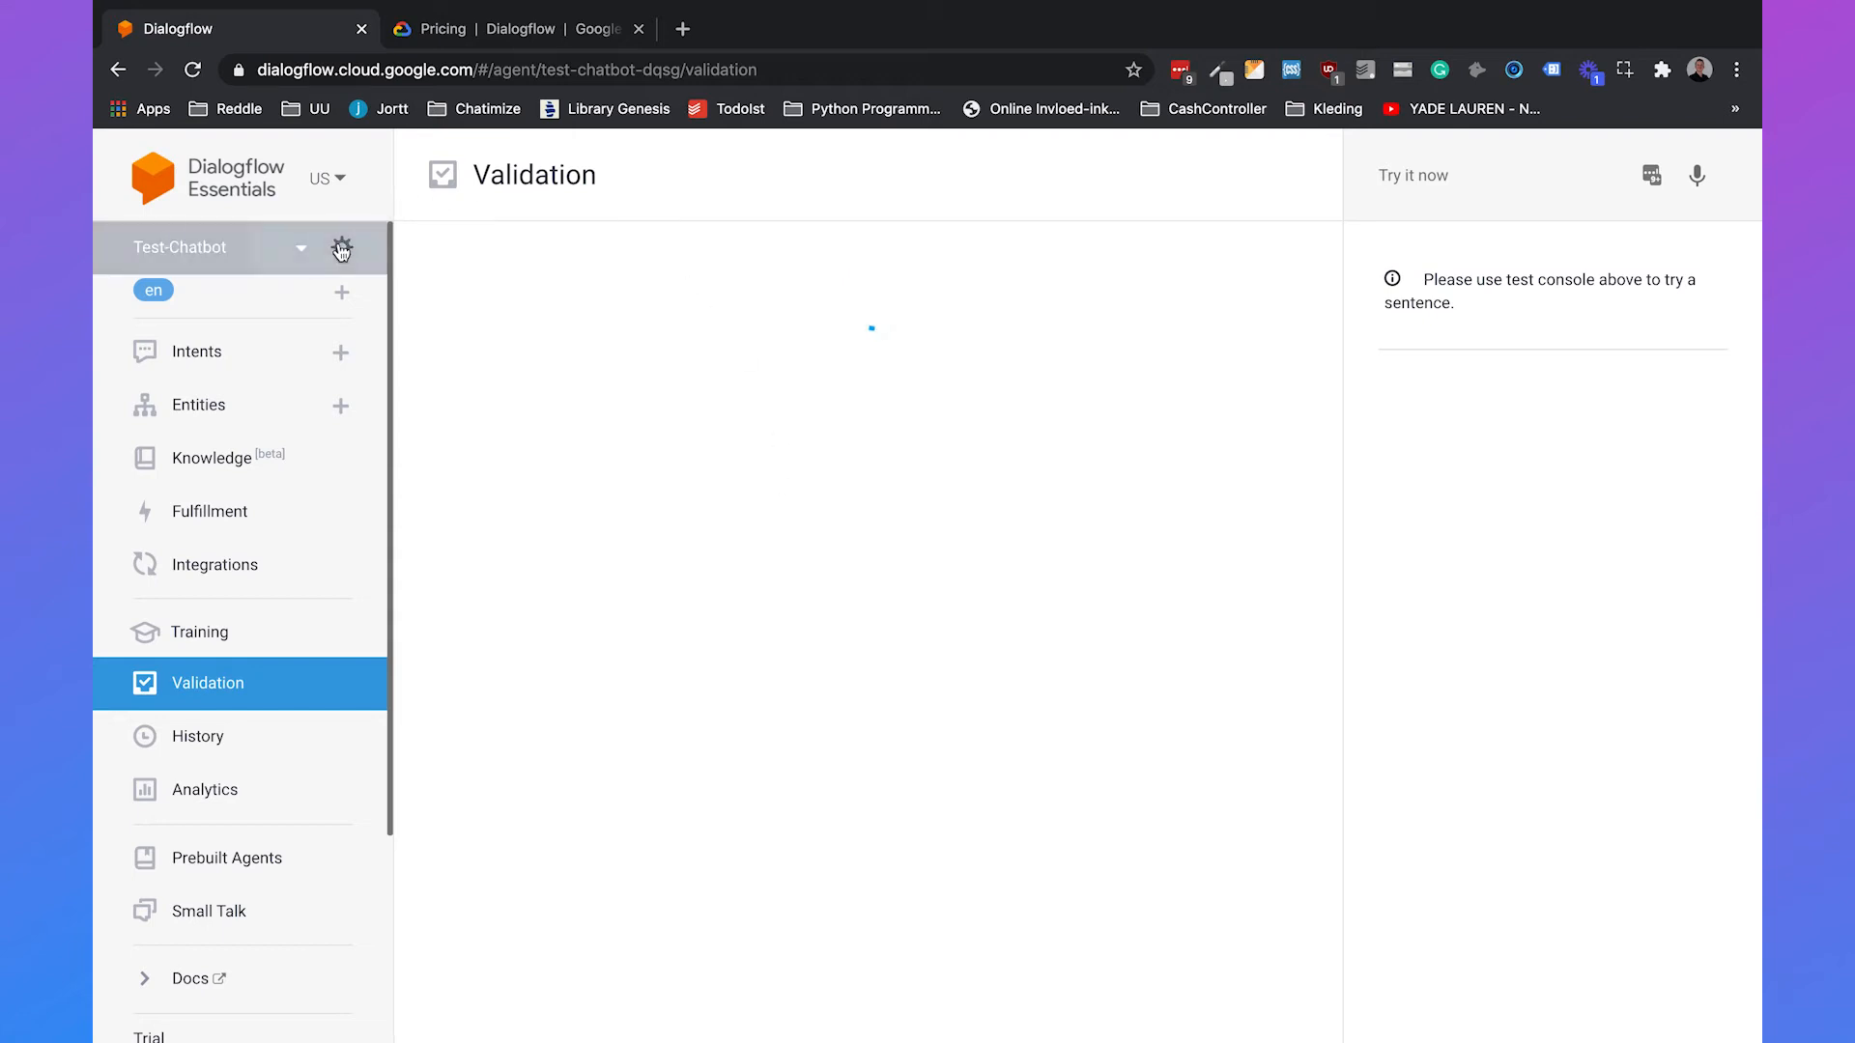
left_click(342, 248)
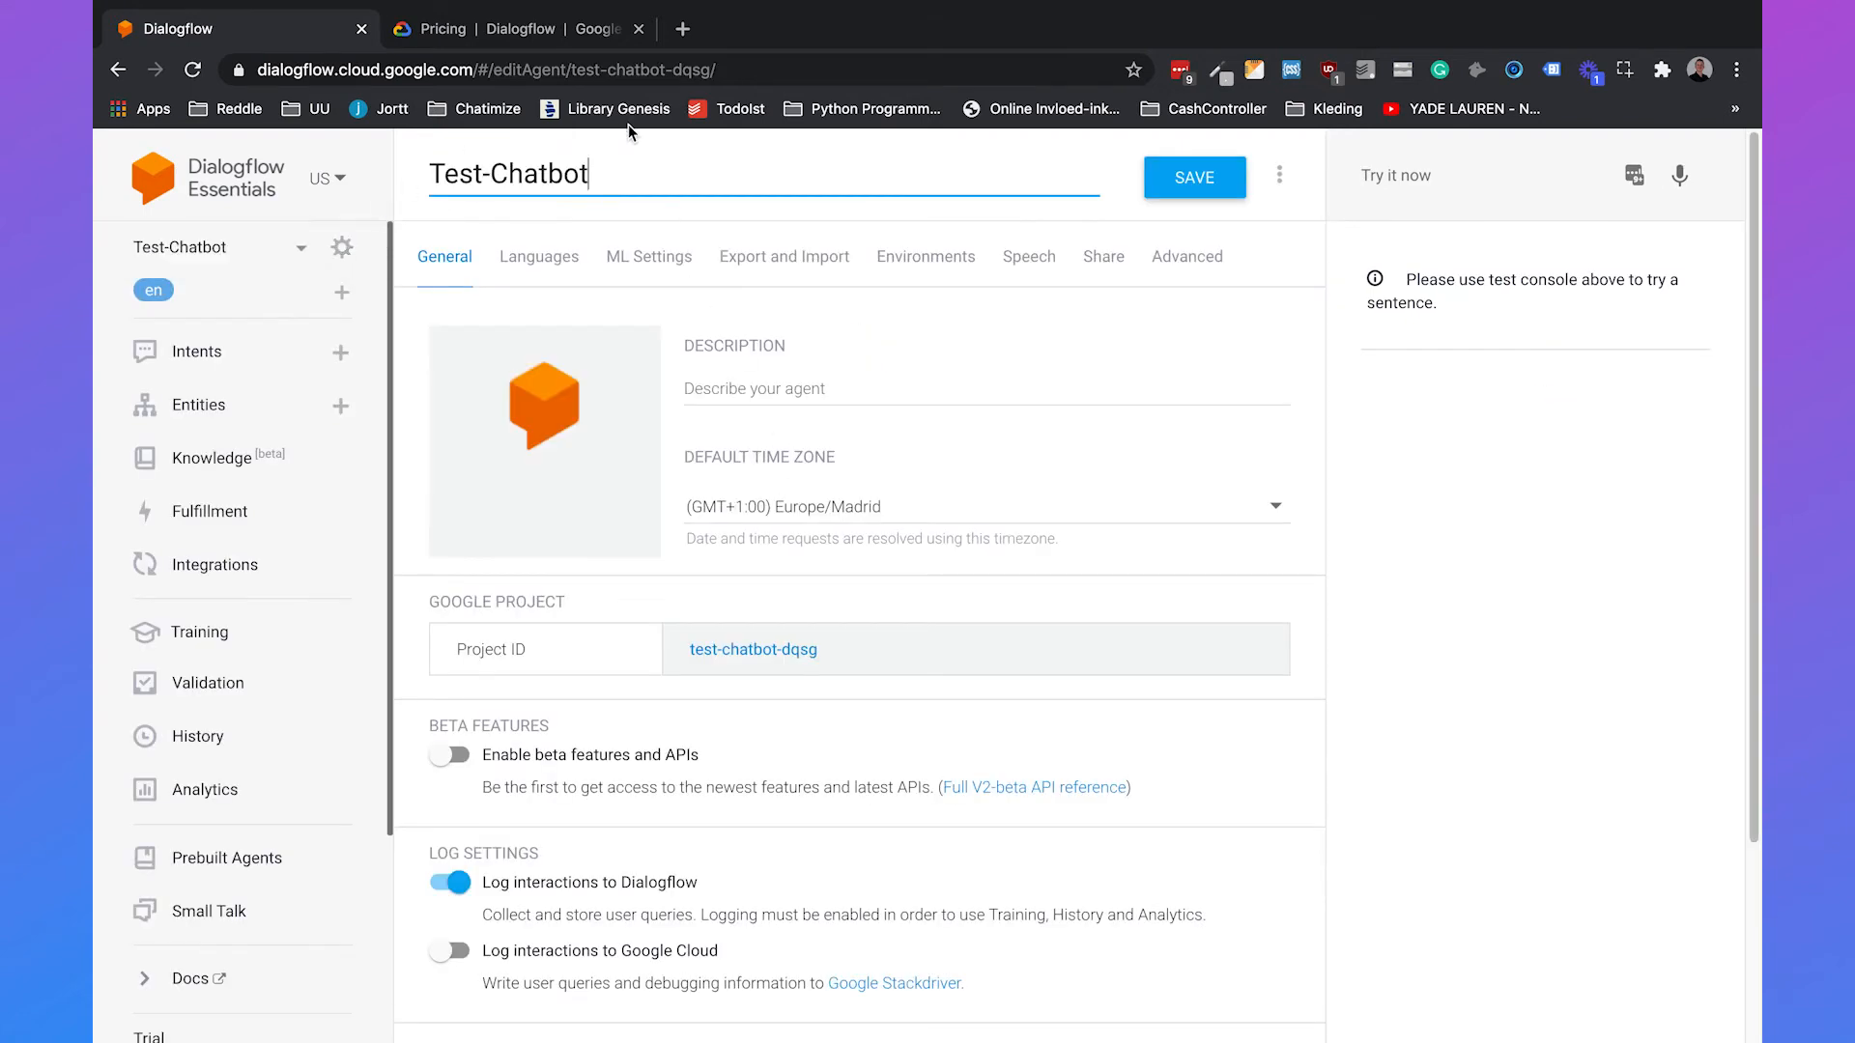
left_click(650, 255)
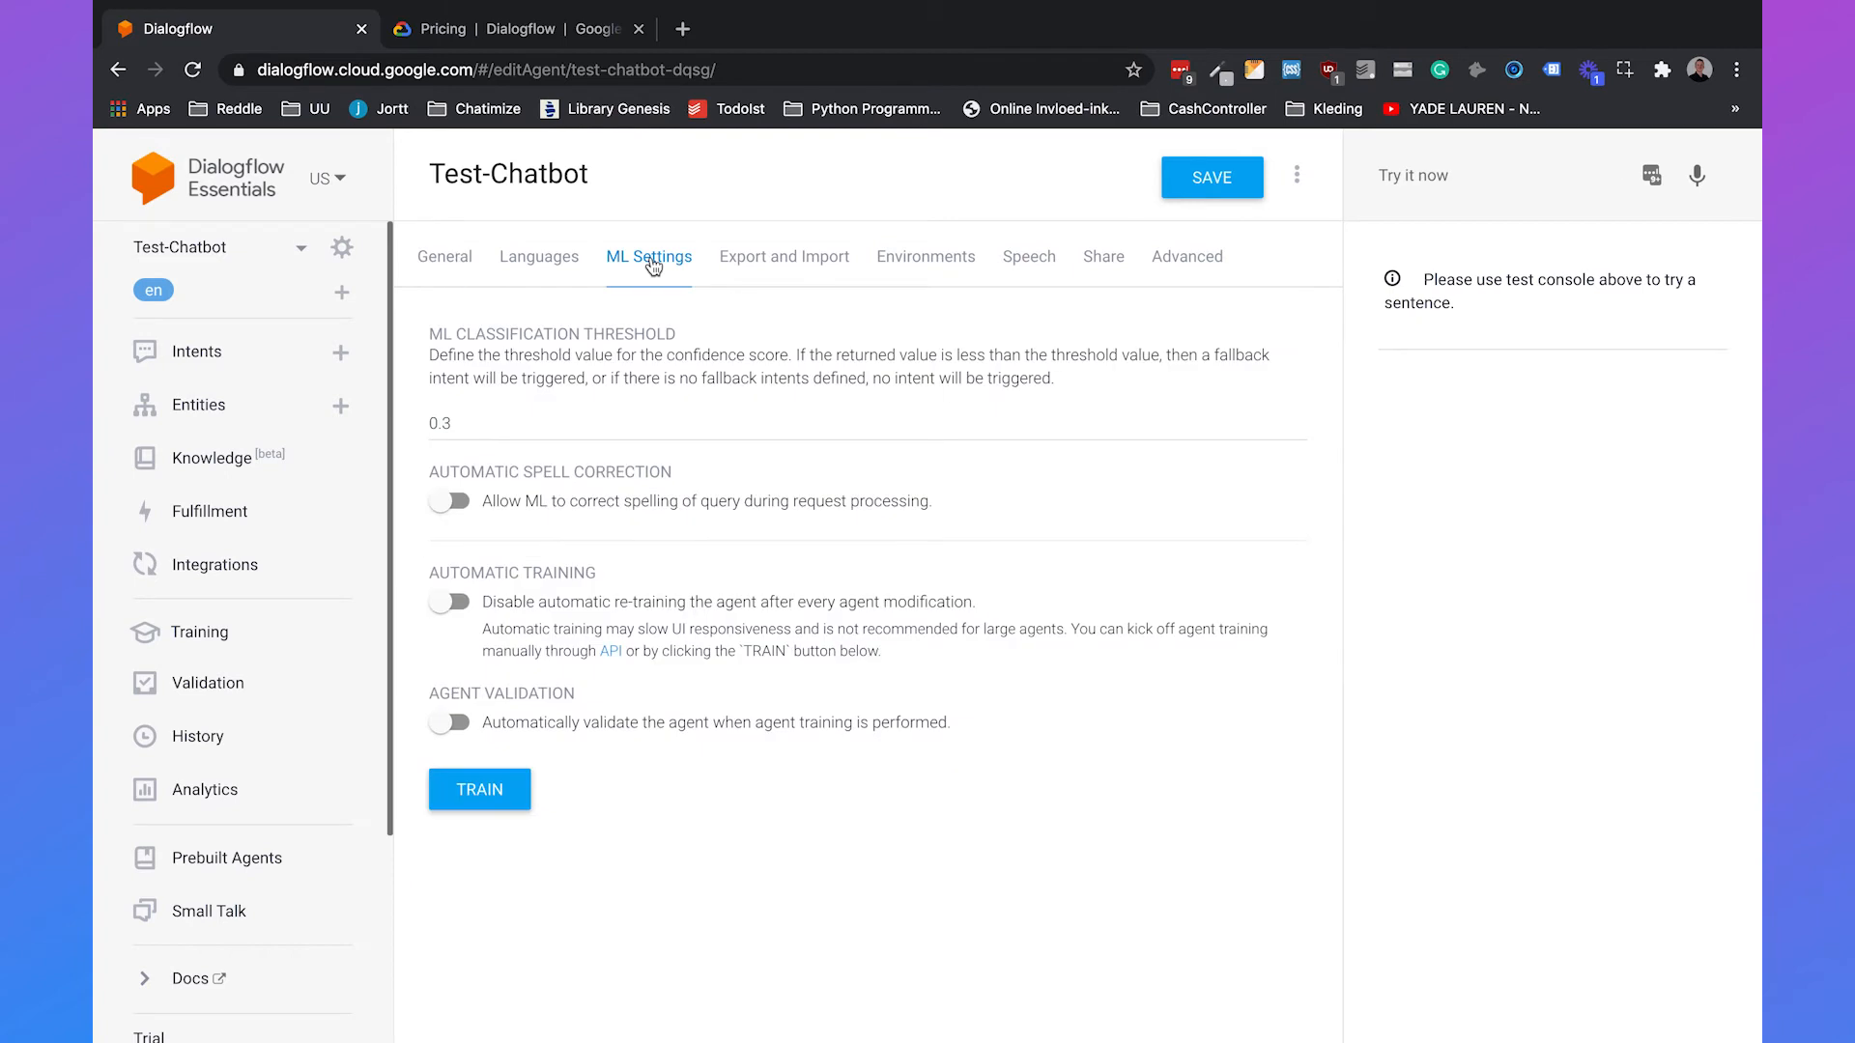
mouse_move(736, 865)
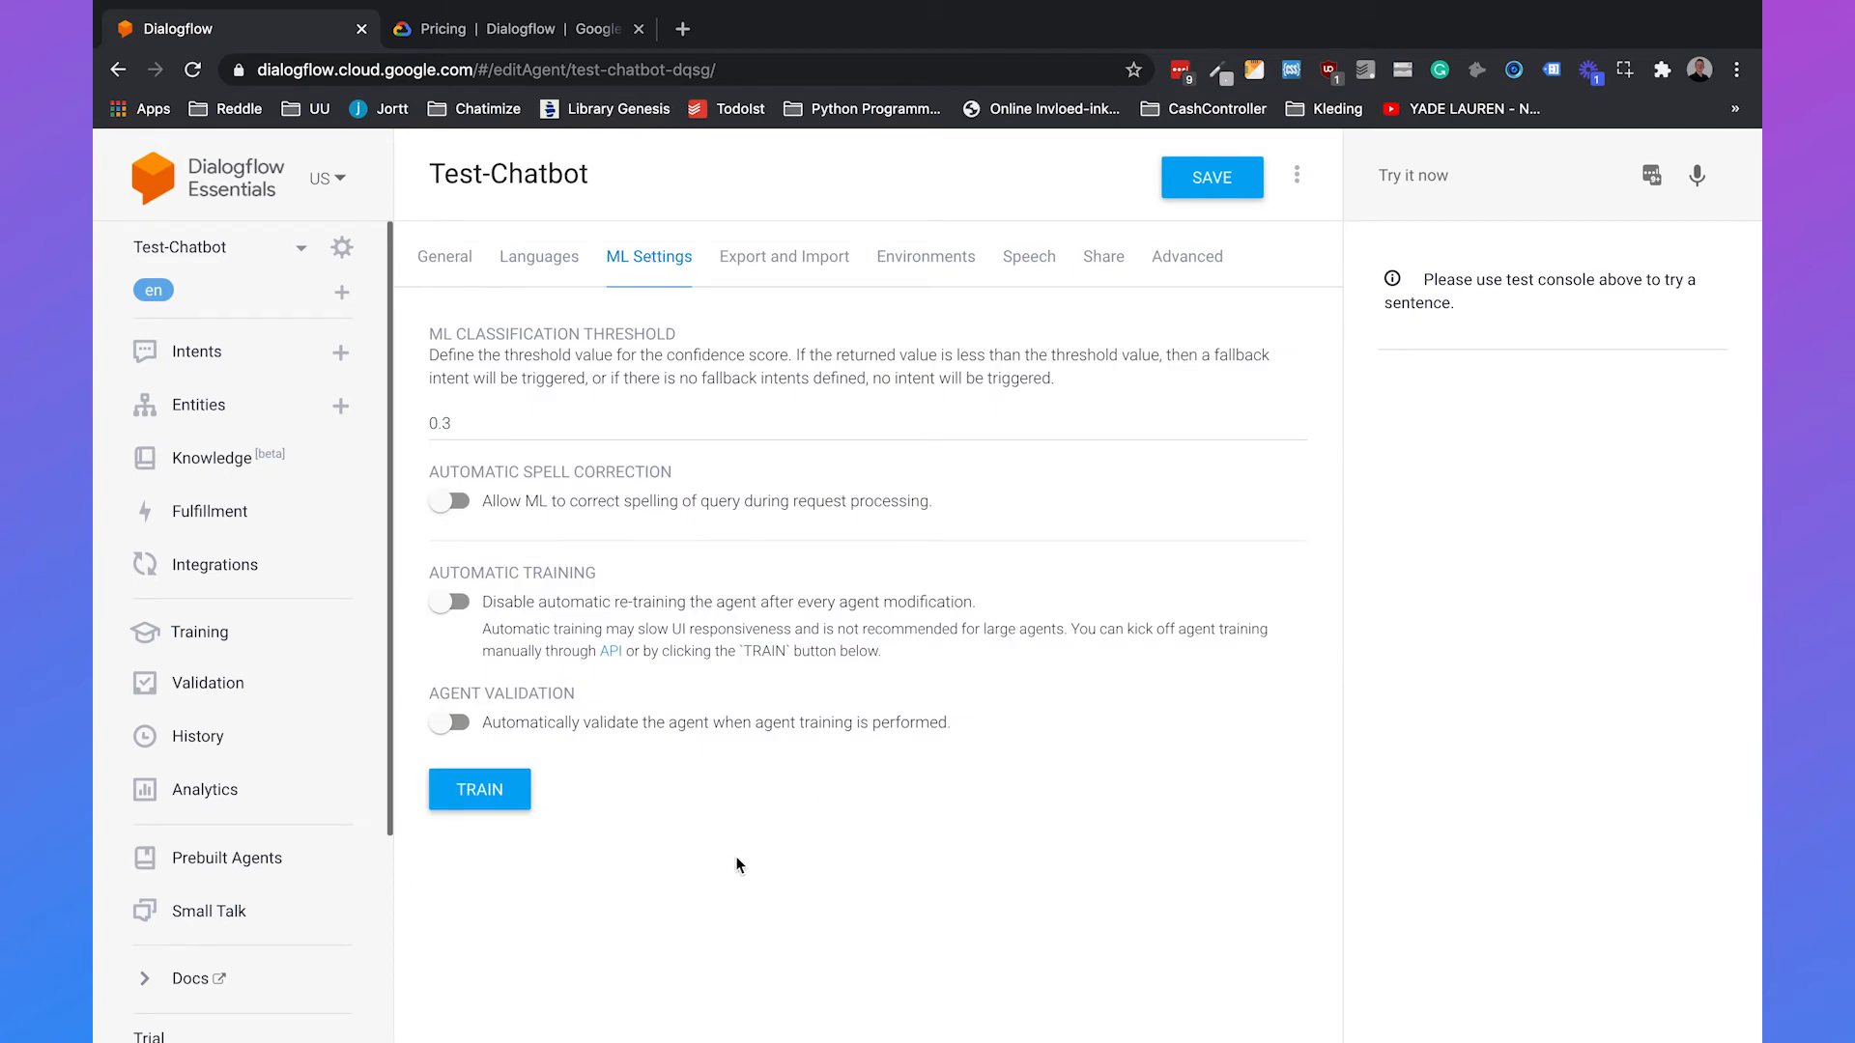
left_click(449, 722)
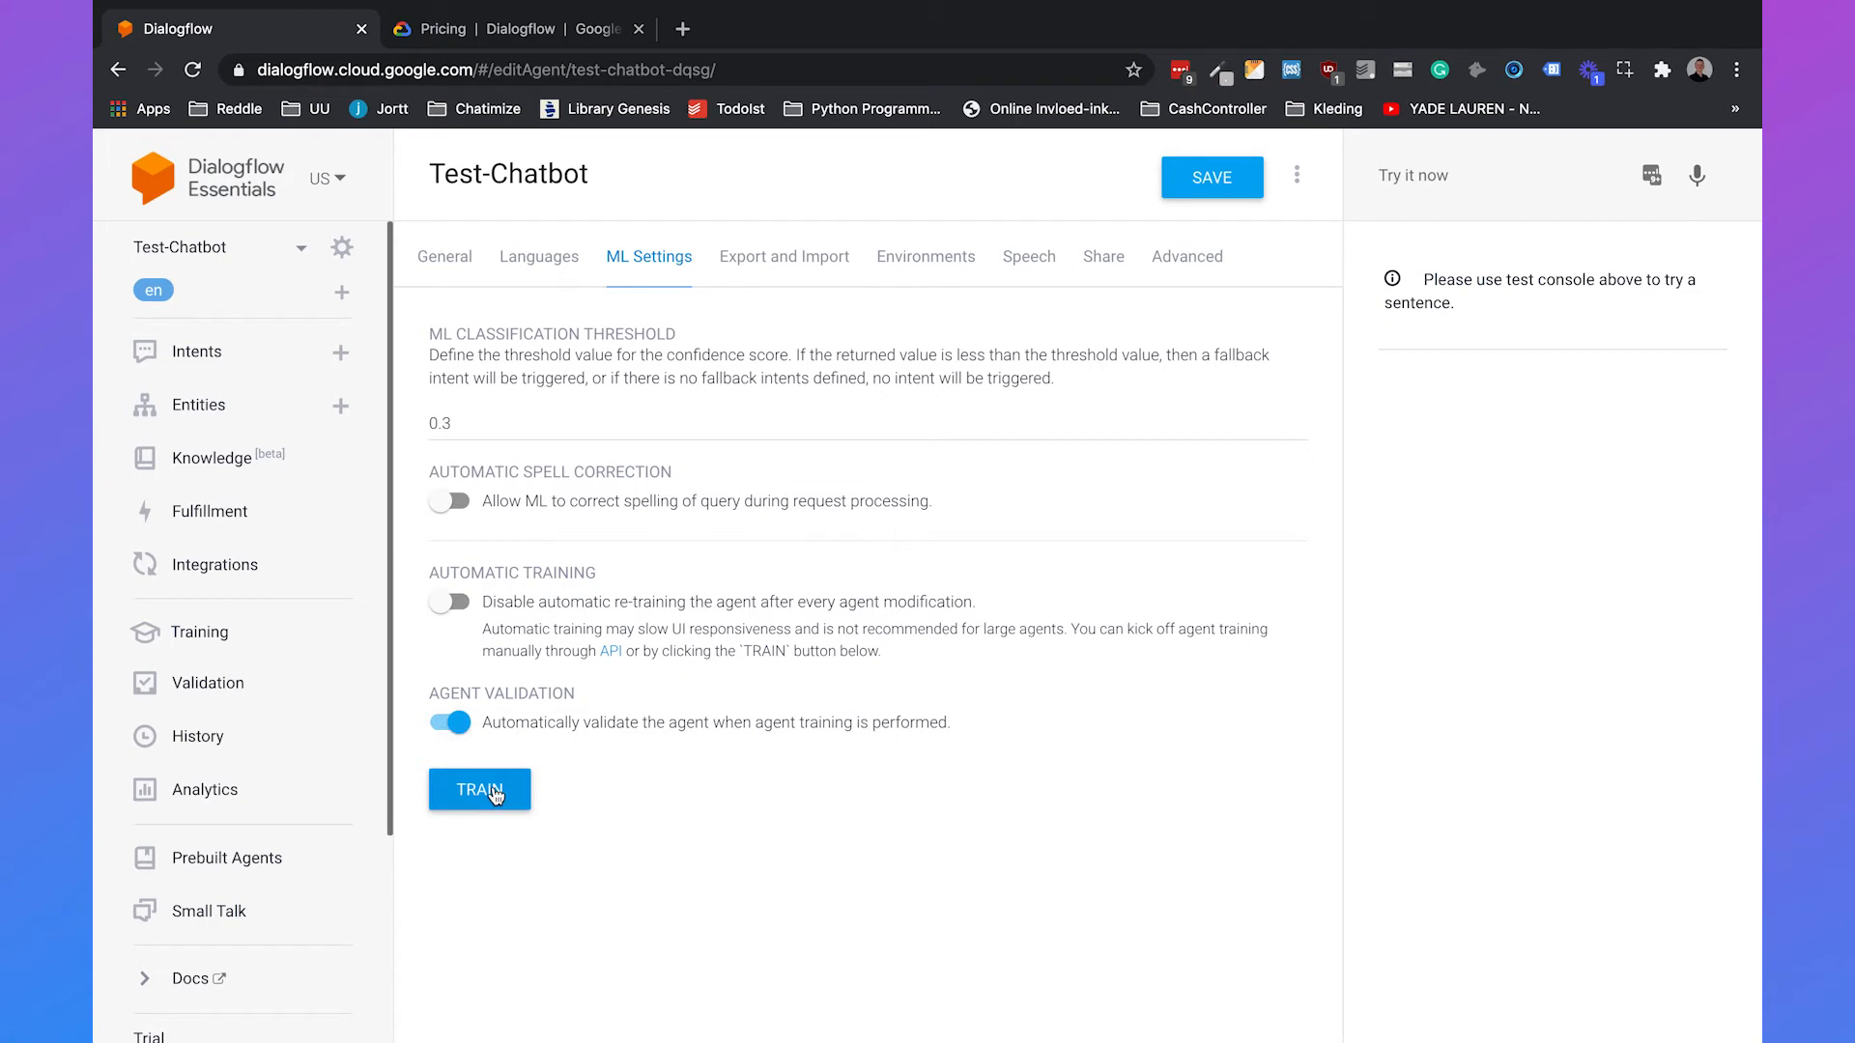
left_click(479, 788)
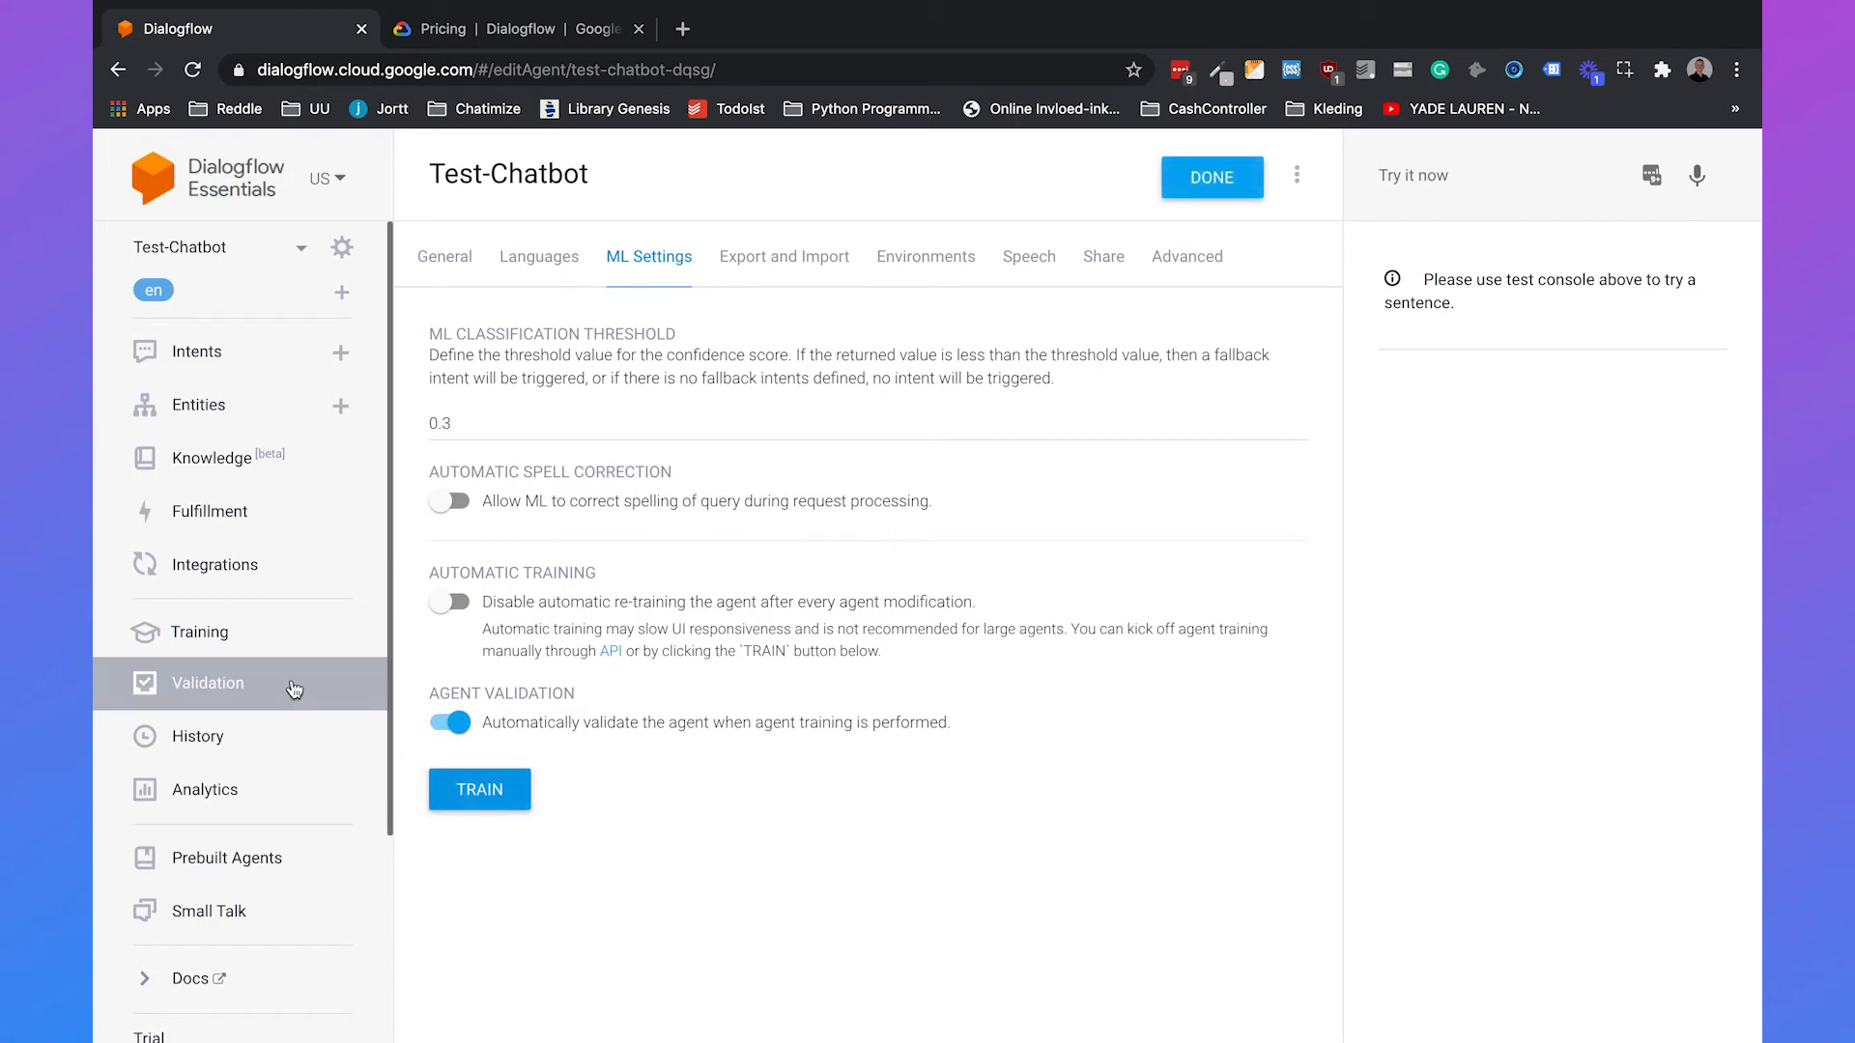
Step: Review the three intent issues listed on the Validation page
left_click(209, 682)
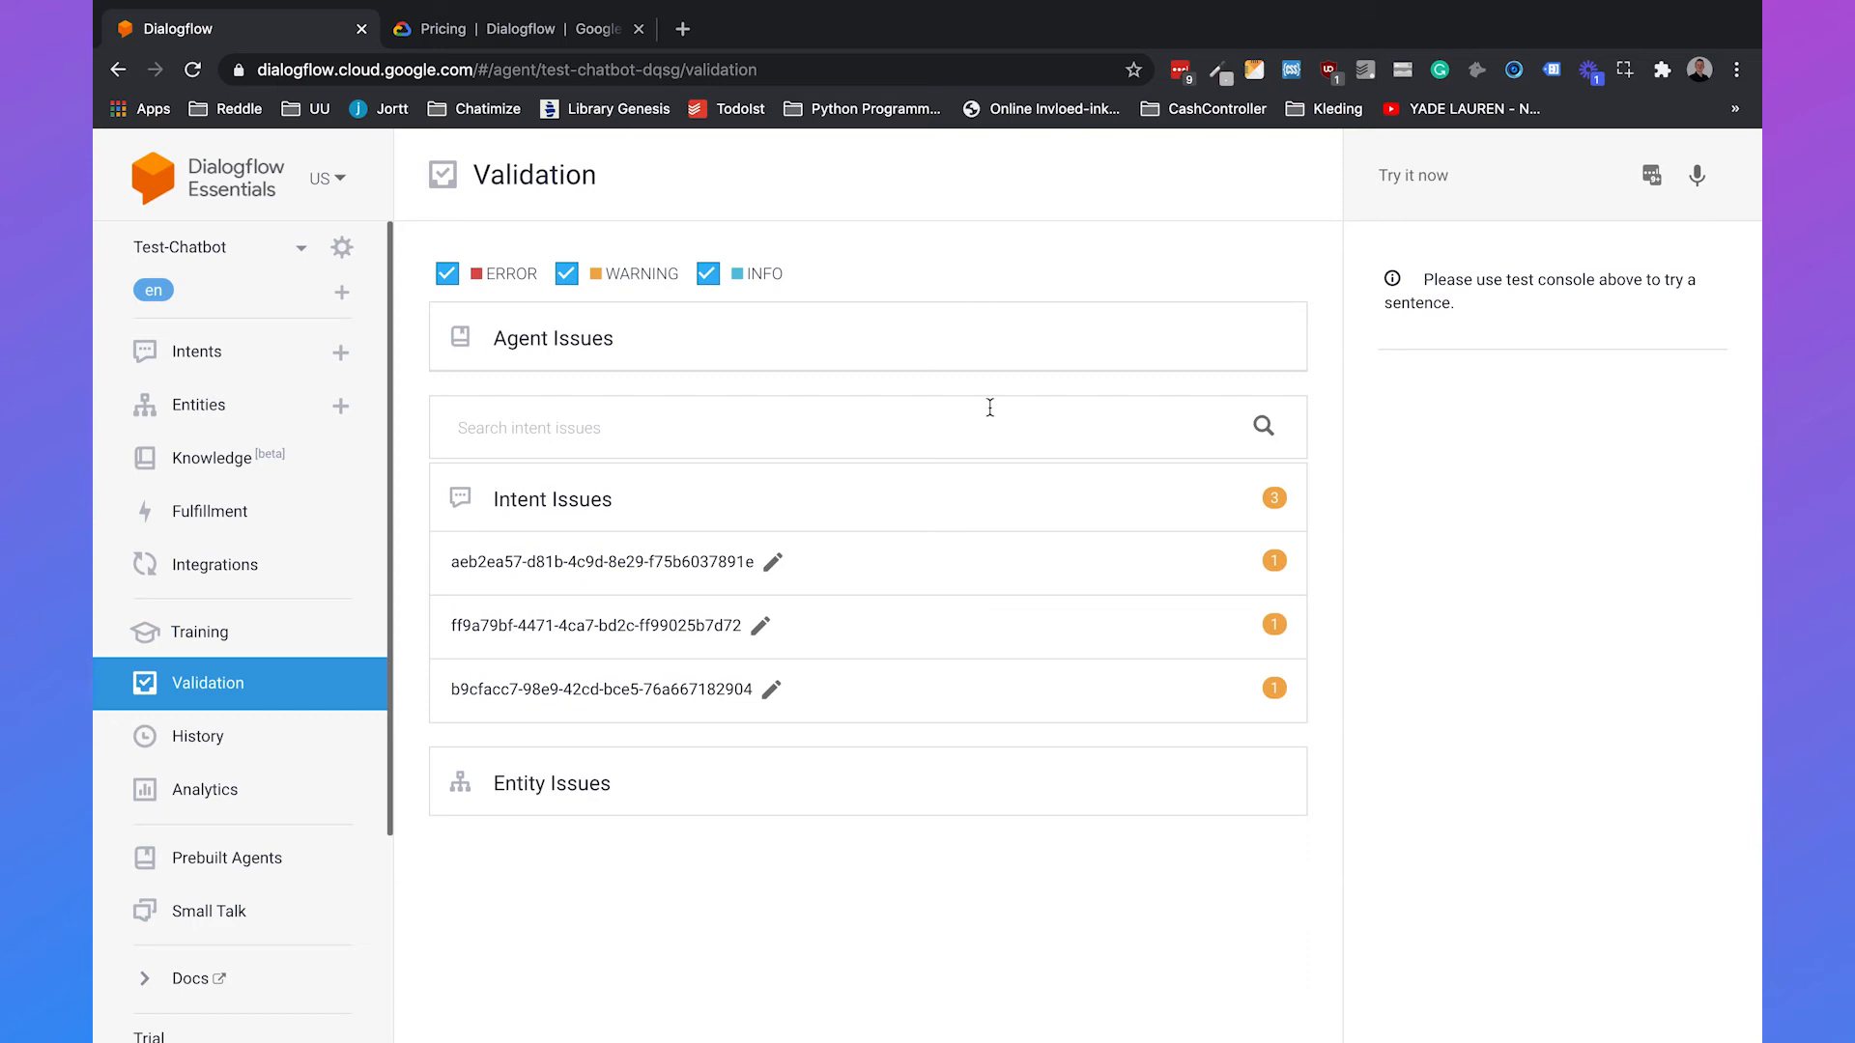
Step: View the History and Analytics pages, then the Prebuilt Agents catalogue
left_click(198, 736)
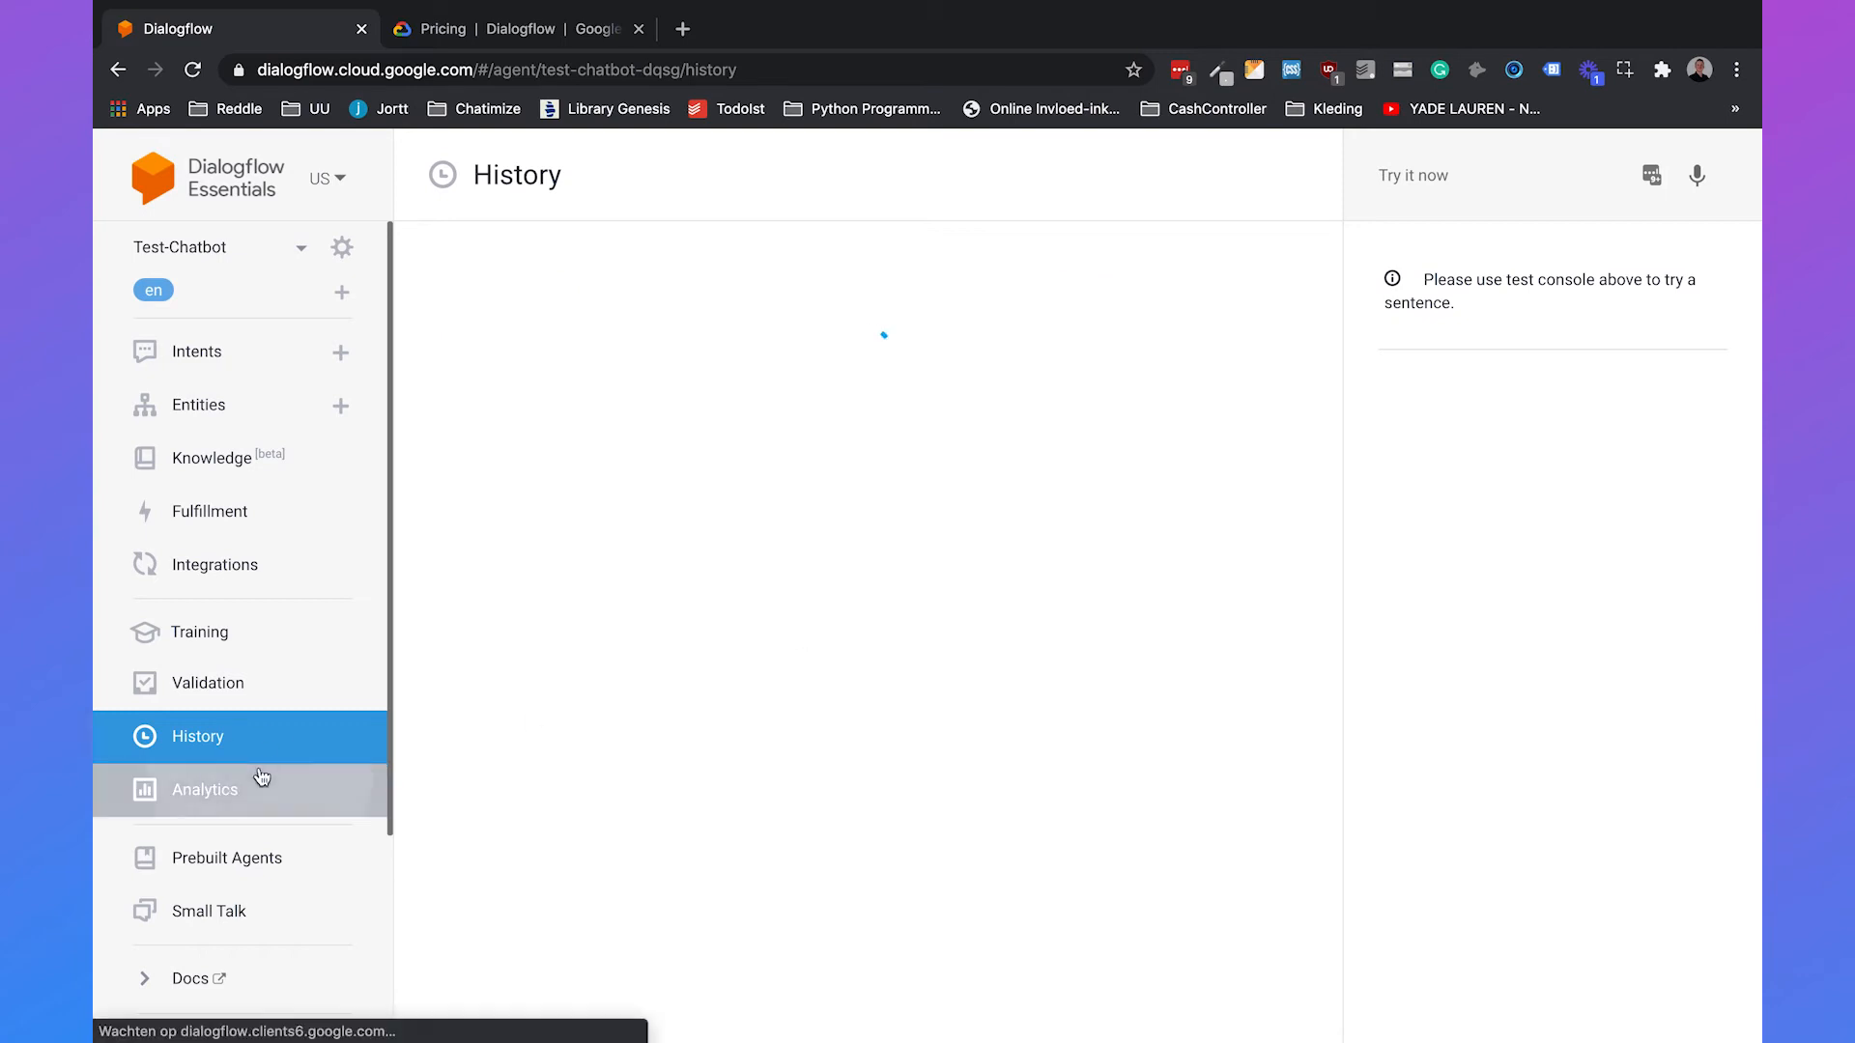
left_click(203, 789)
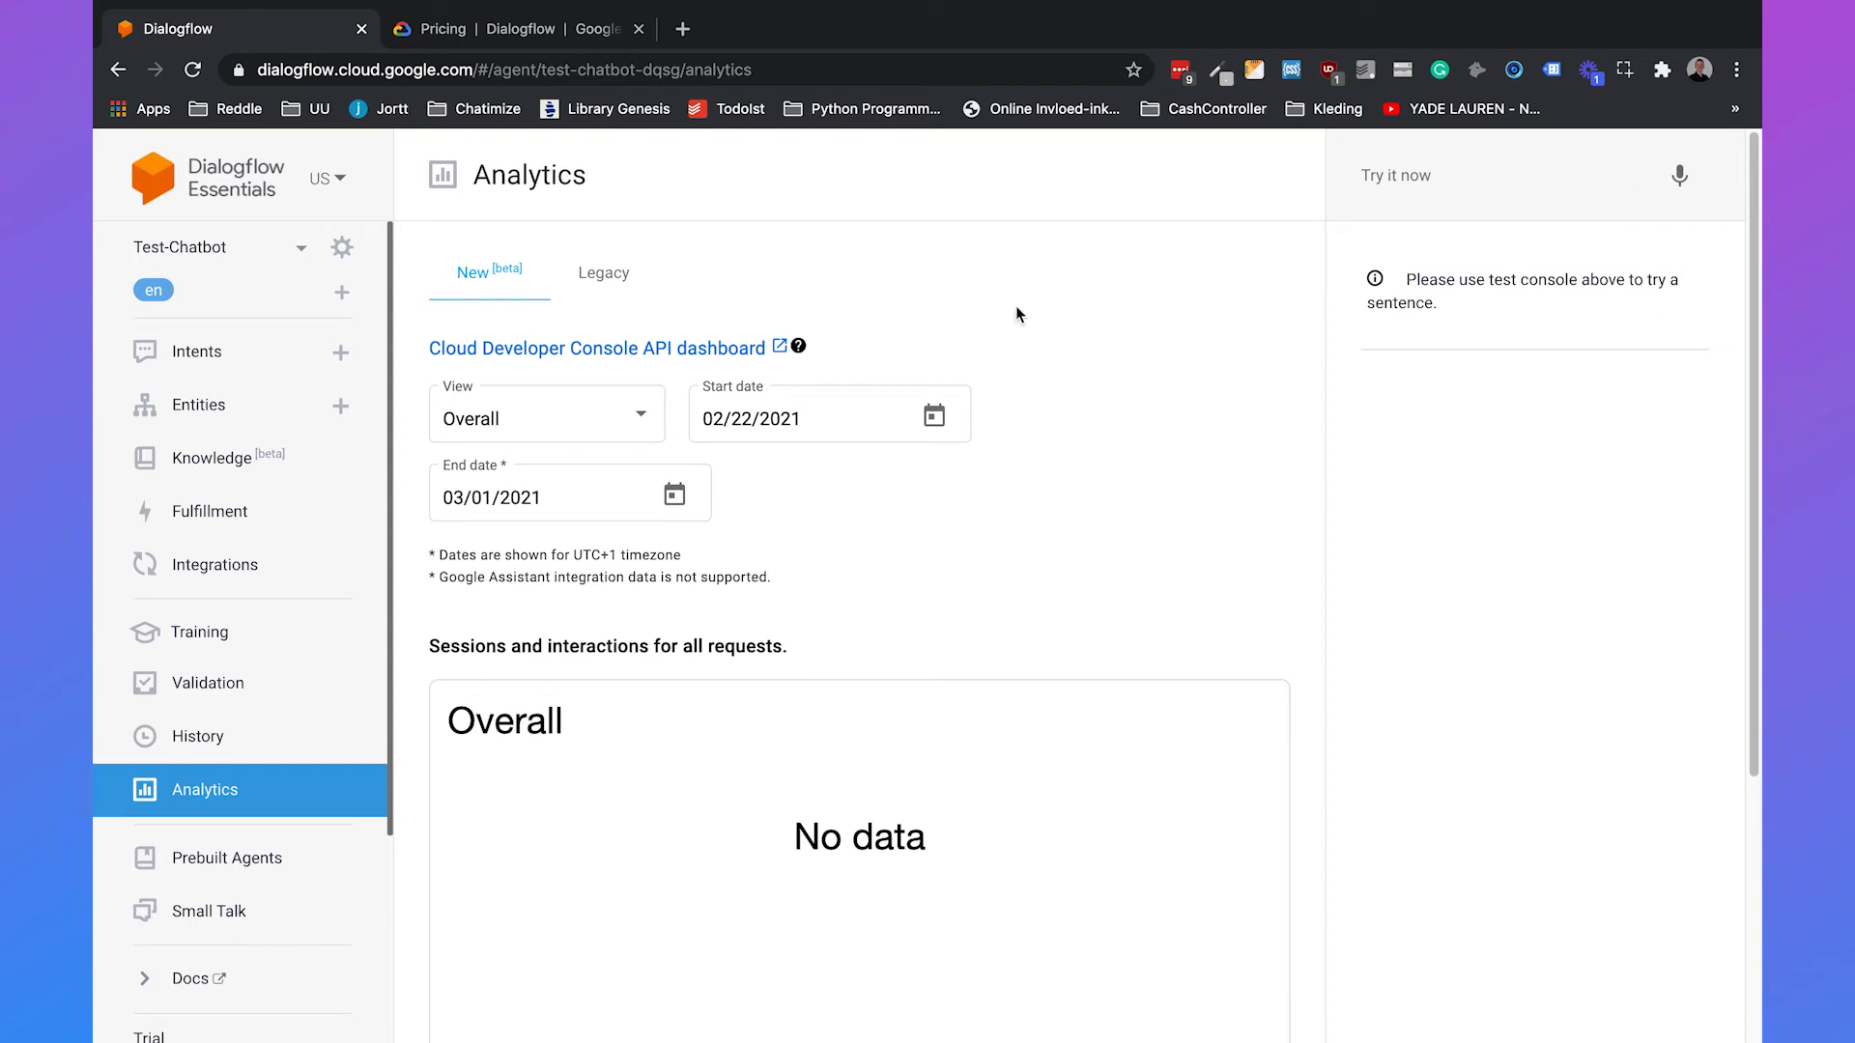
left_click(228, 858)
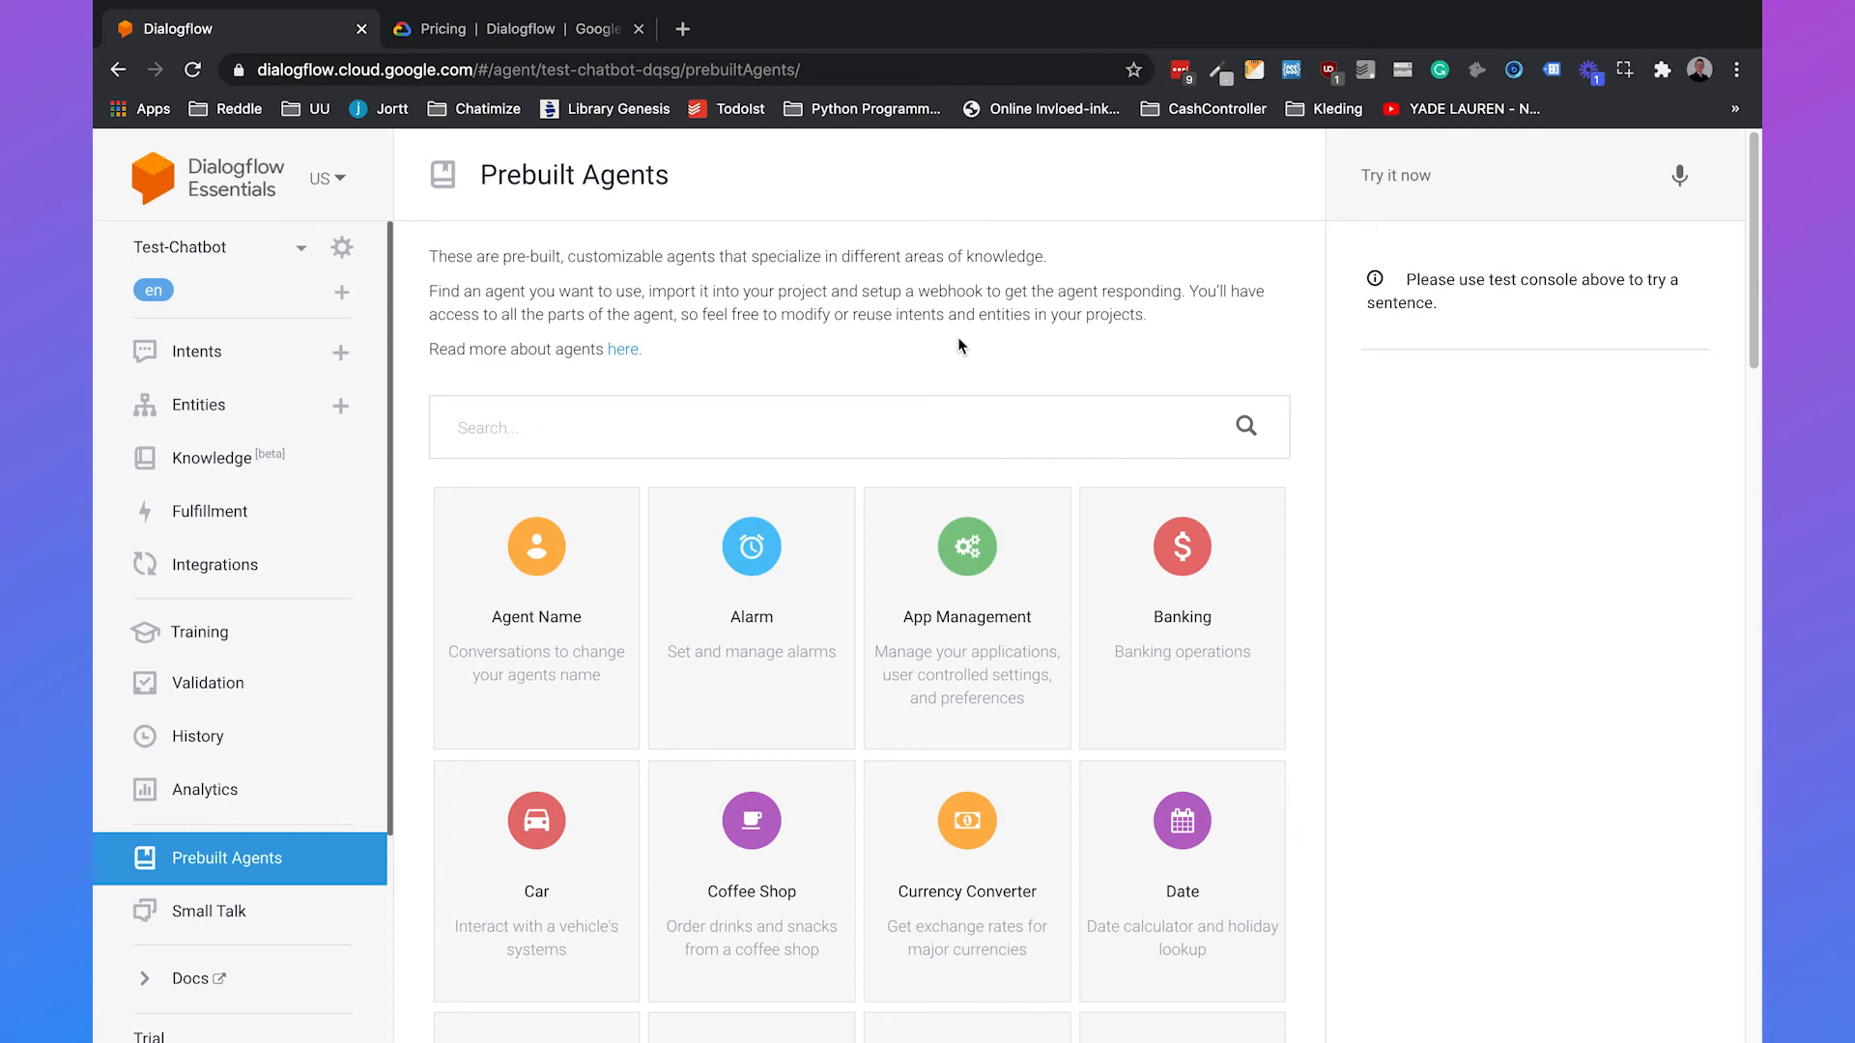
Step: Create the Test-Chatbot-Date agent from the prebuilt Date template
scroll("down", 3)
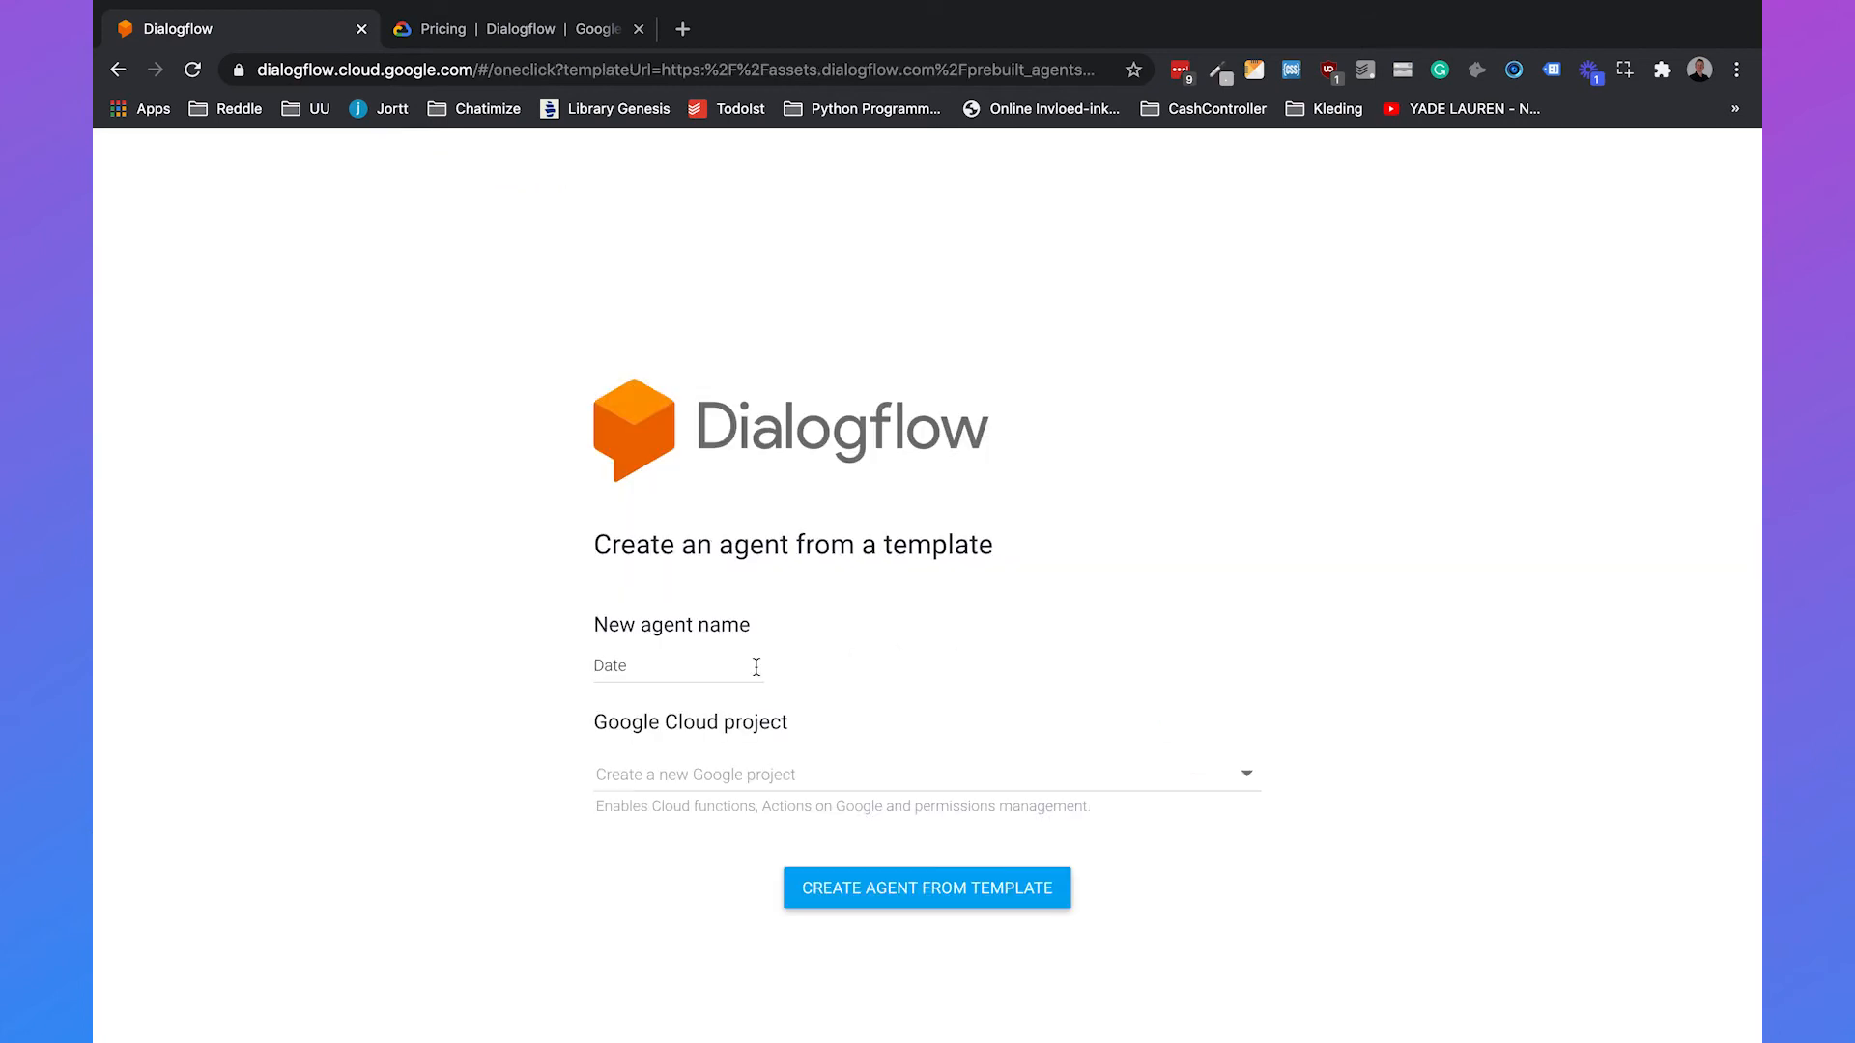
double_click(608, 664)
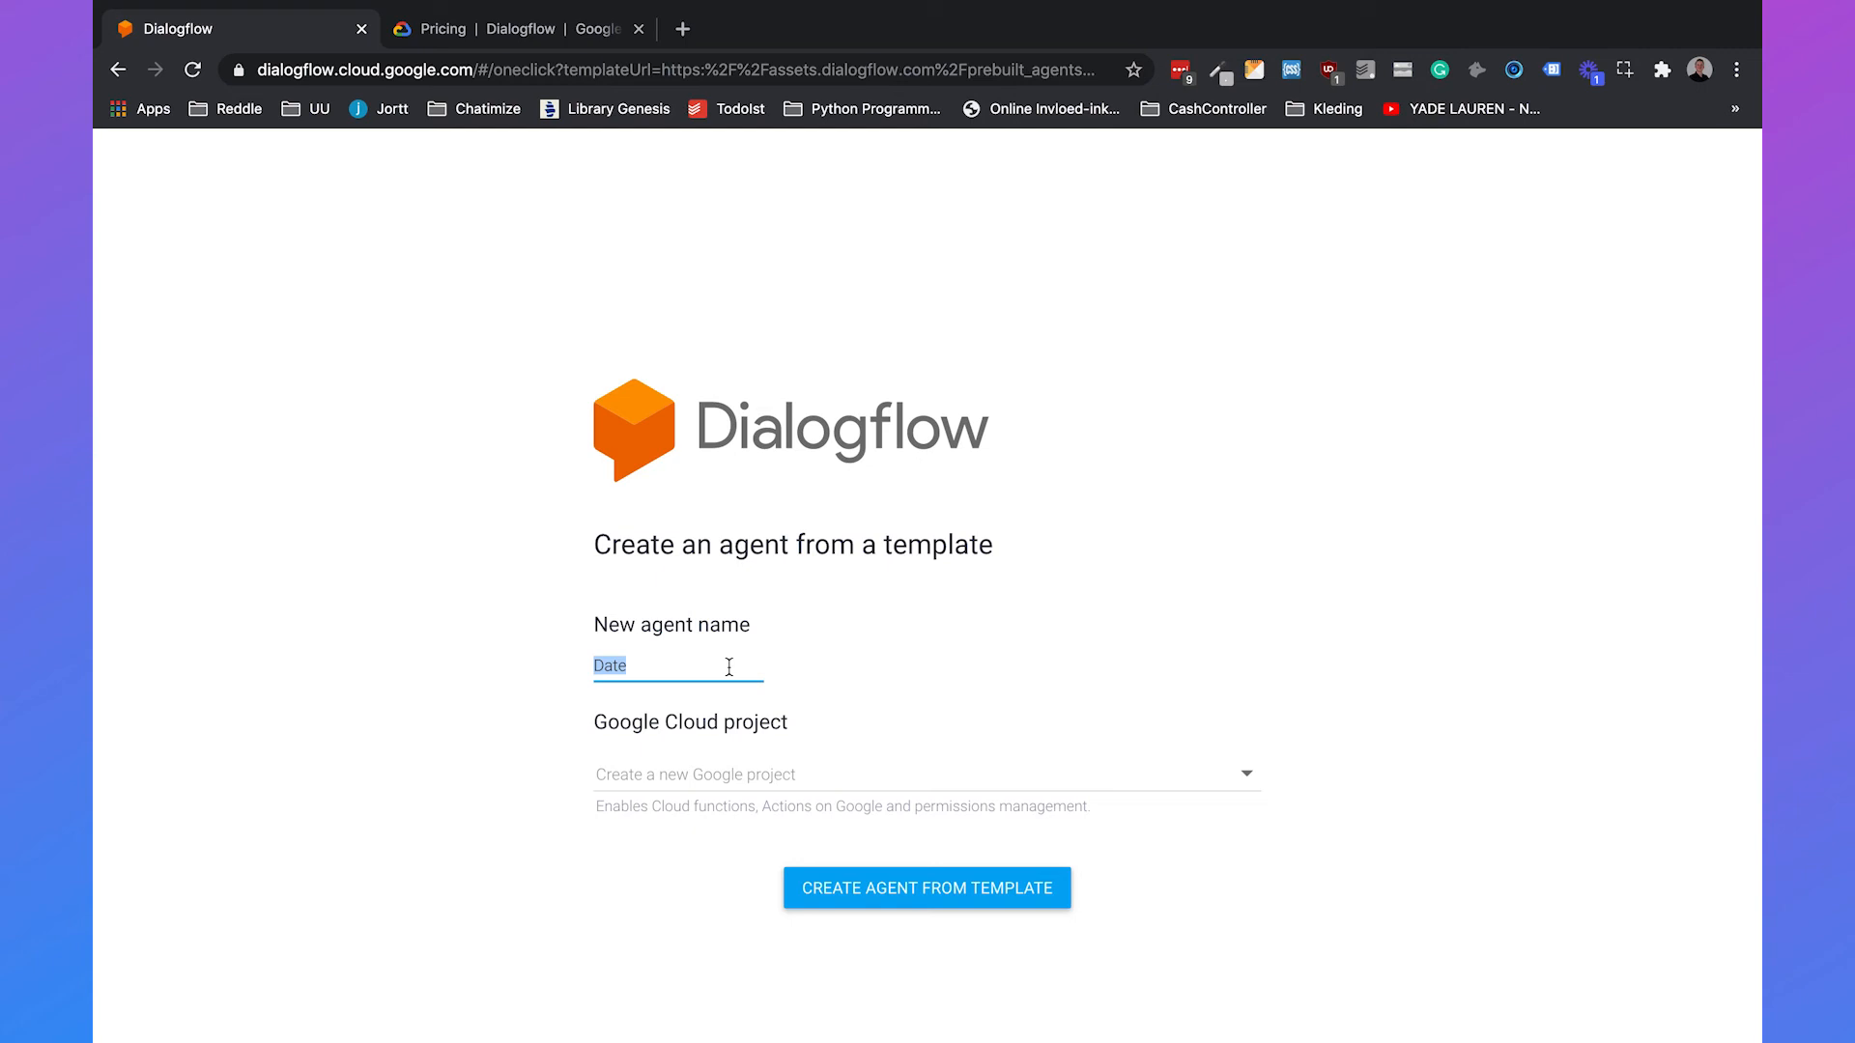
type("Test-Chabt")
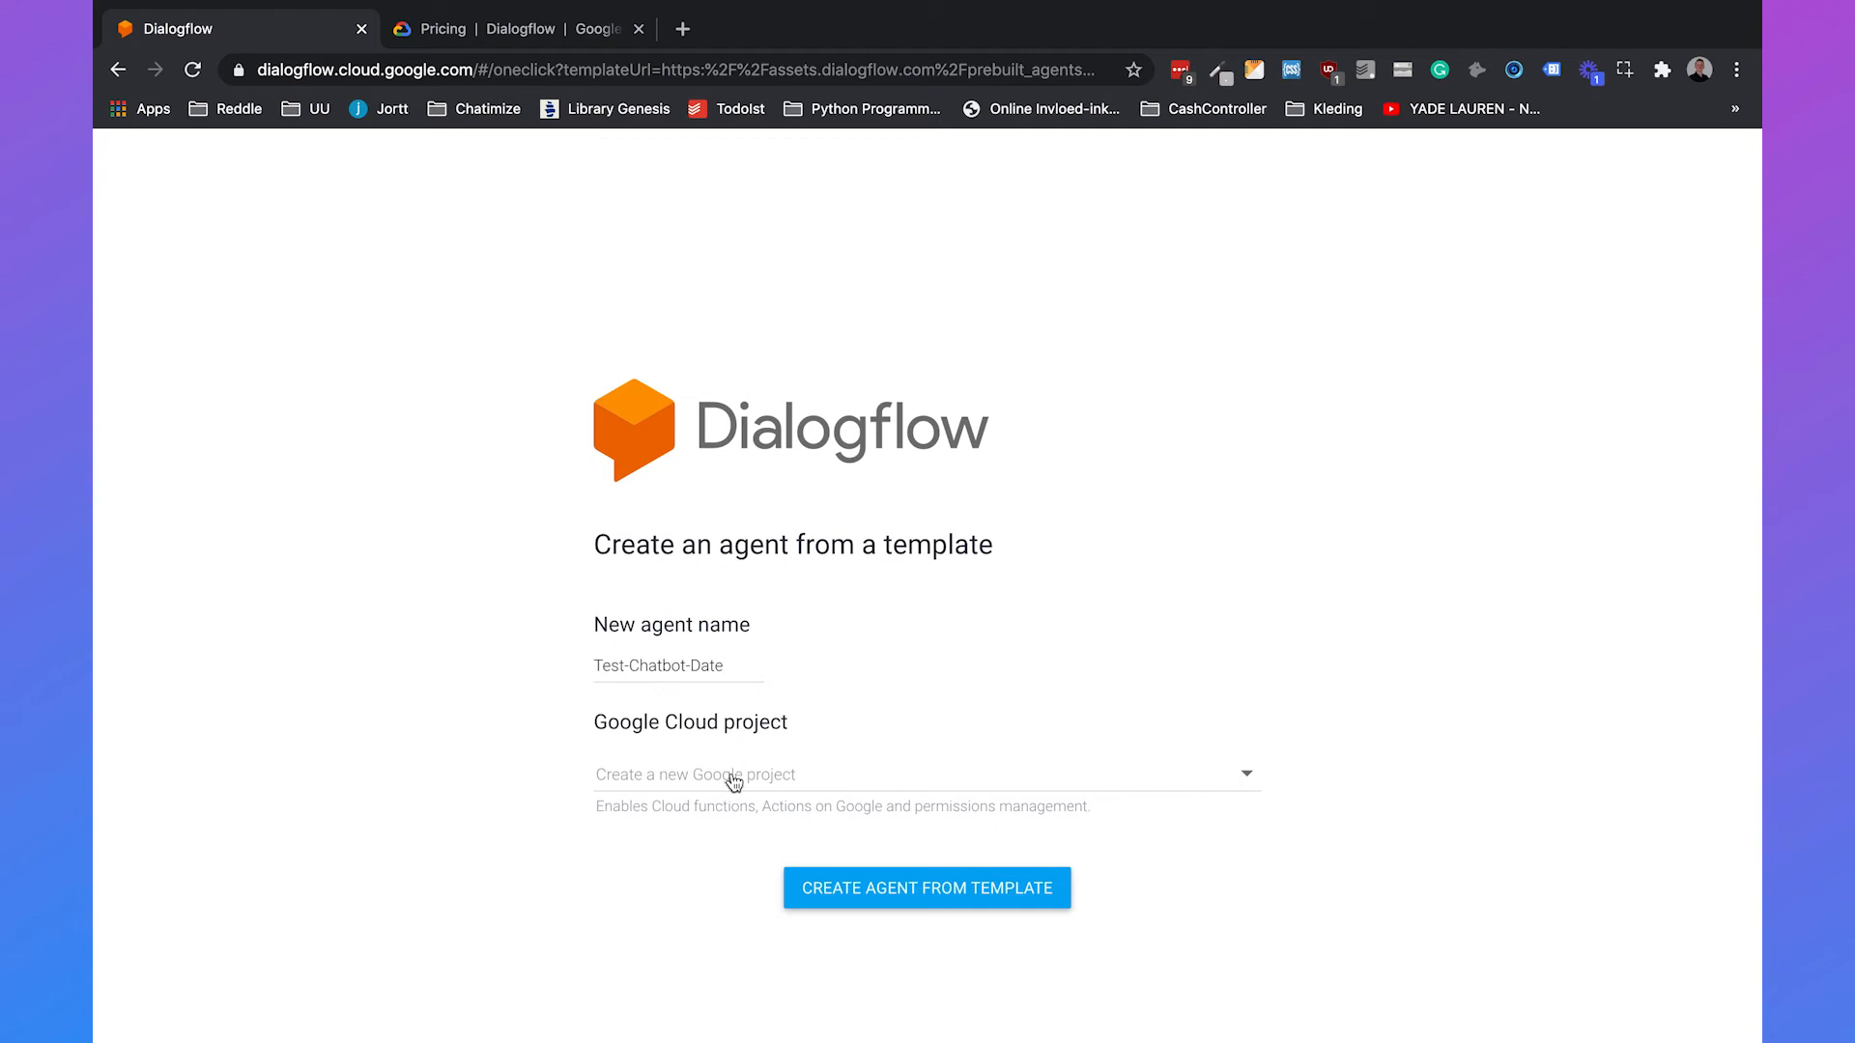
mouse_move(843, 783)
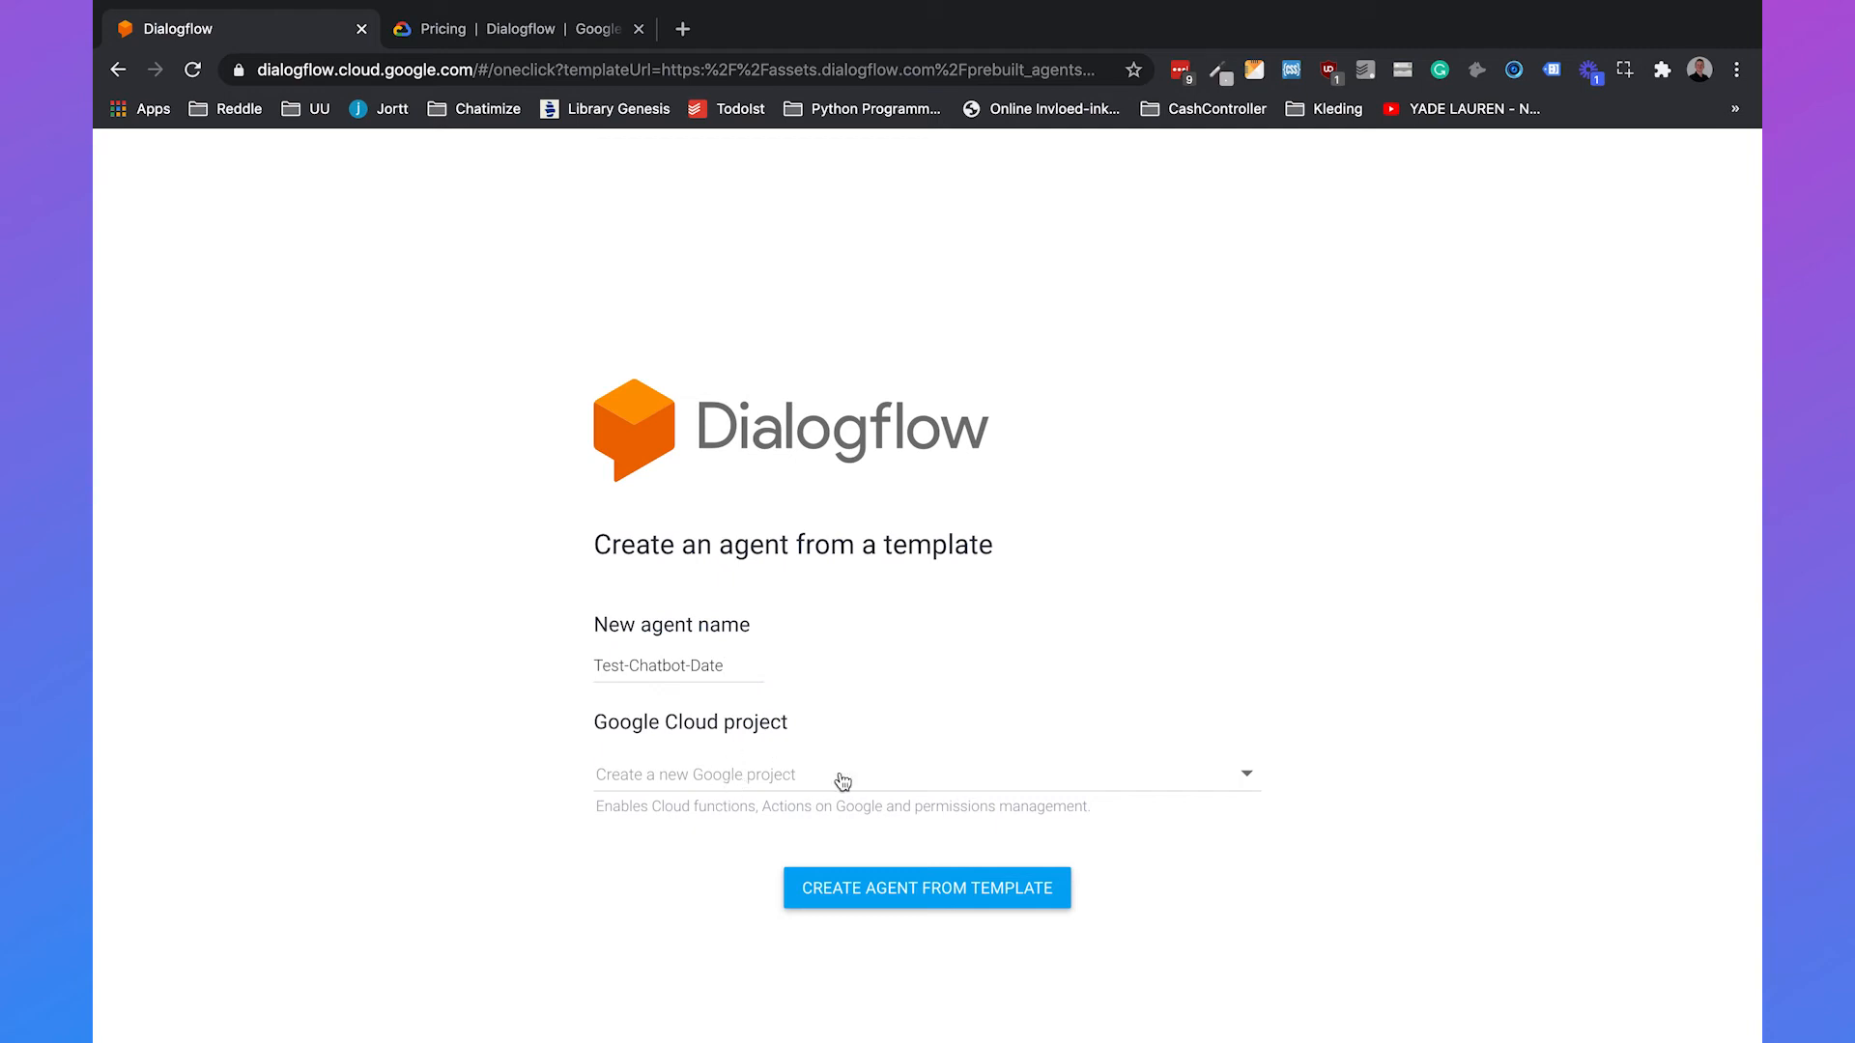
mouse_move(847, 869)
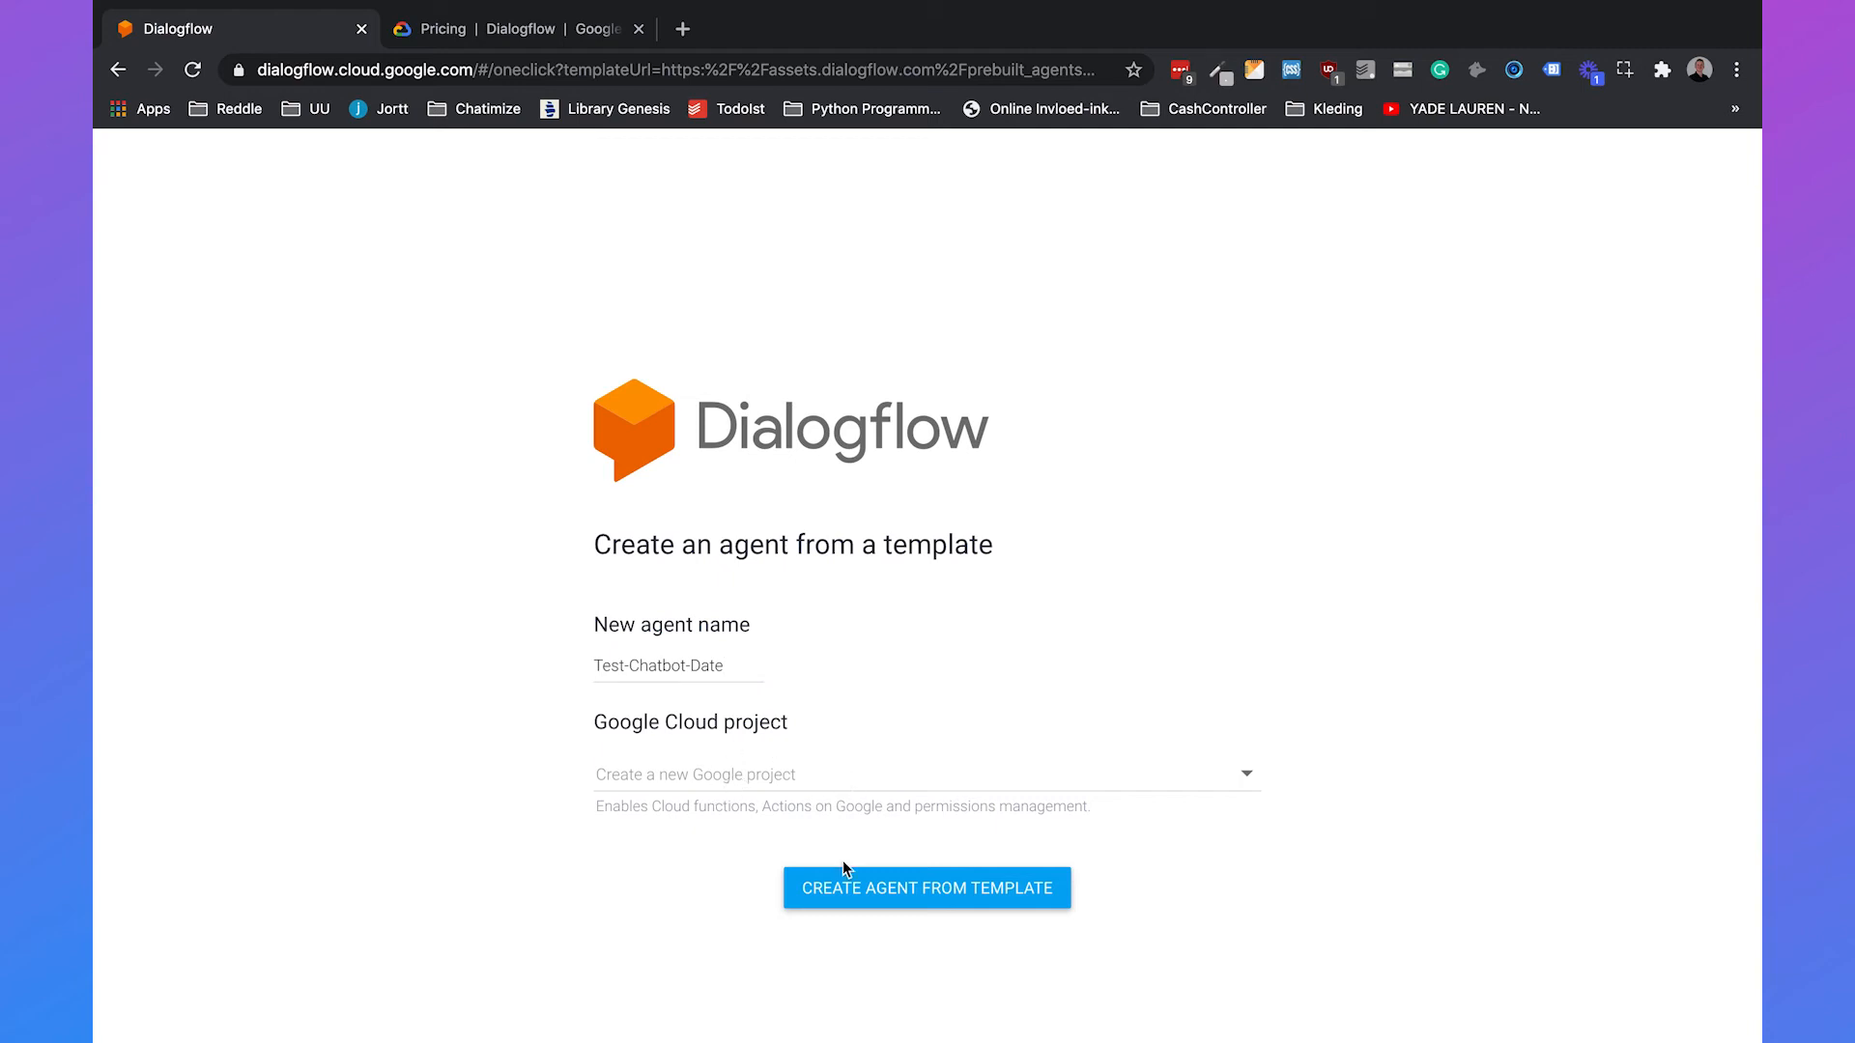
left_click(926, 887)
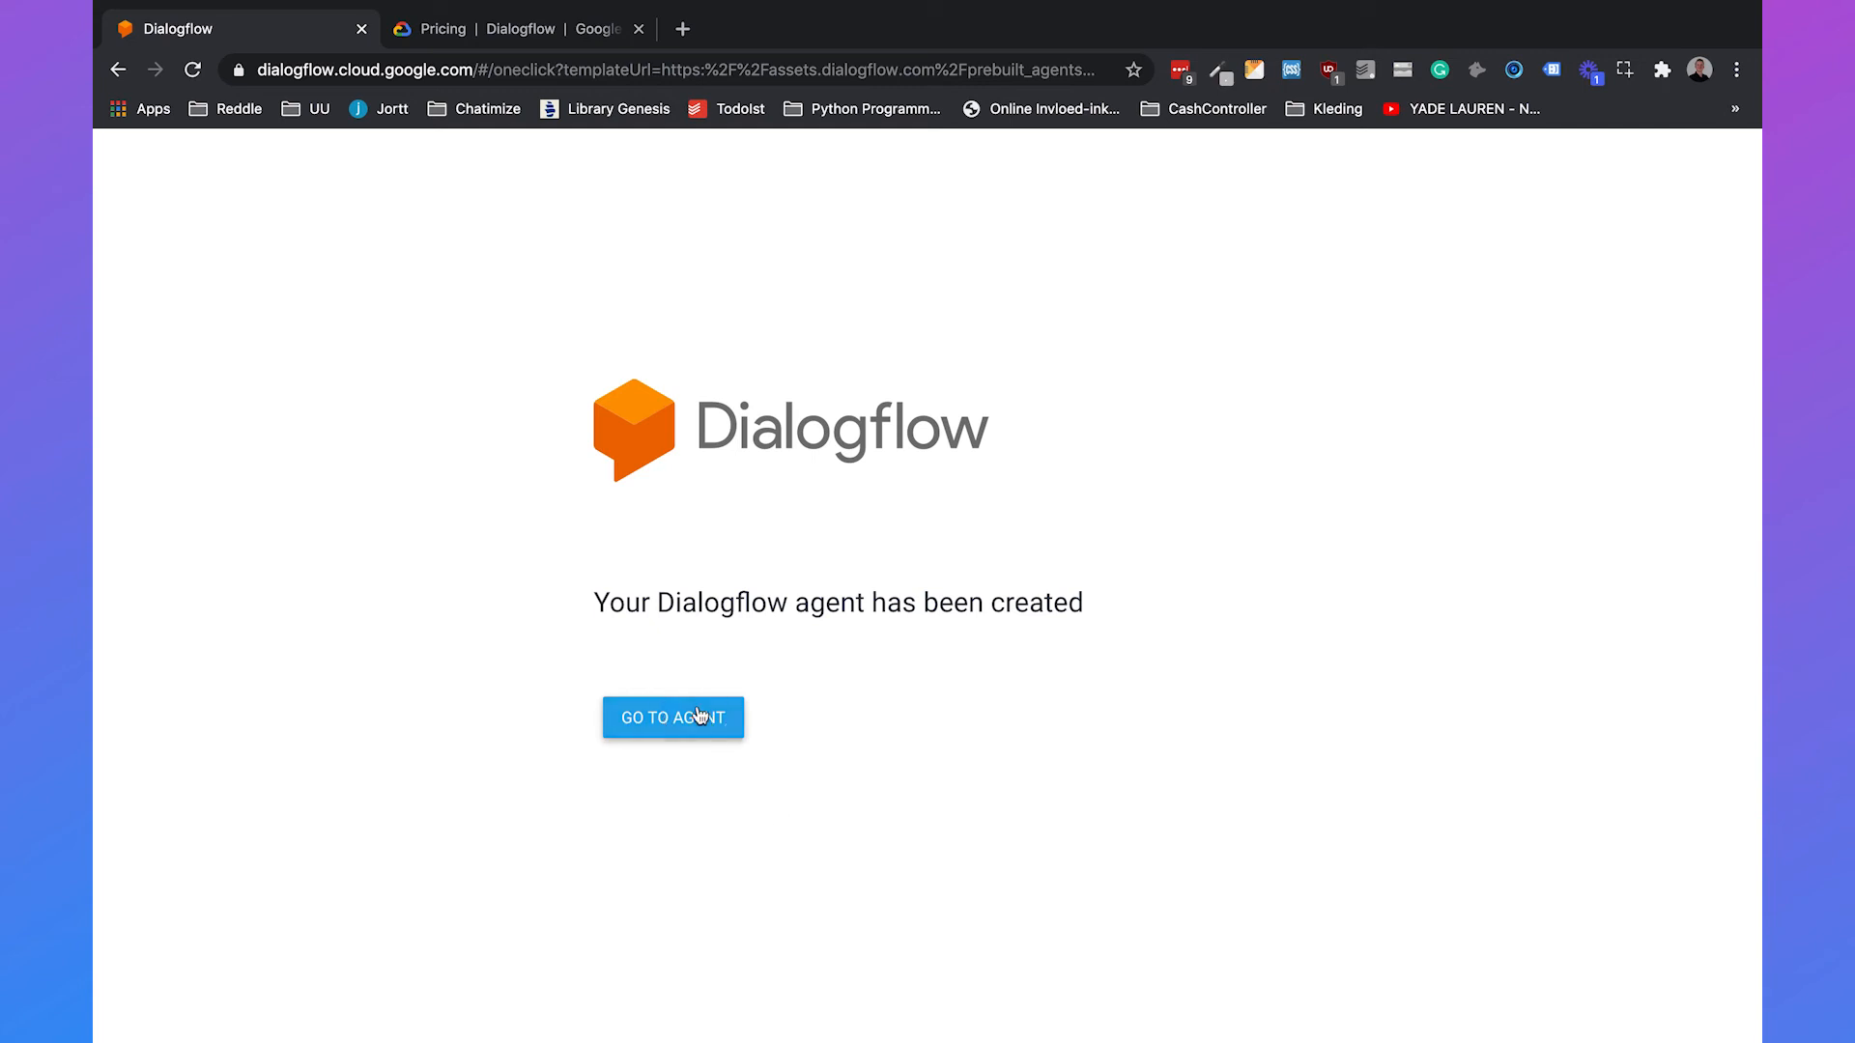
Step: Go to Test-Chatbot-Date, scan its intents and entities, and land on Small Talk
left_click(672, 717)
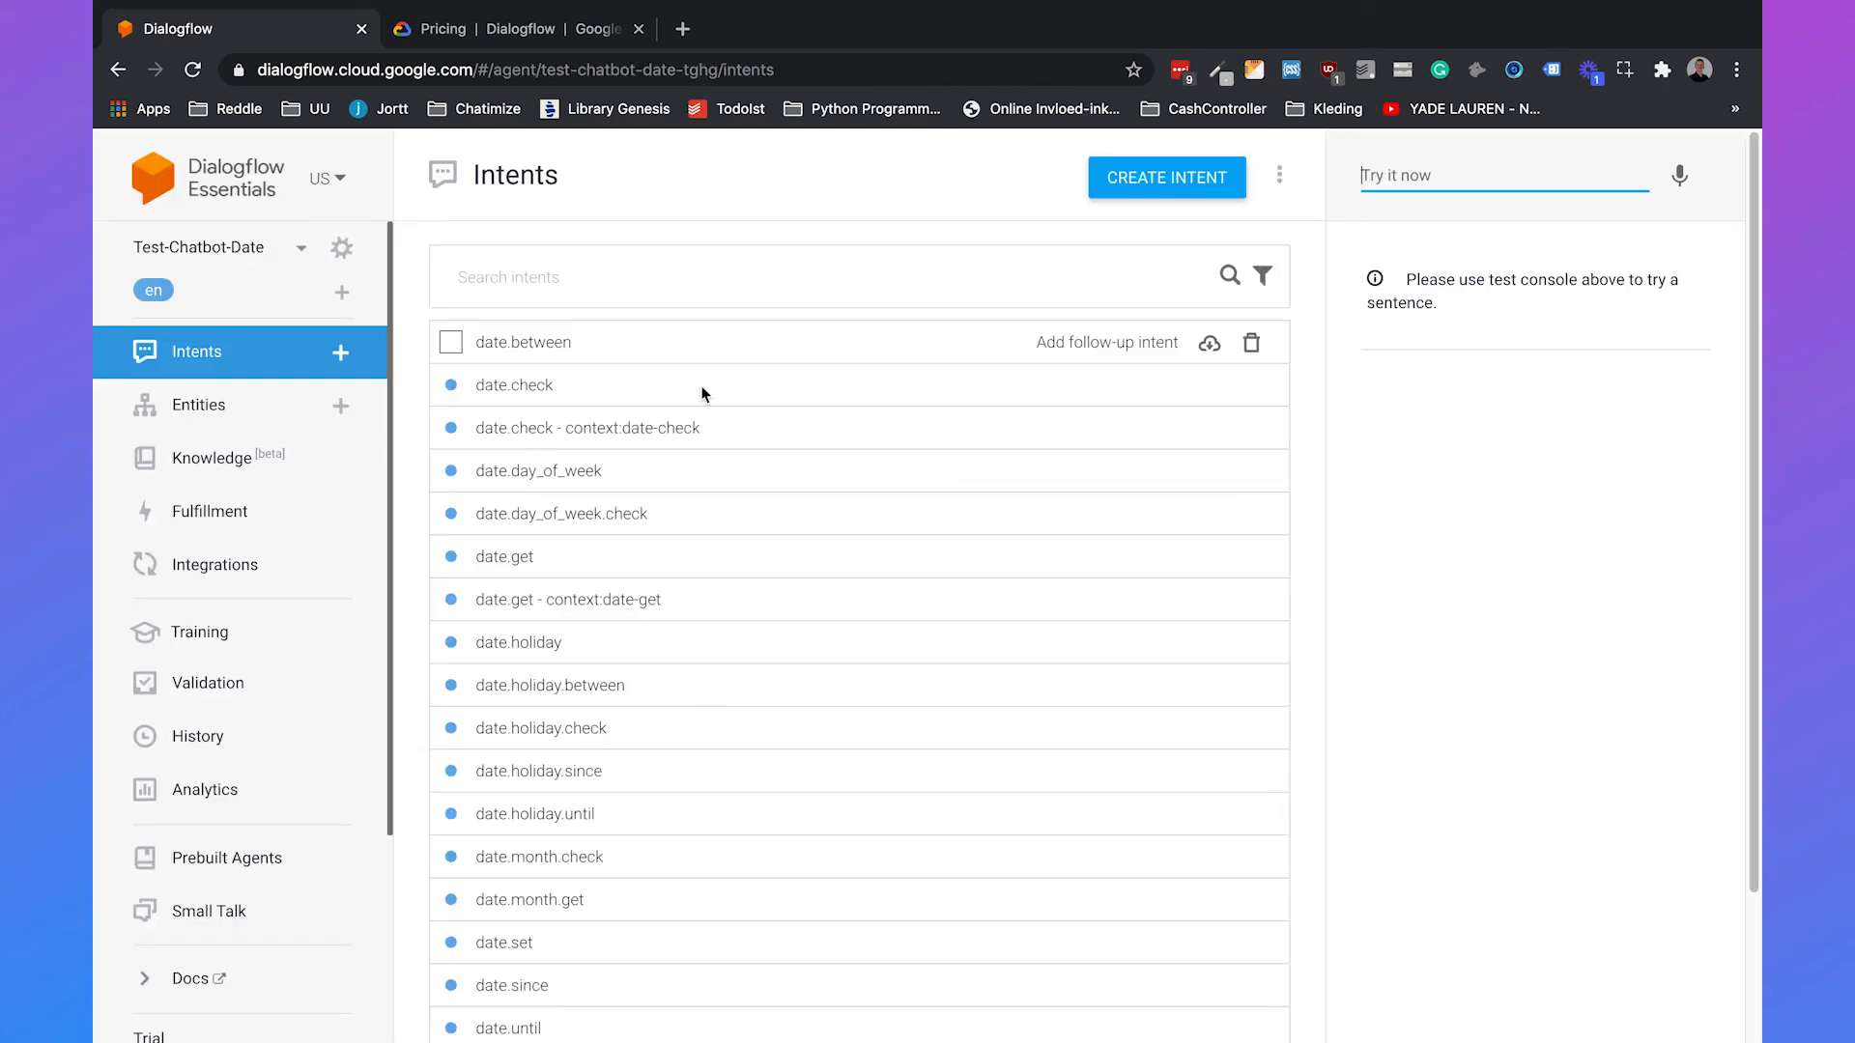
scroll("down", 3)
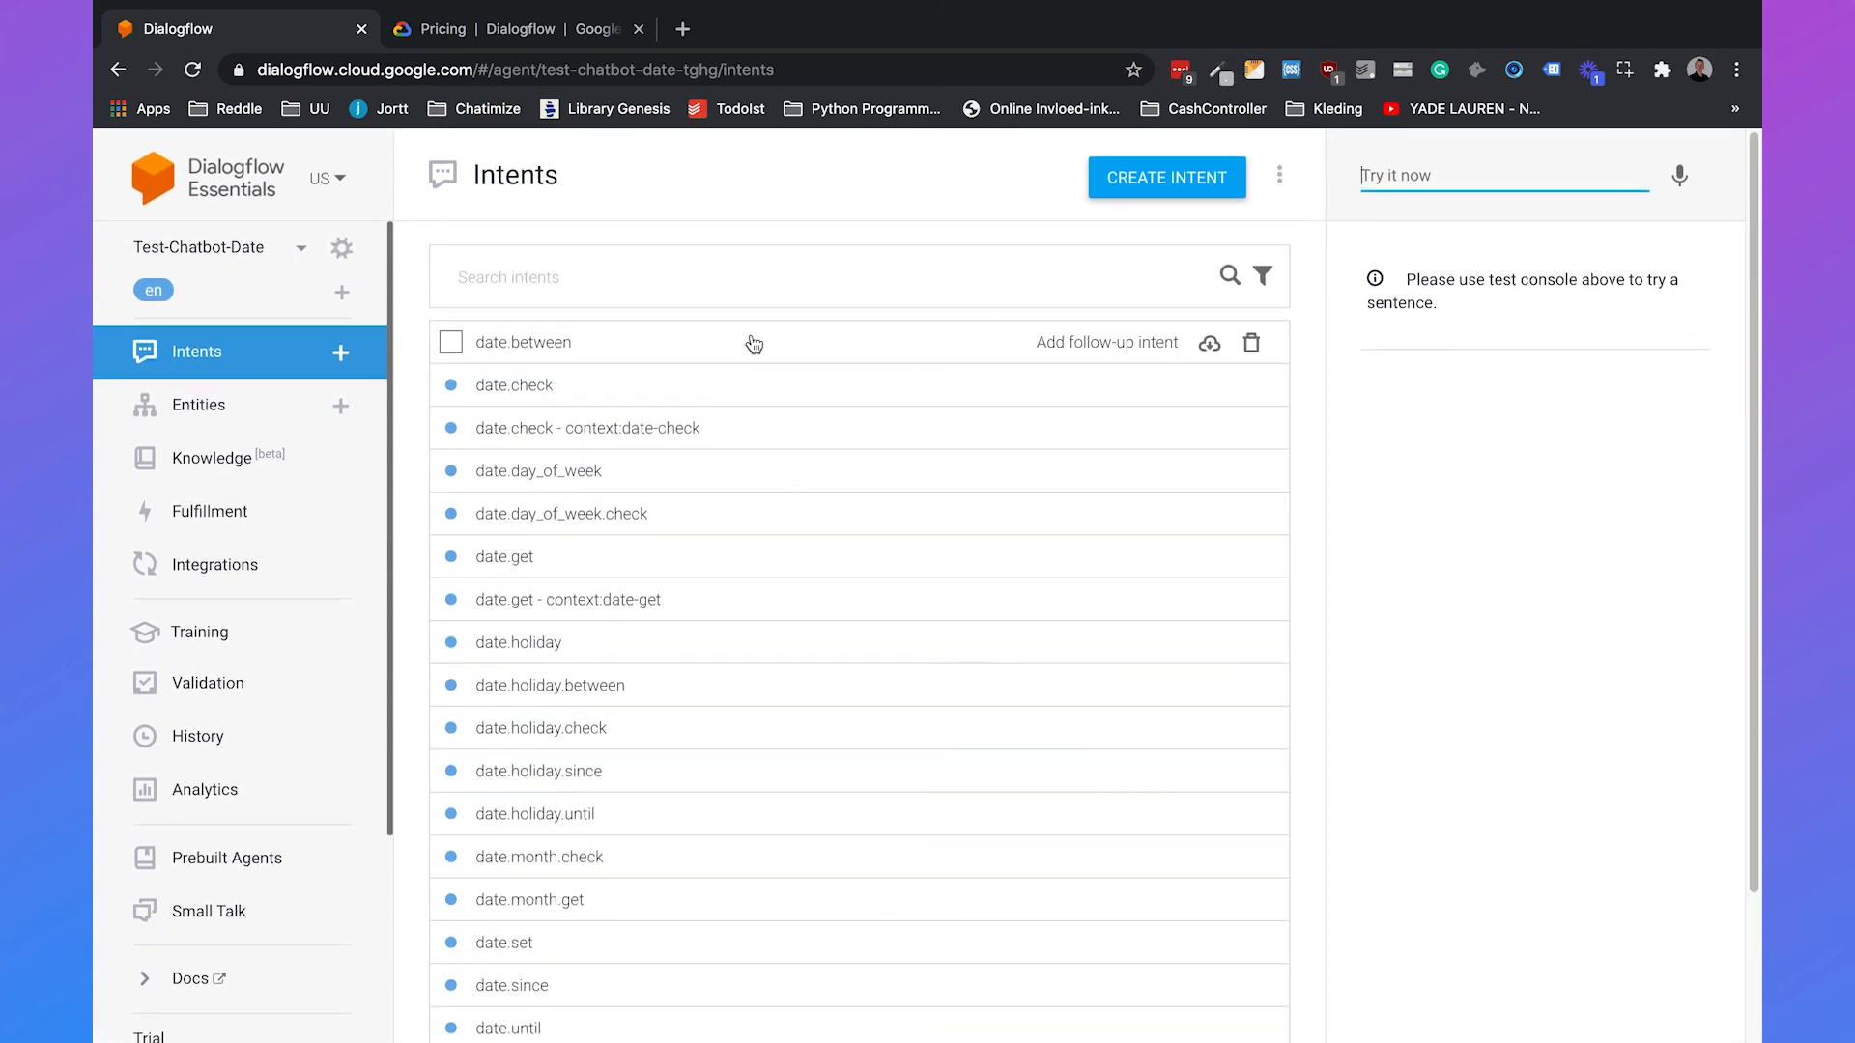
left_click(199, 404)
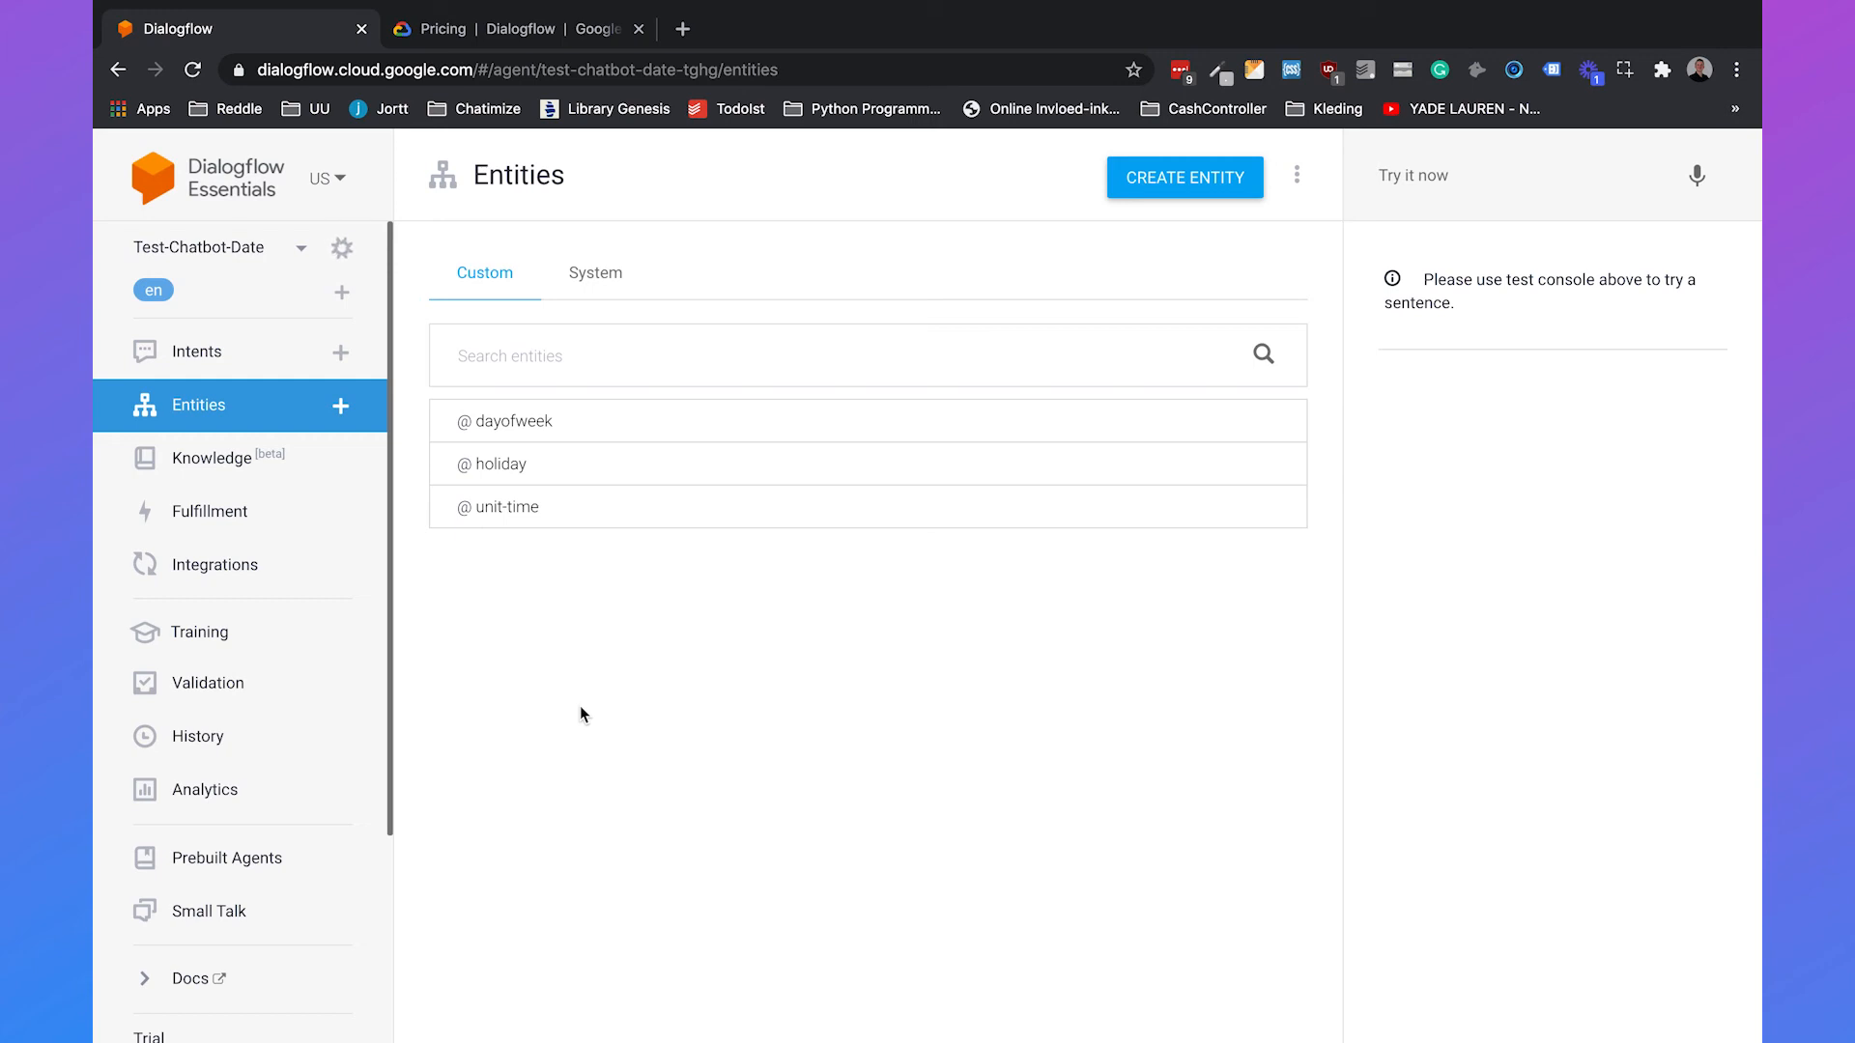
mouse_move(236, 858)
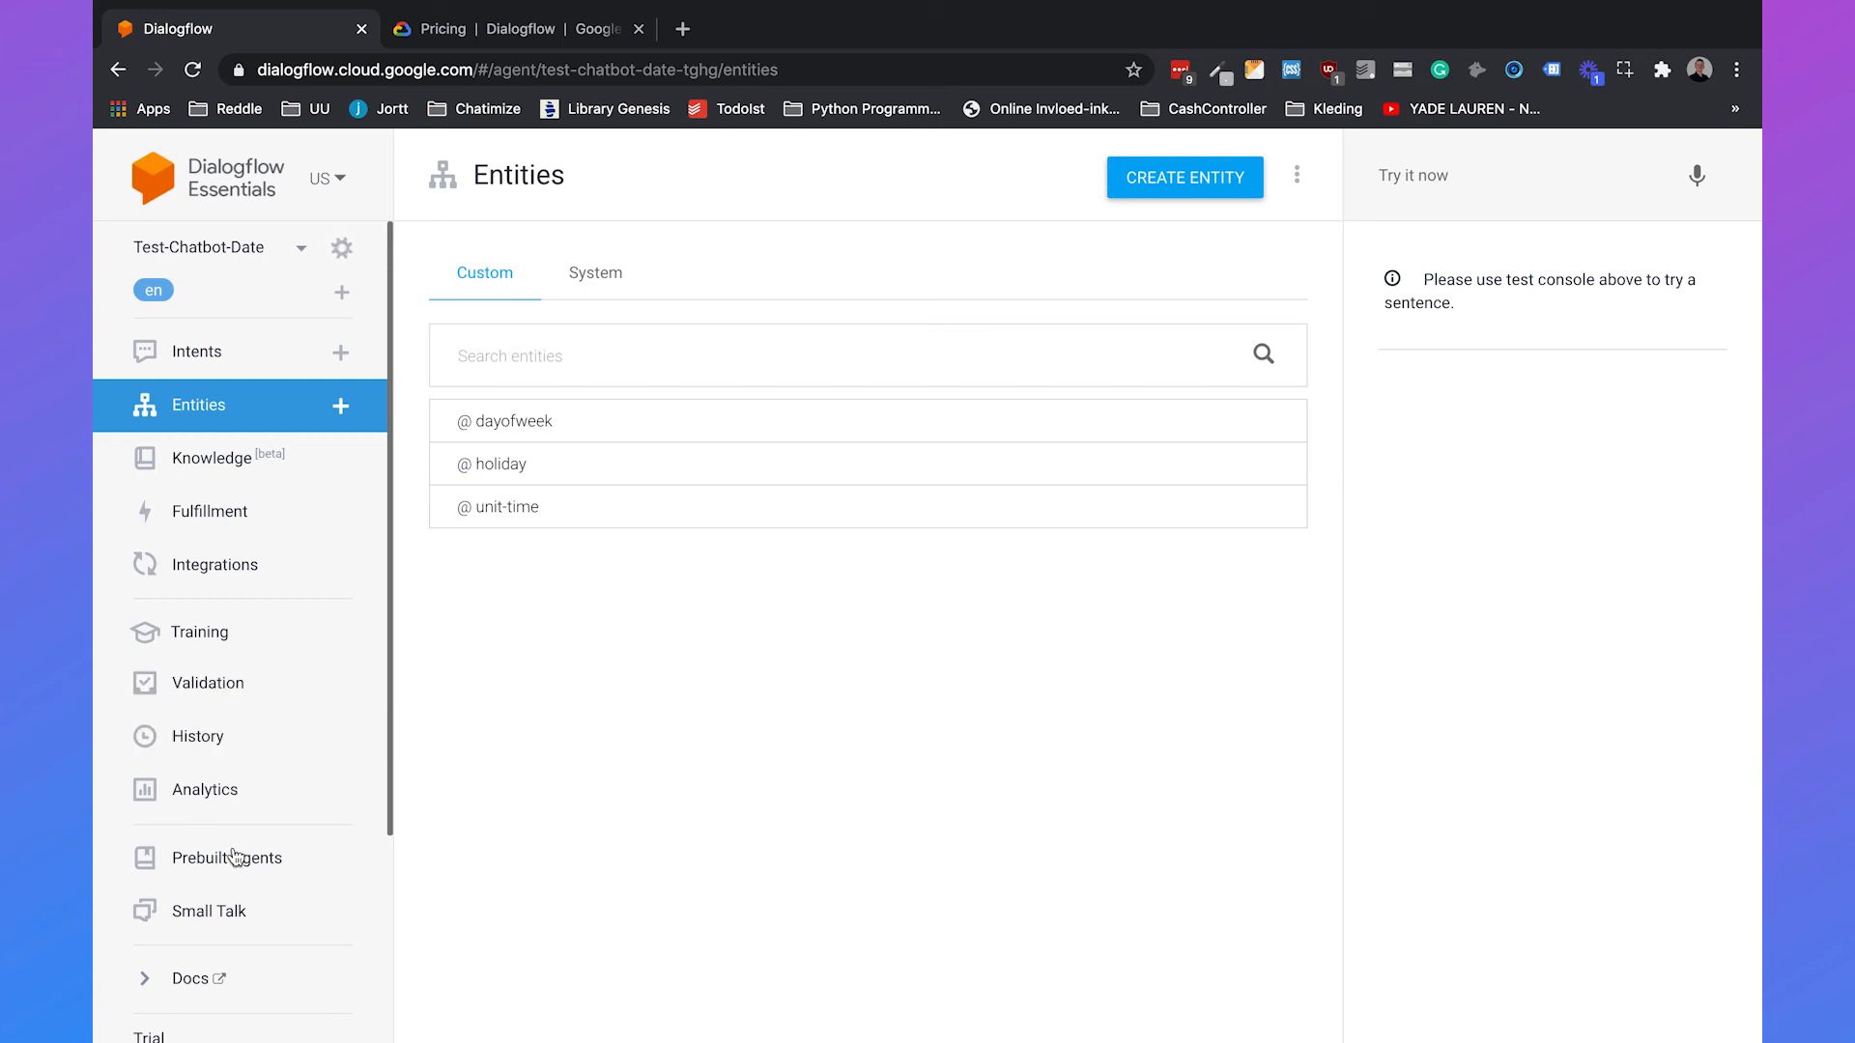
left_click(214, 910)
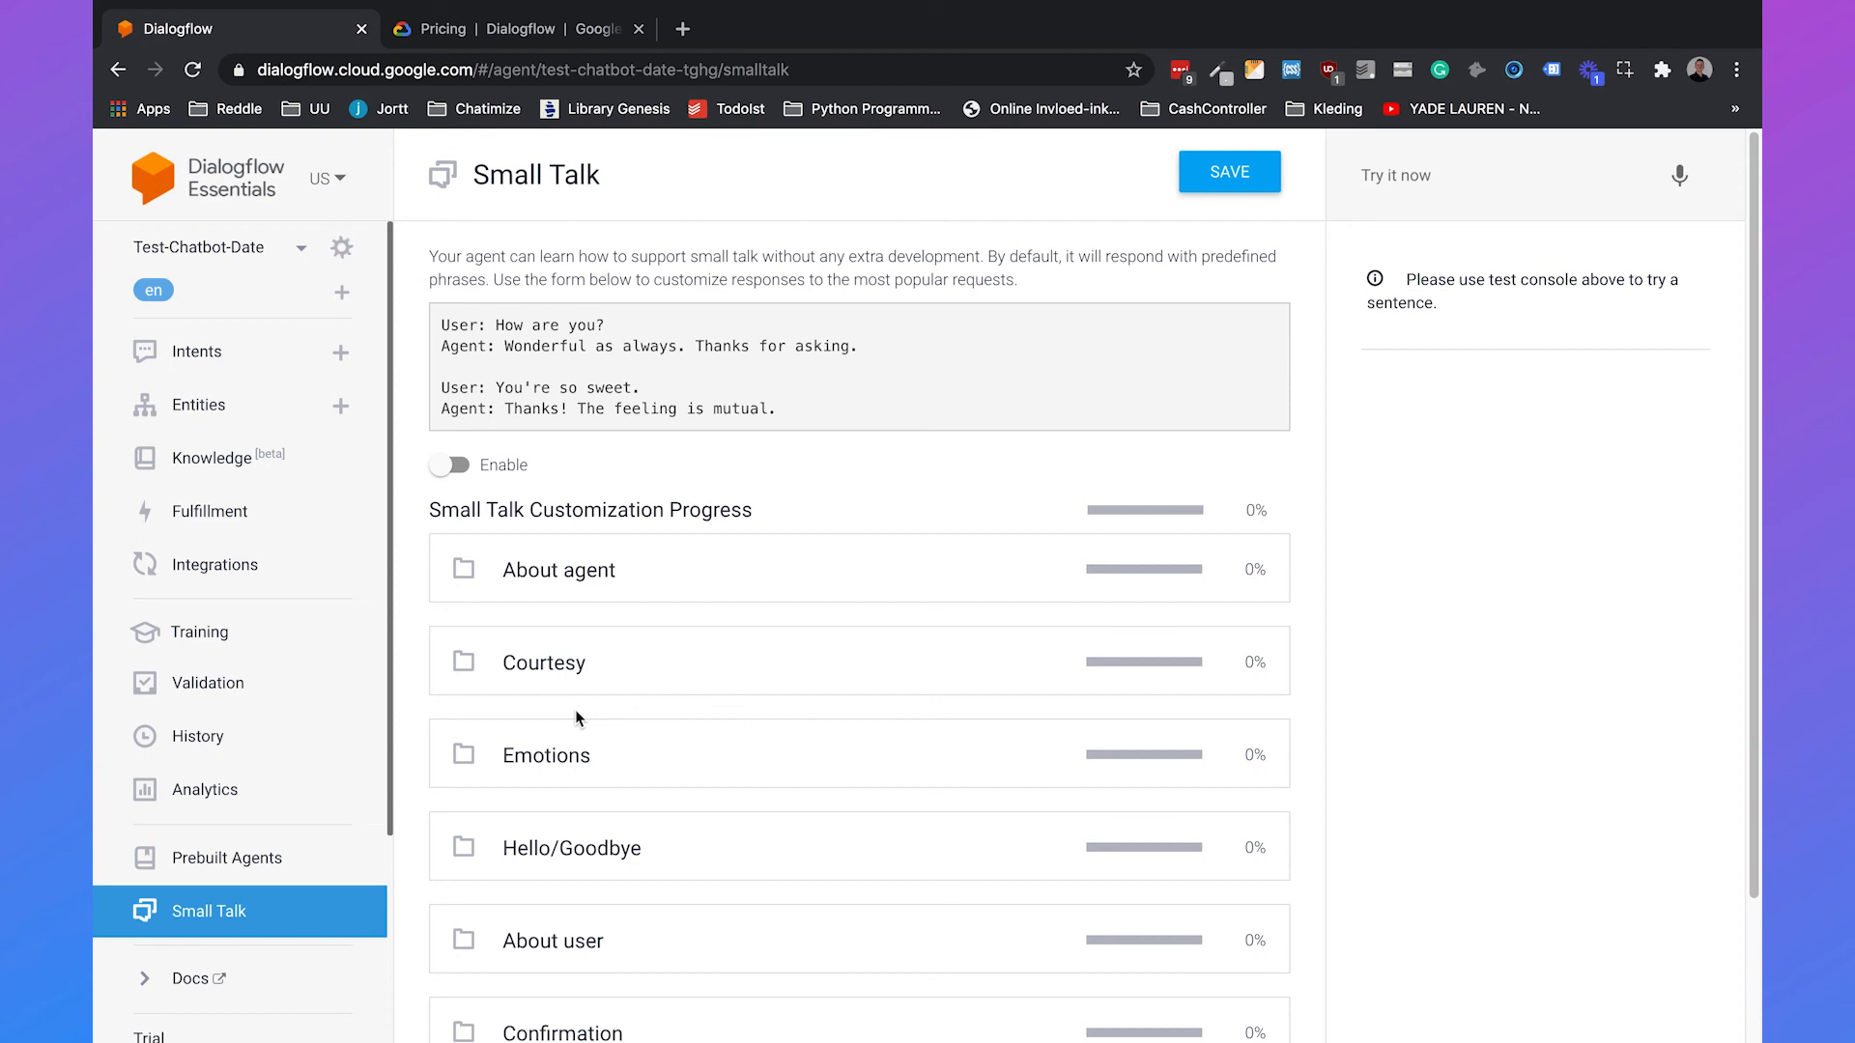
Step: Review ES Agent pricing on the Dialogflow pricing page, then show CX Agent pricing
left_click(493, 29)
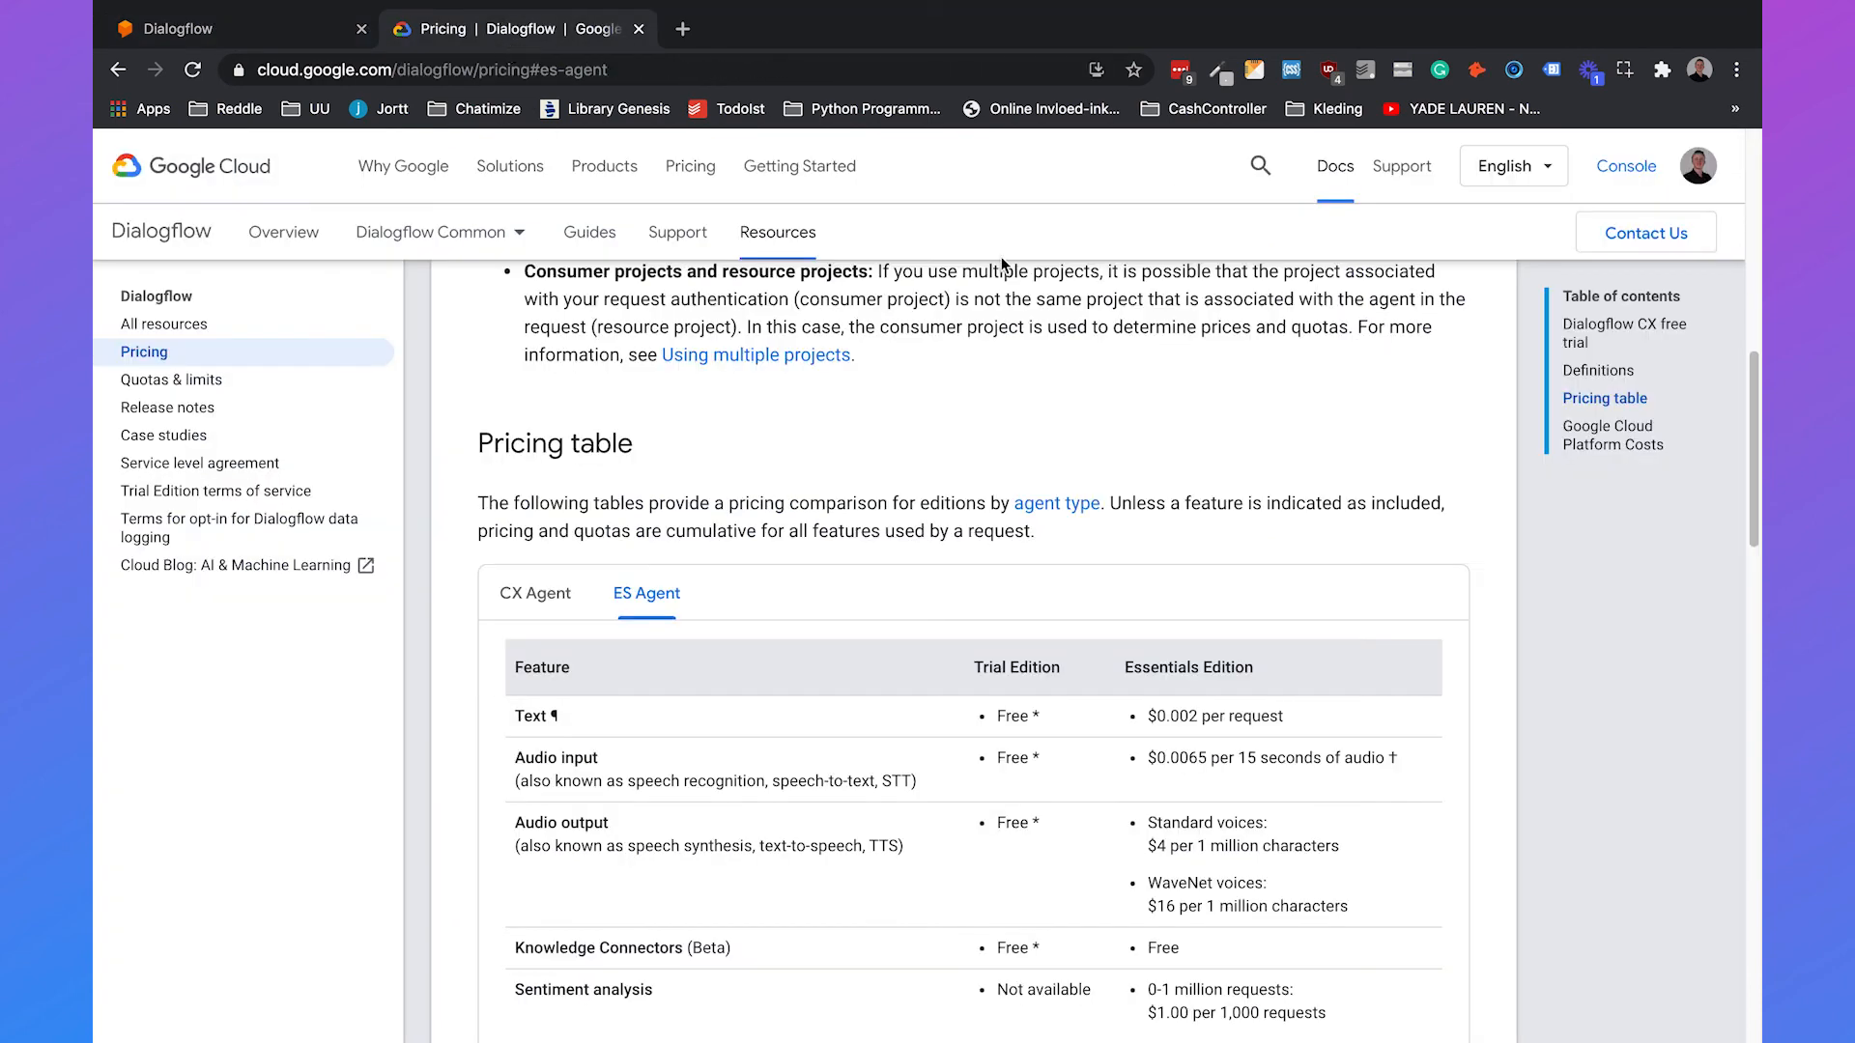
mouse_move(968, 375)
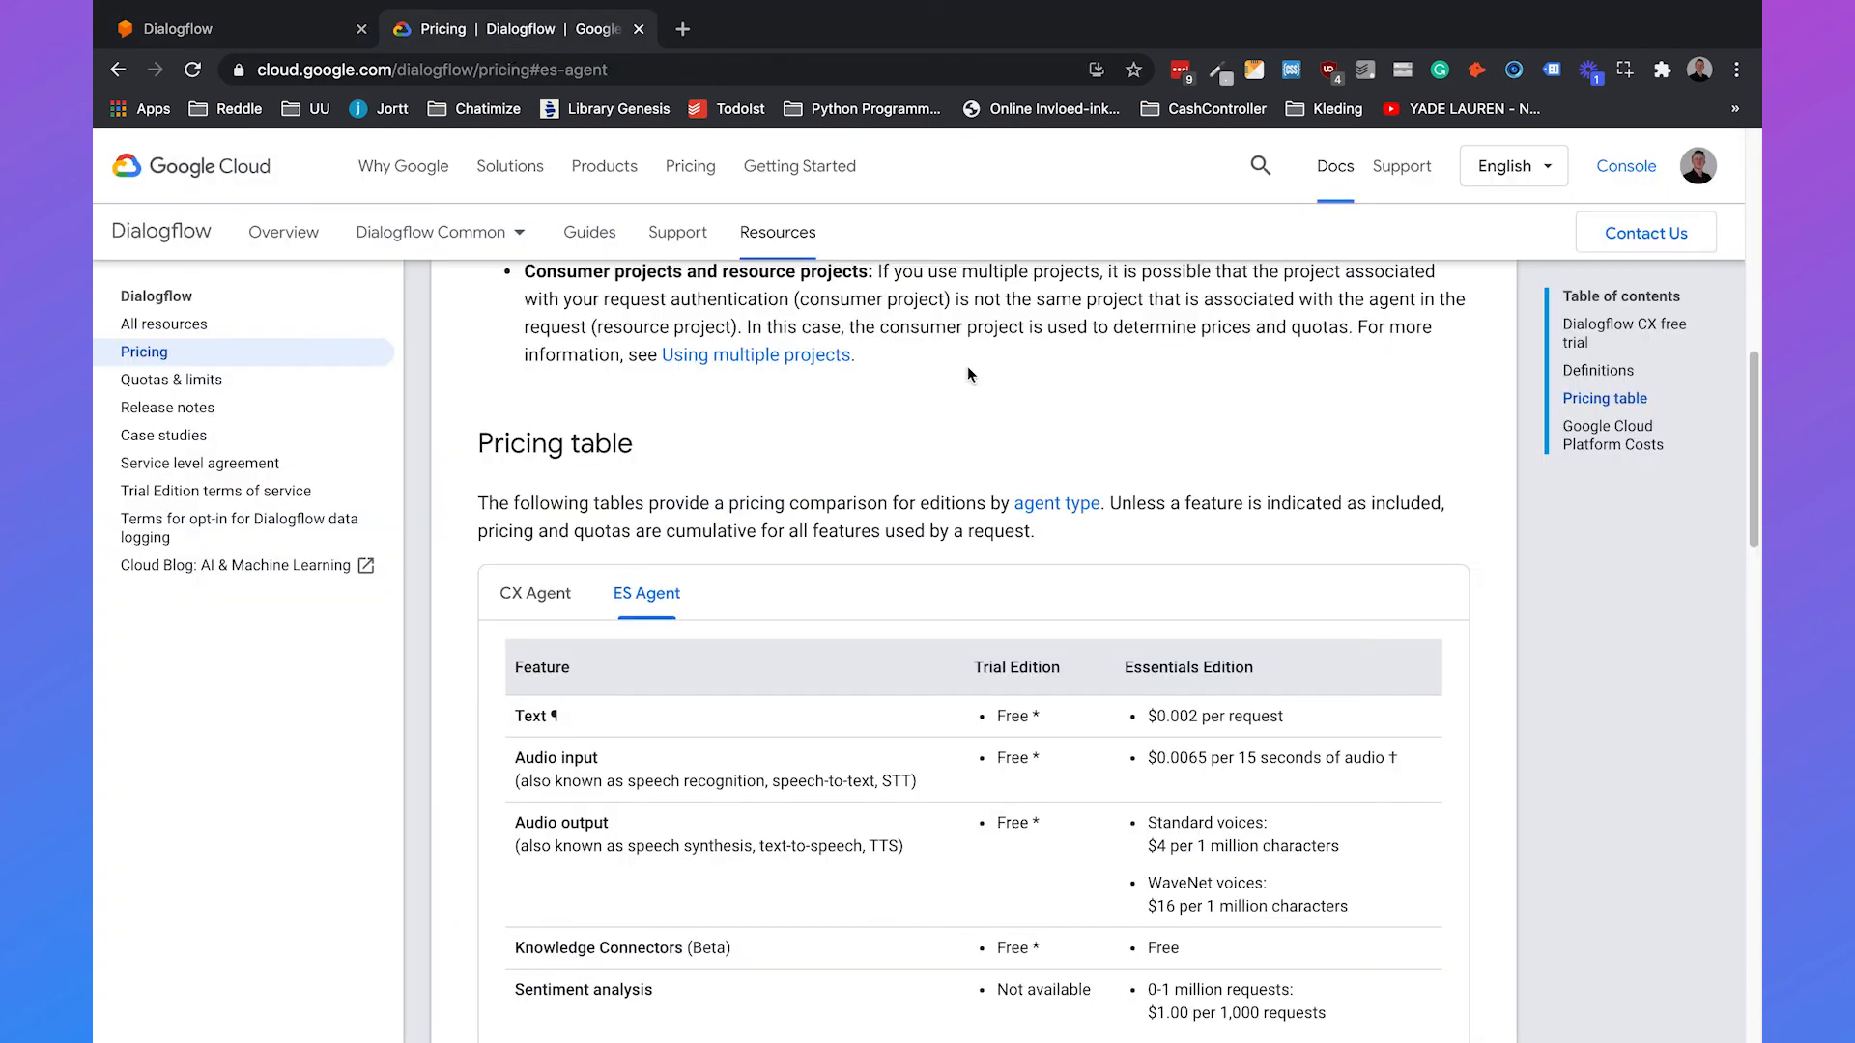
double_click(1015, 666)
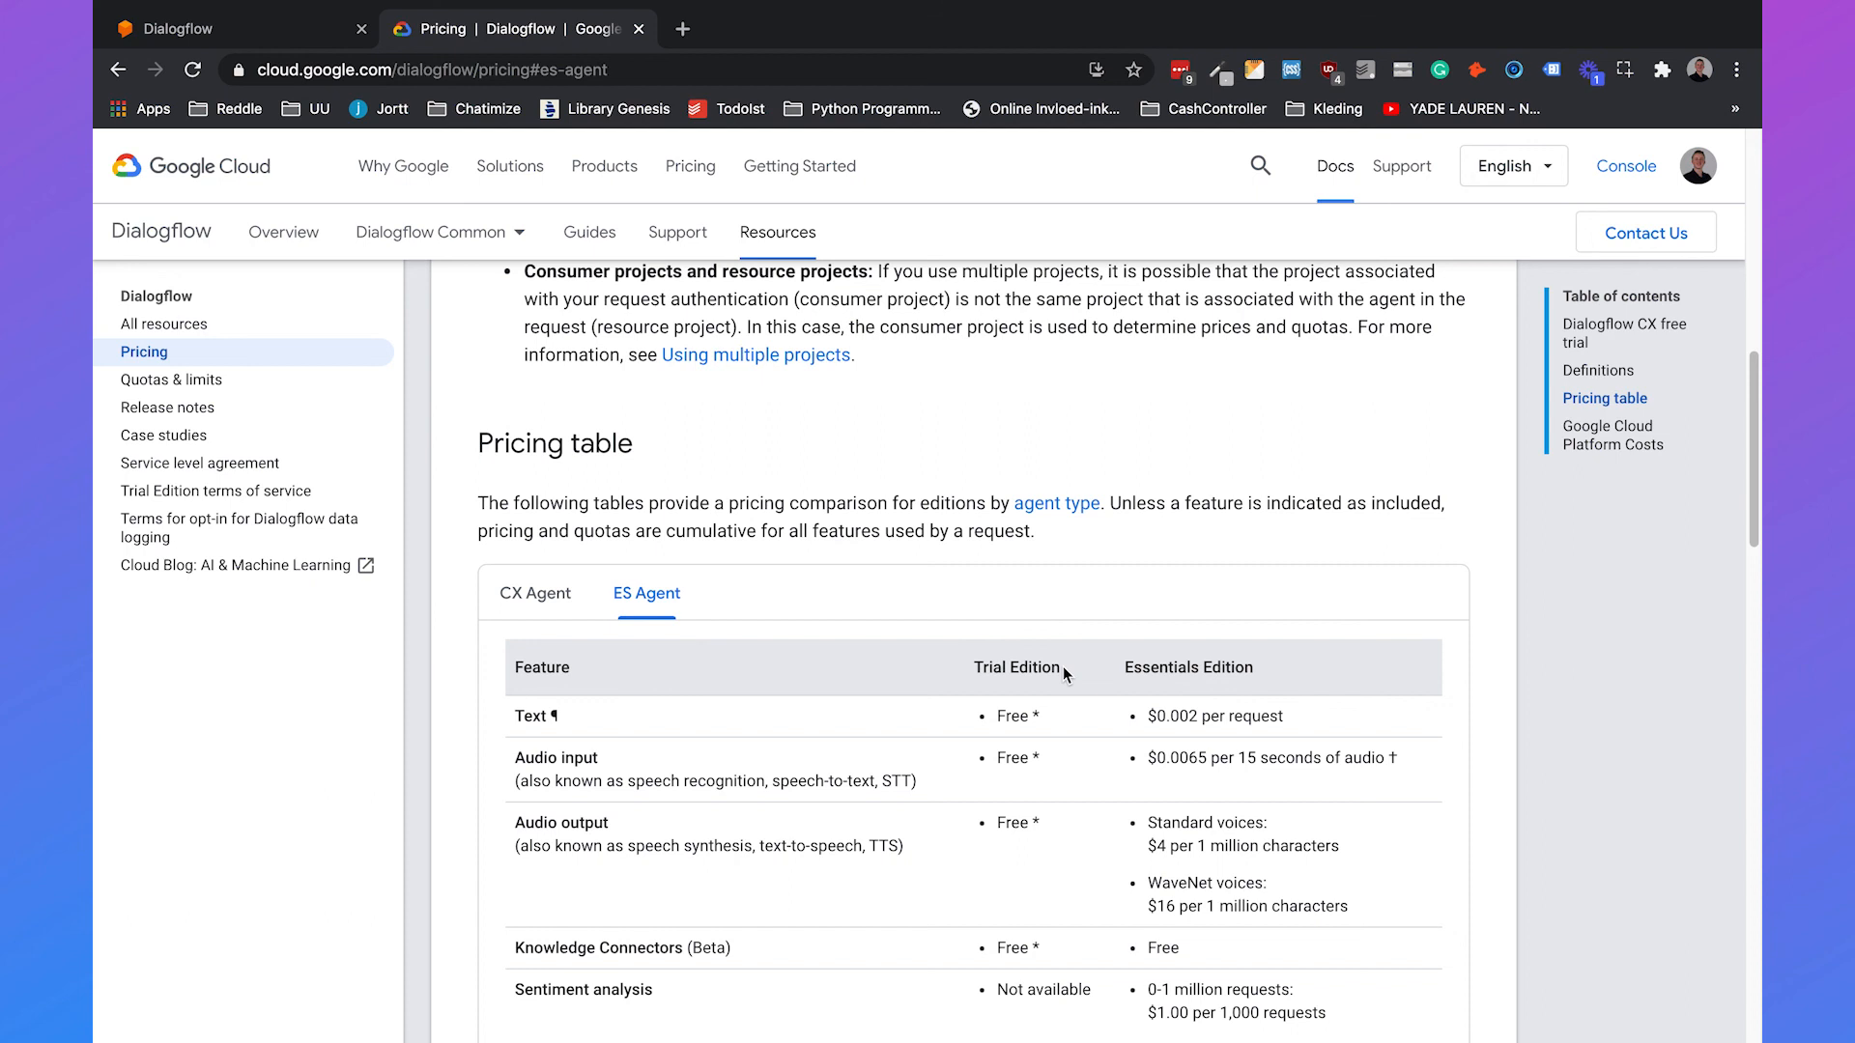
mouse_move(1303, 671)
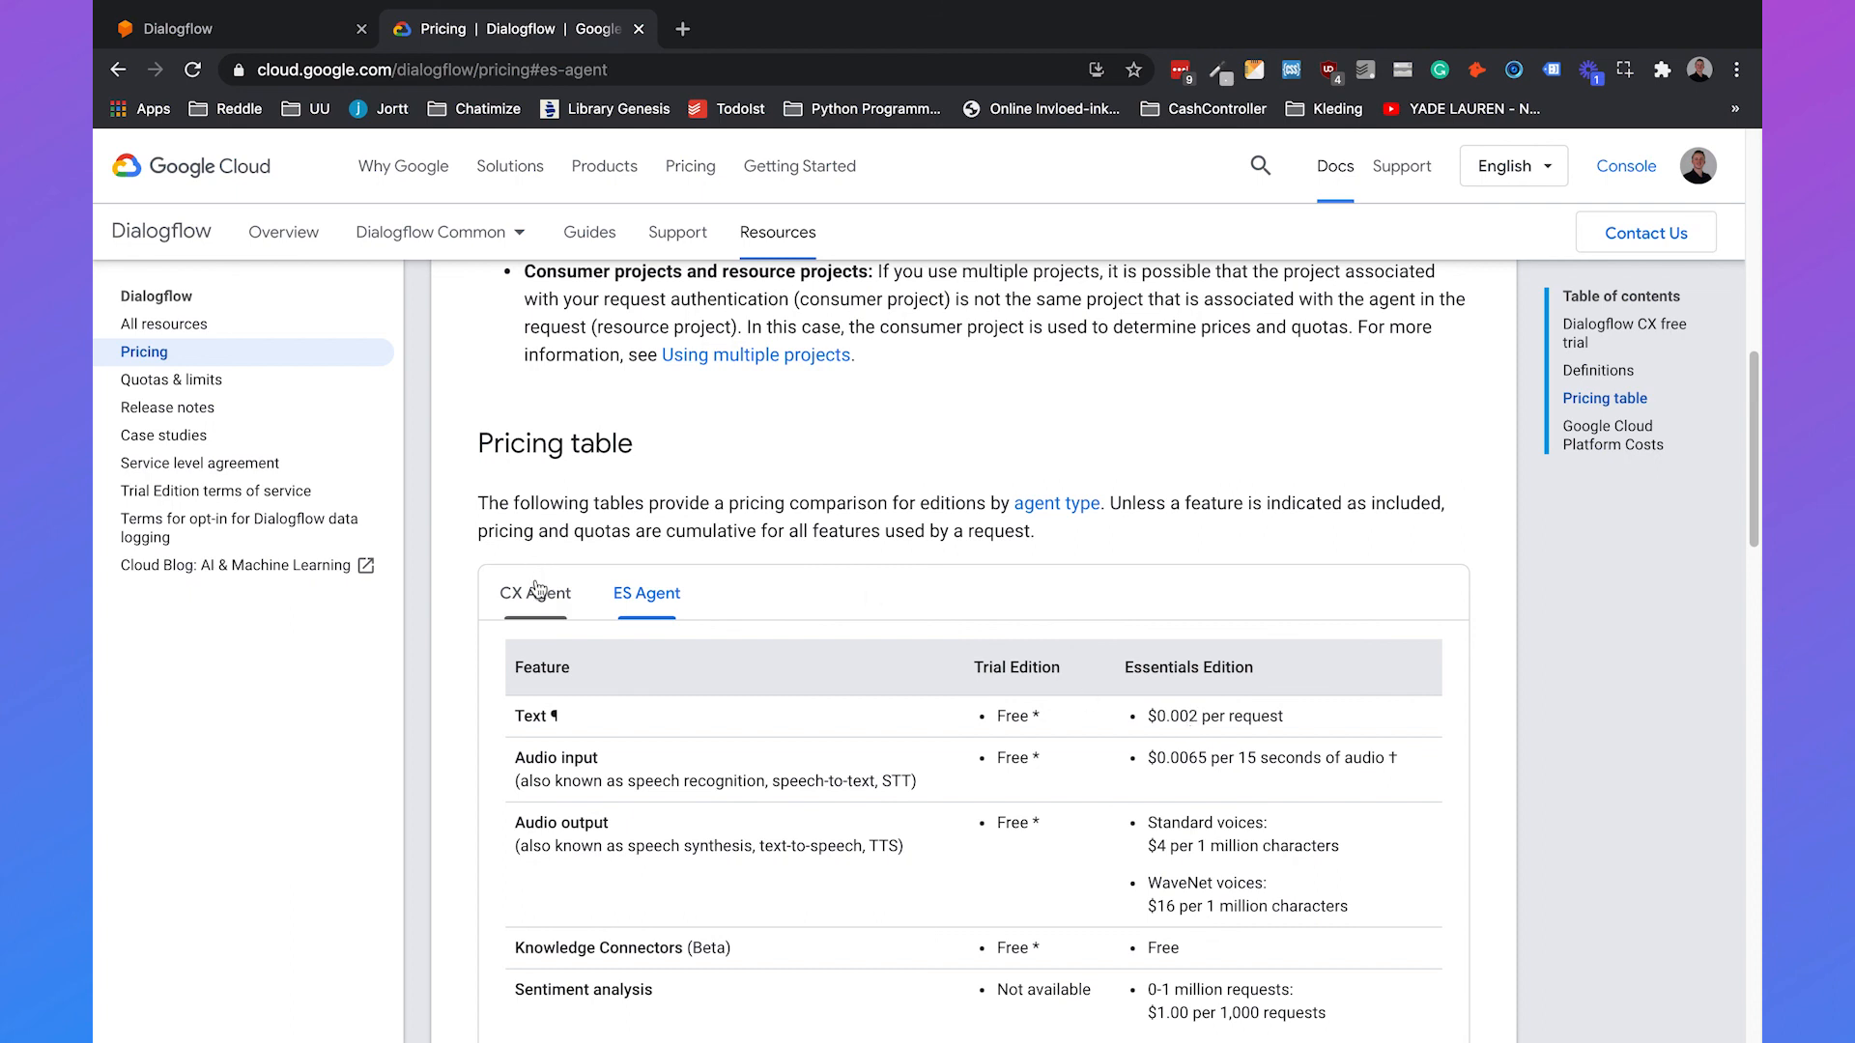
left_click(536, 594)
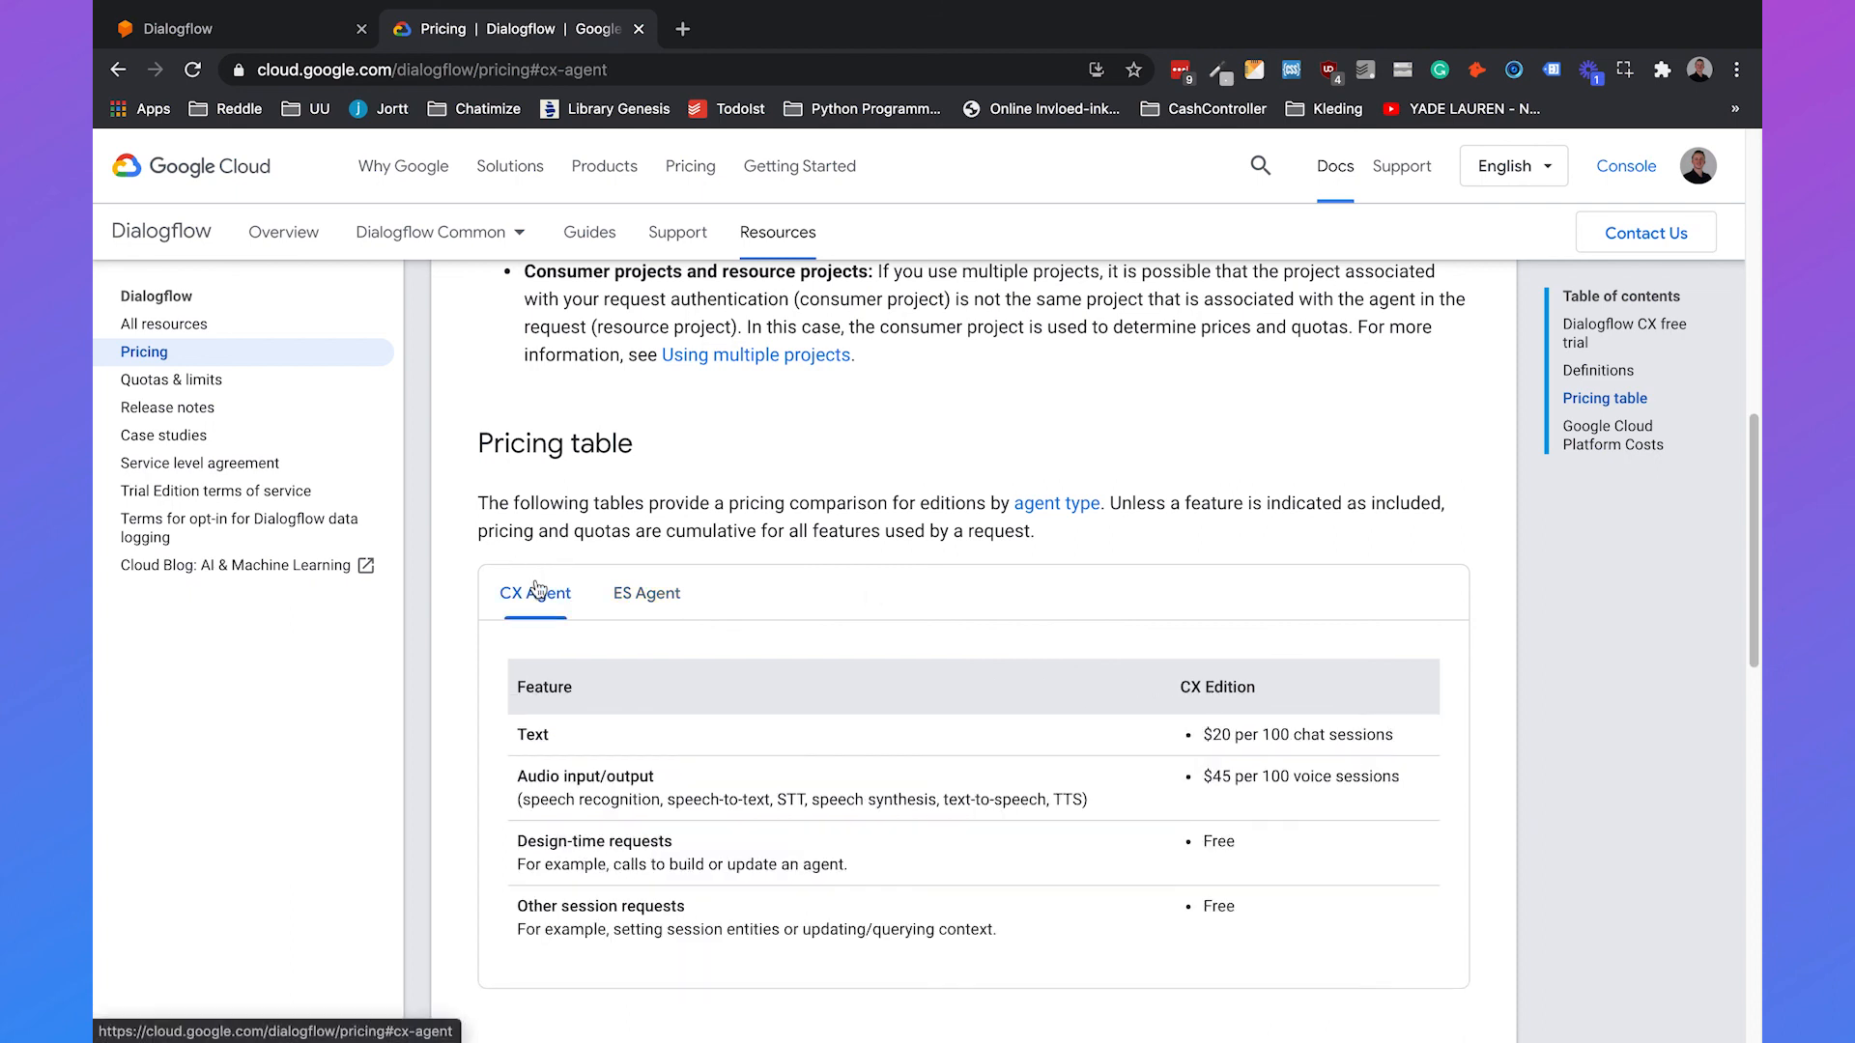